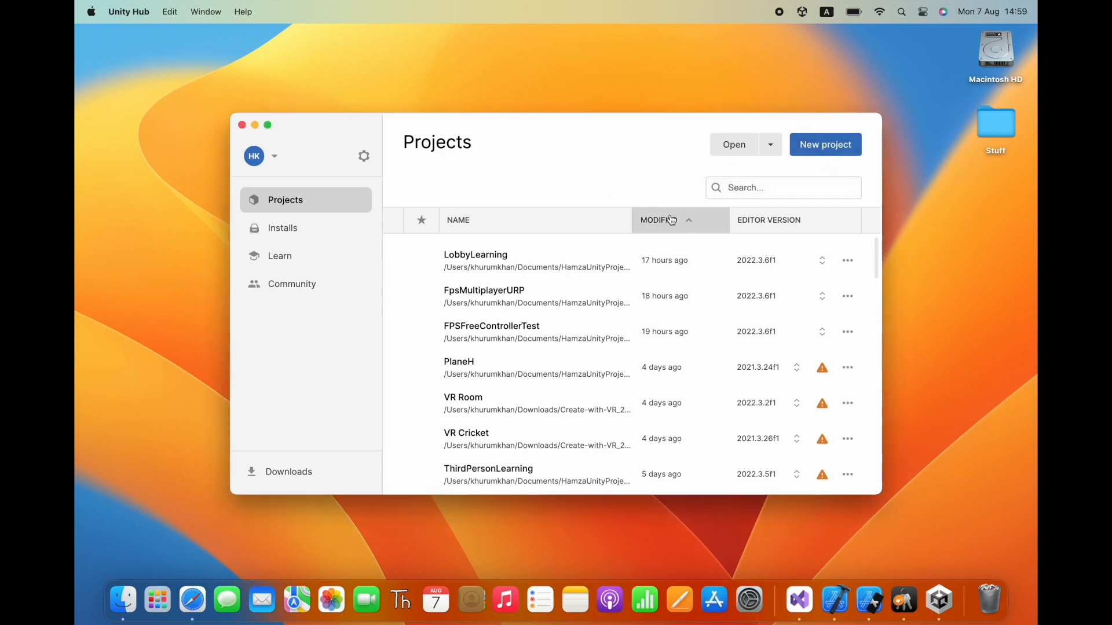
Start a new project in Unity Hub and search the templates for 'urp'
{"action": "left_click", "coordinate": [825, 145]}
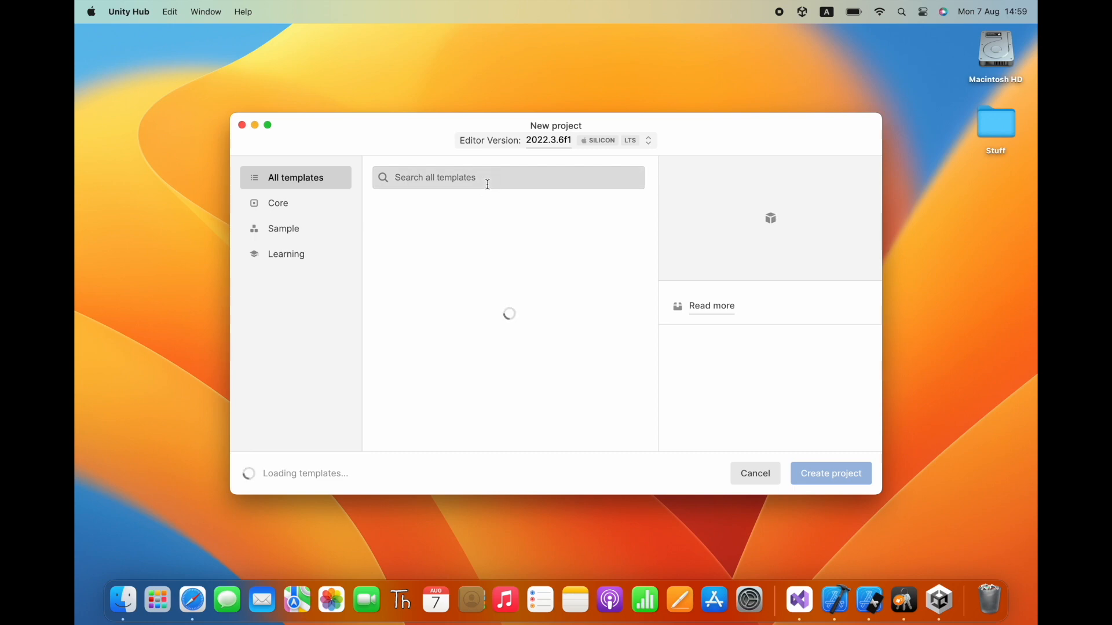
{"action": "type", "text": "urp"}
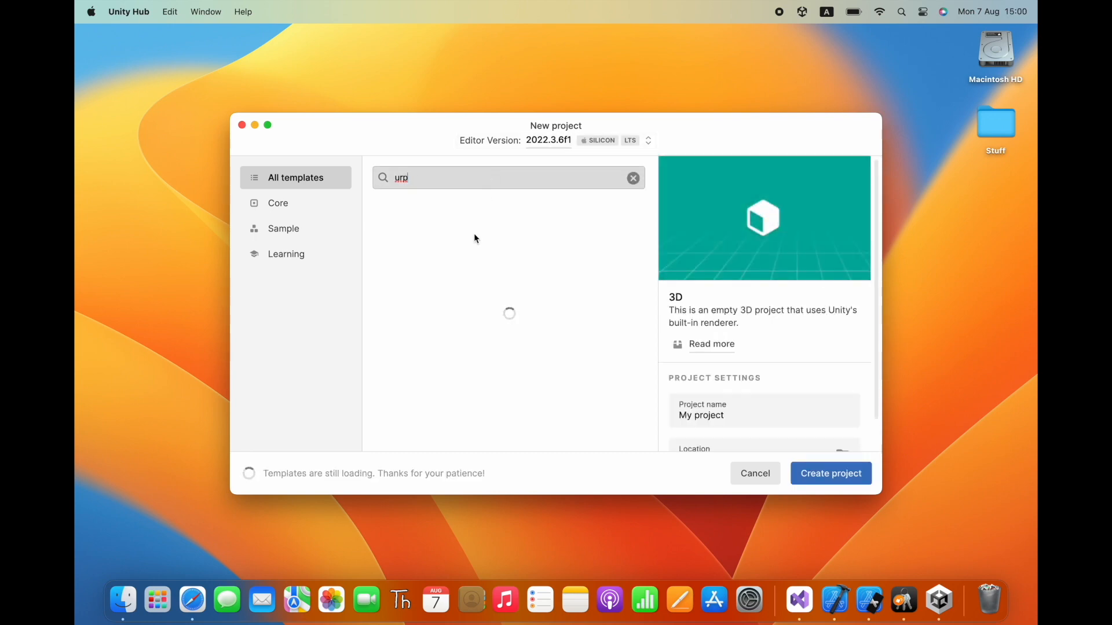
{"action": "mouse_move", "coordinate": [460, 256]}
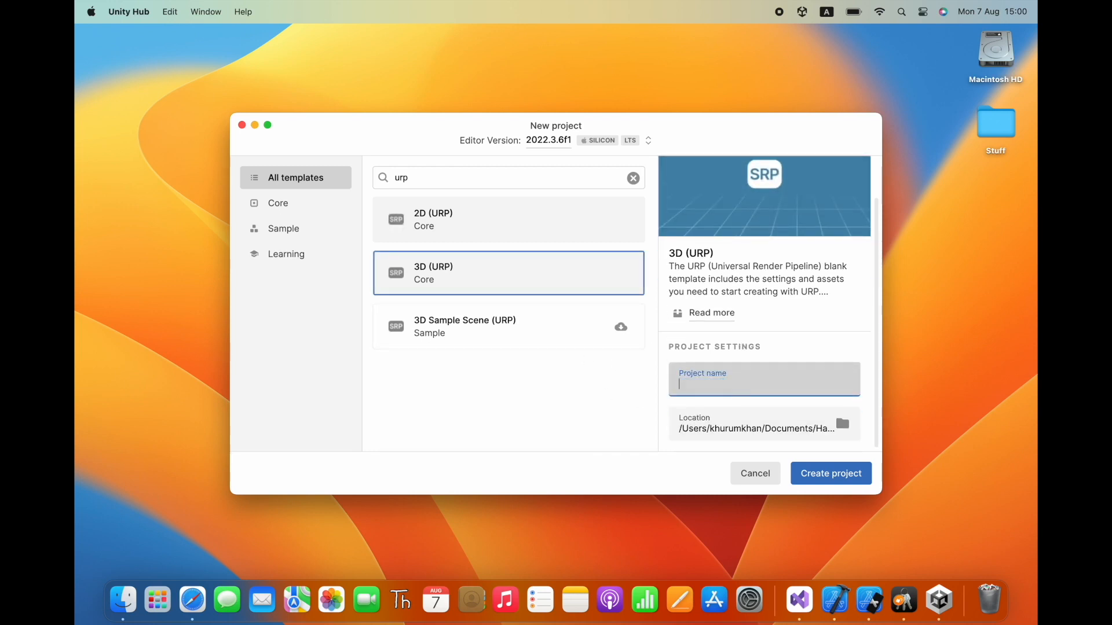
Name the 3D (URP) project FpsFullBodyTutorial and create it
{"action": "type", "text": "Fps"}
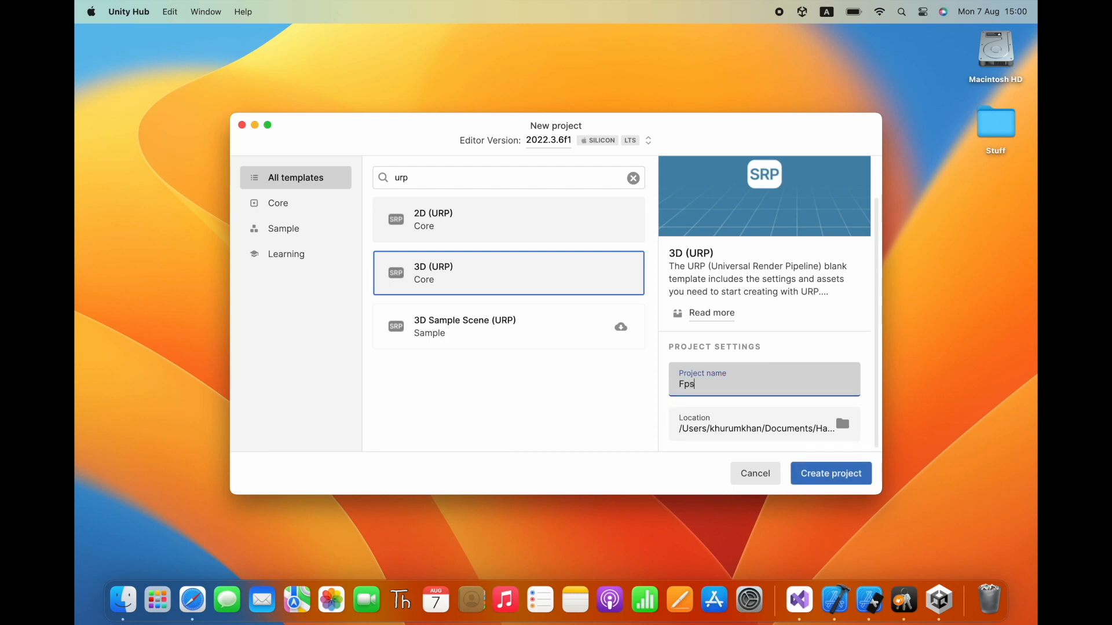
{"action": "type", "text": "FullB"}
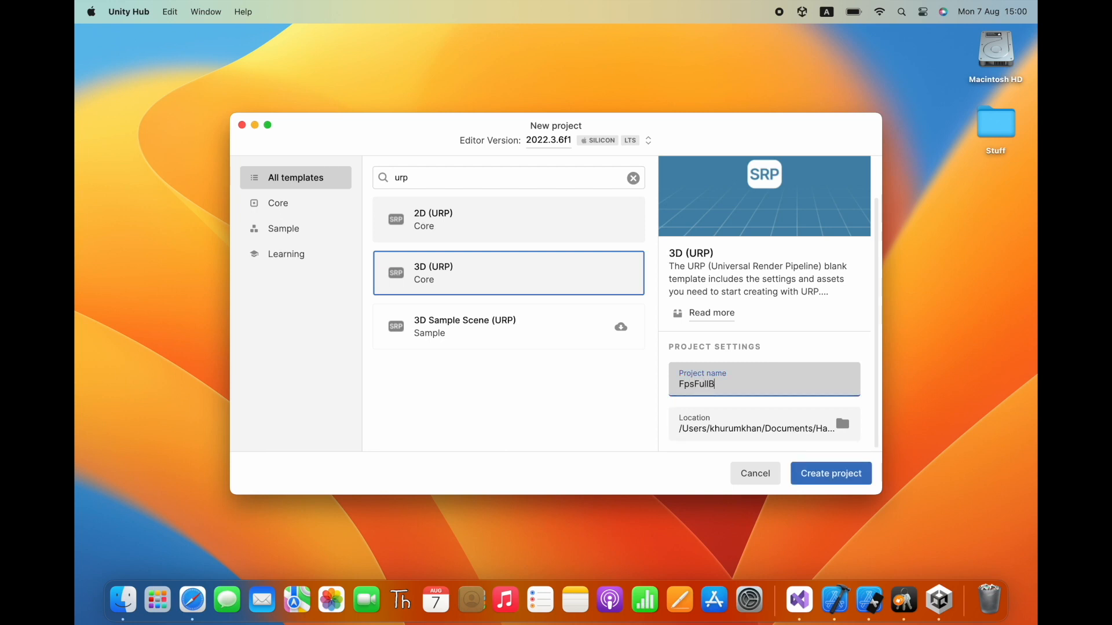
{"action": "type", "text": "odyT"}
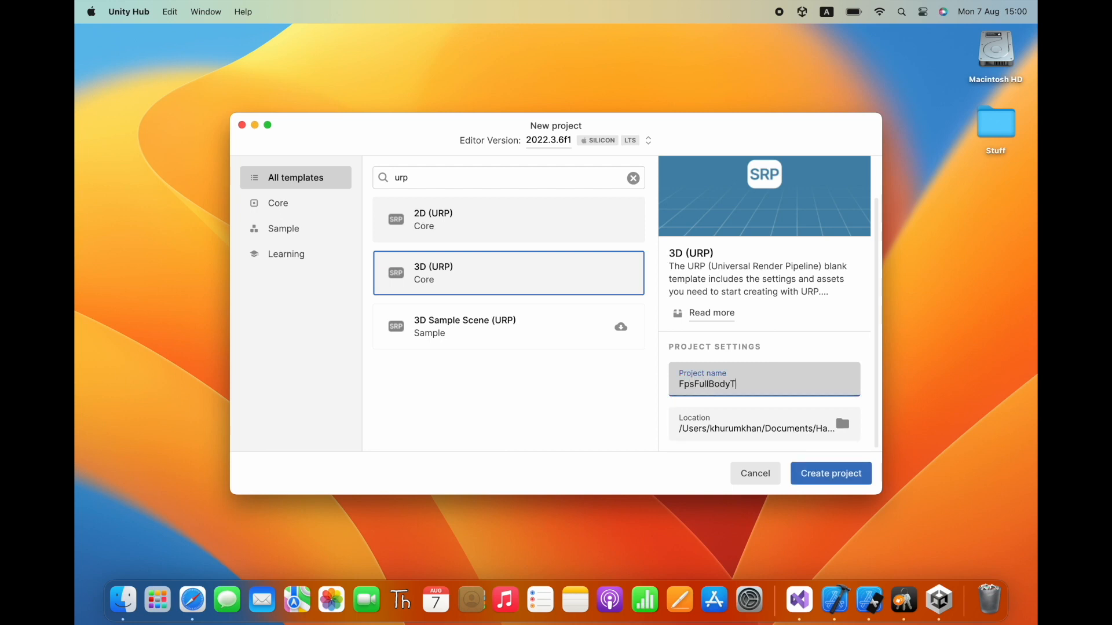
{"action": "type", "text": "utorial"}
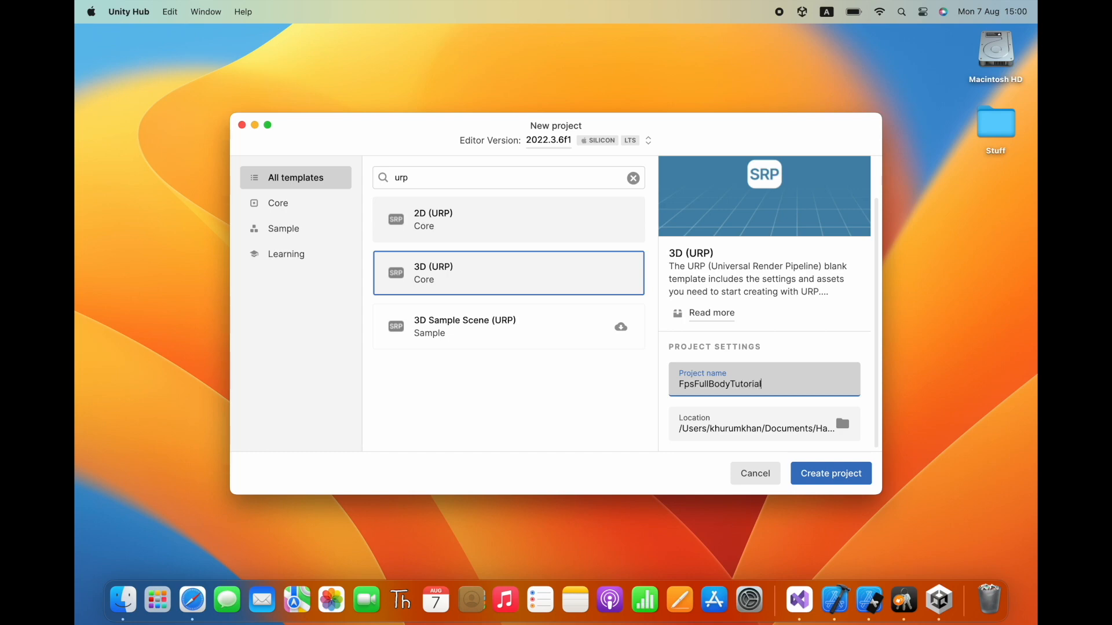
{"action": "left_click", "coordinate": [830, 473]}
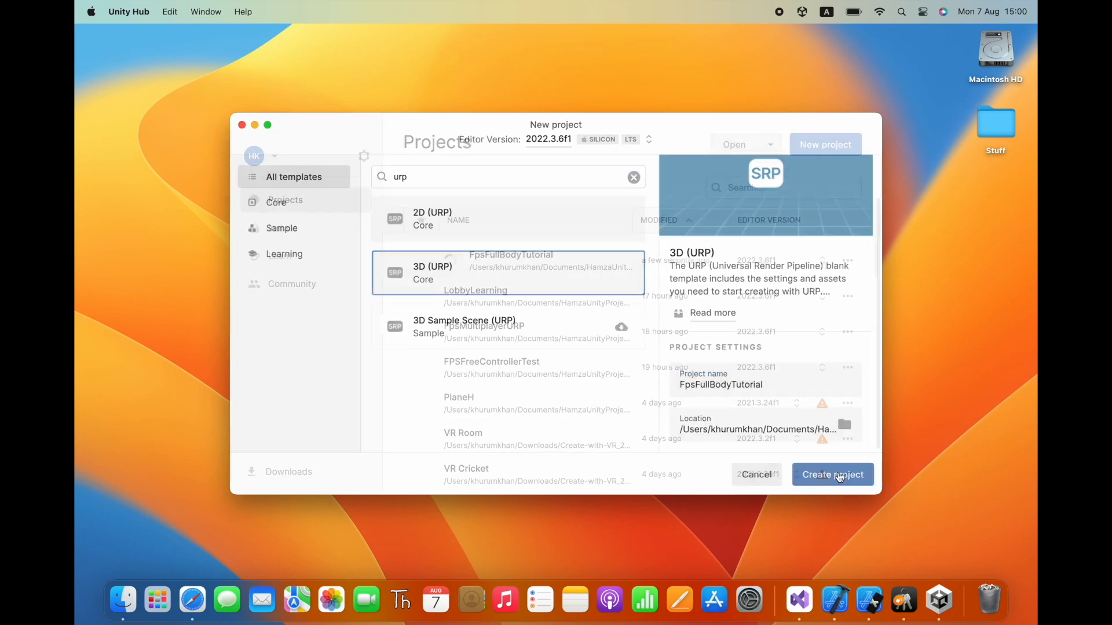
{"action": "left_click", "coordinate": [831, 474]}
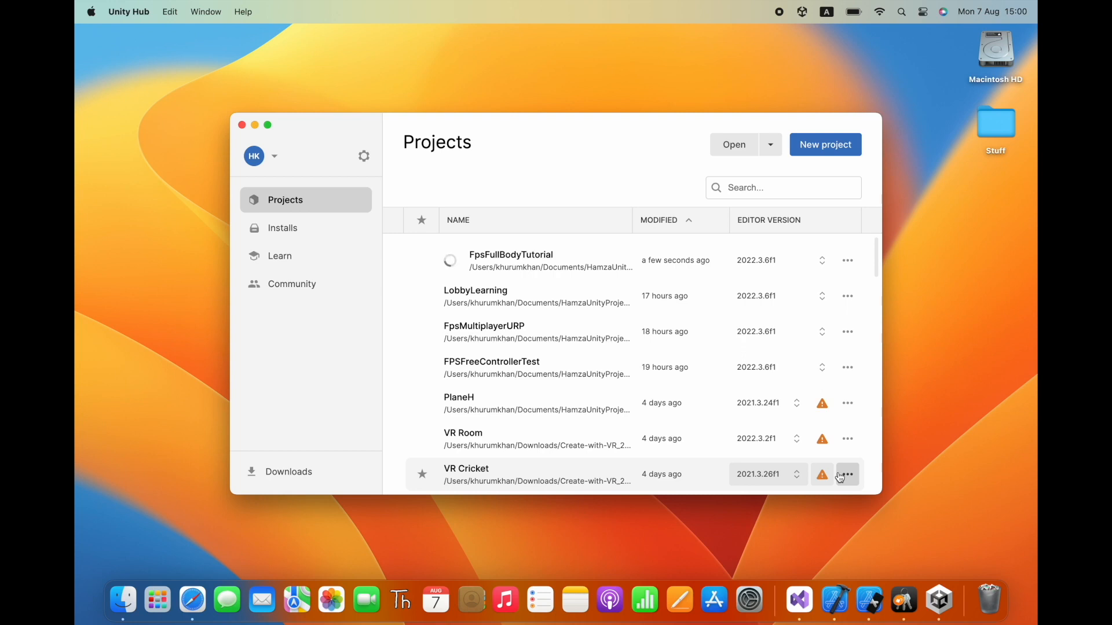
{"action": "left_click", "coordinate": [511, 261]}
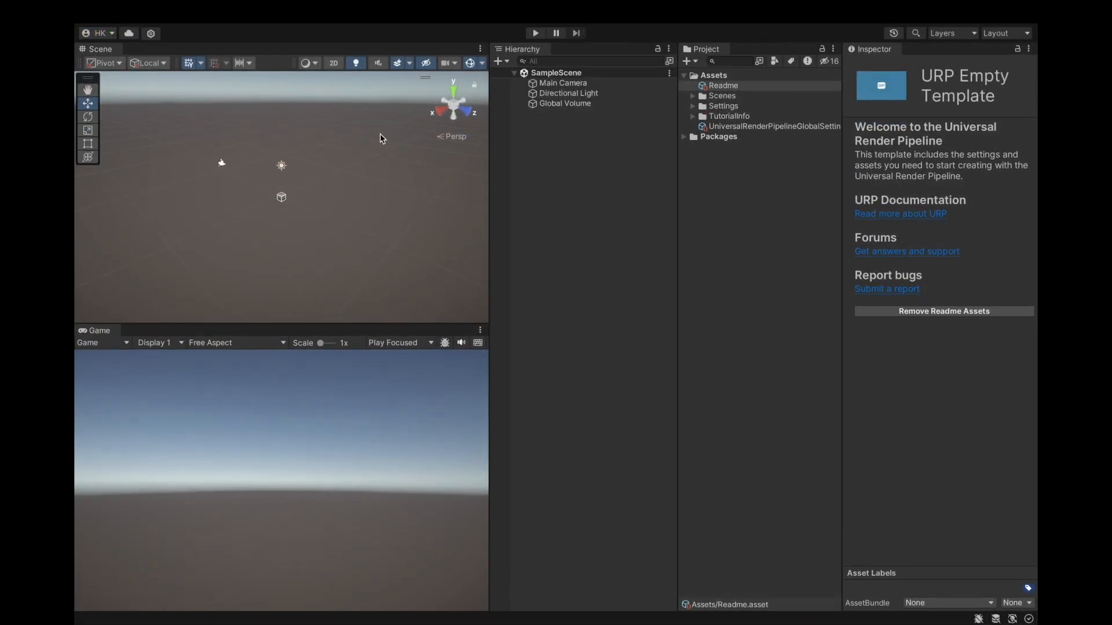
{"action": "mouse_move", "coordinate": [568, 172]}
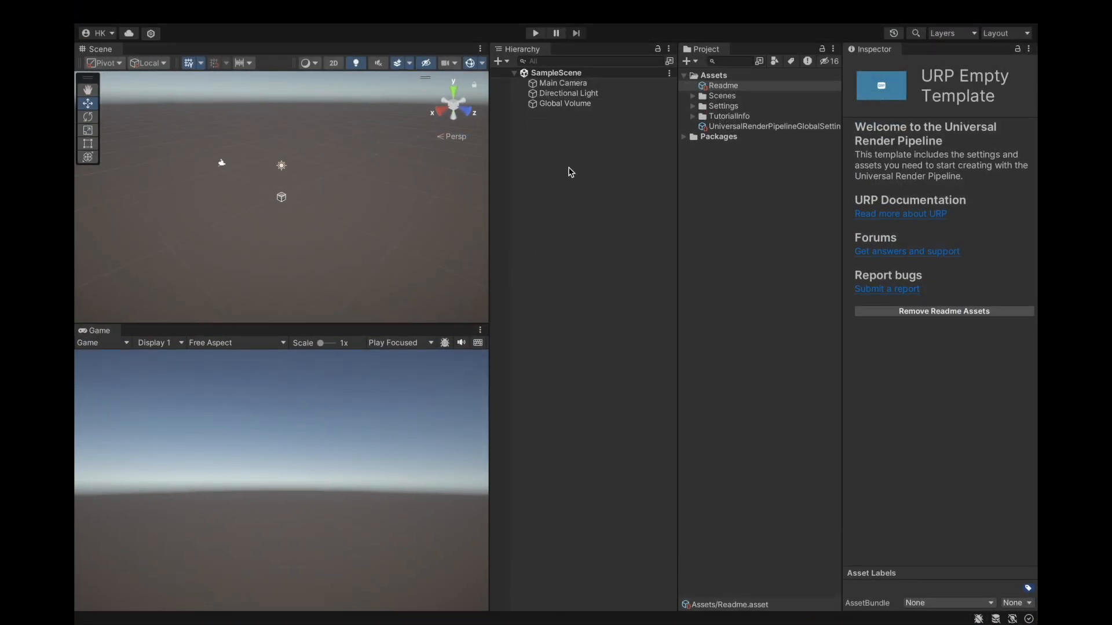
Add a Plane named Ground to the scene from the Hierarchy's 3D Object list
{"action": "right_click", "coordinate": [568, 171]}
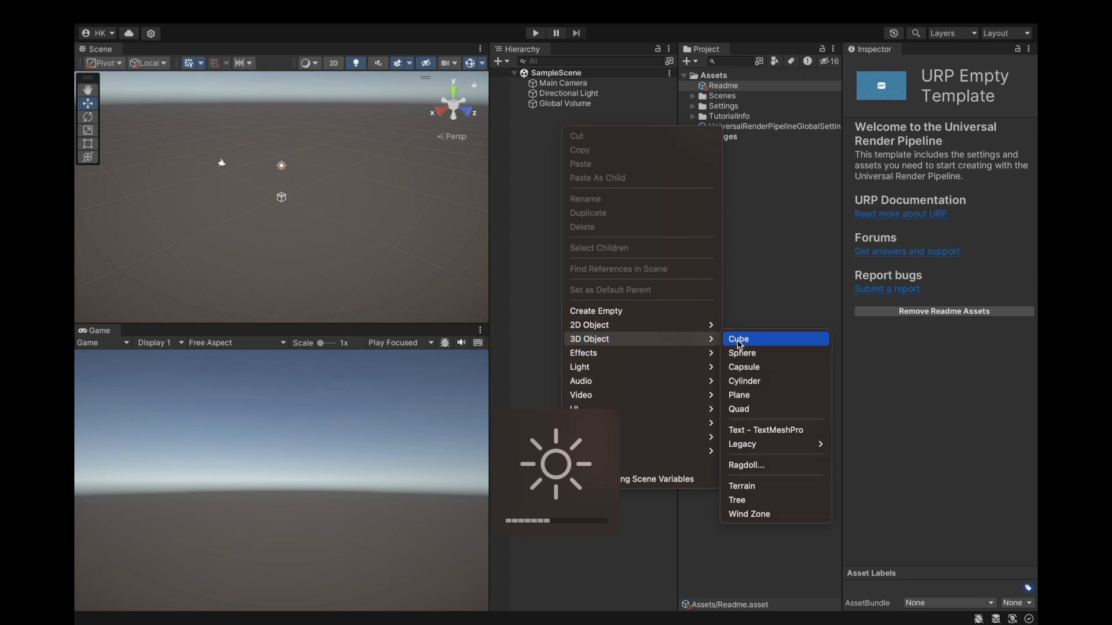
{"action": "mouse_move", "coordinate": [740, 395]}
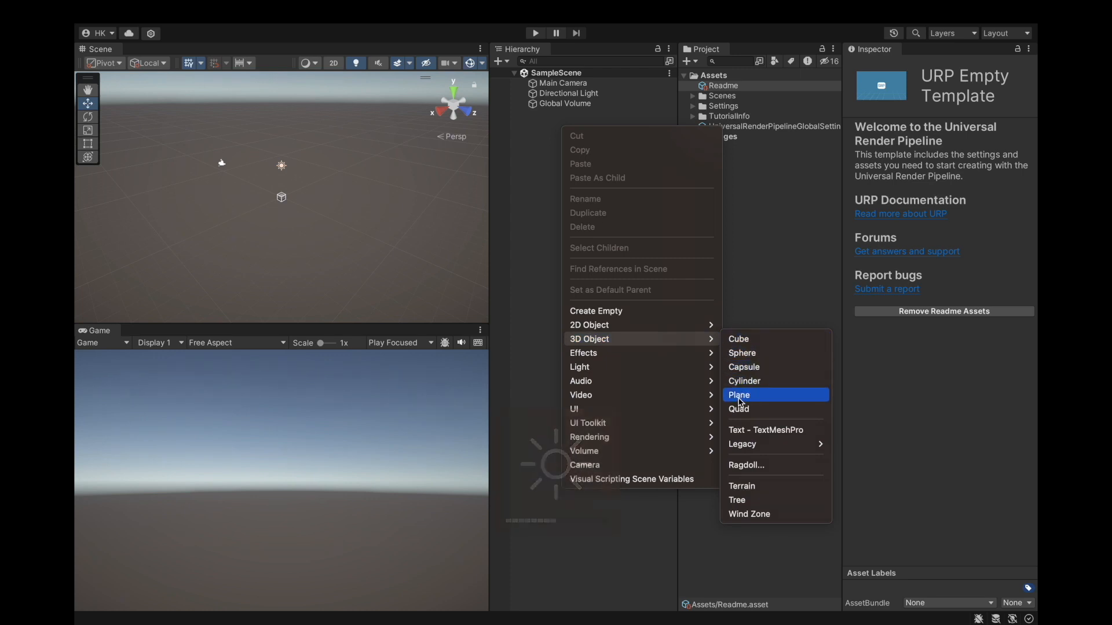
{"action": "left_click", "coordinate": [739, 395]}
{"action": "type", "text": "Ground"}
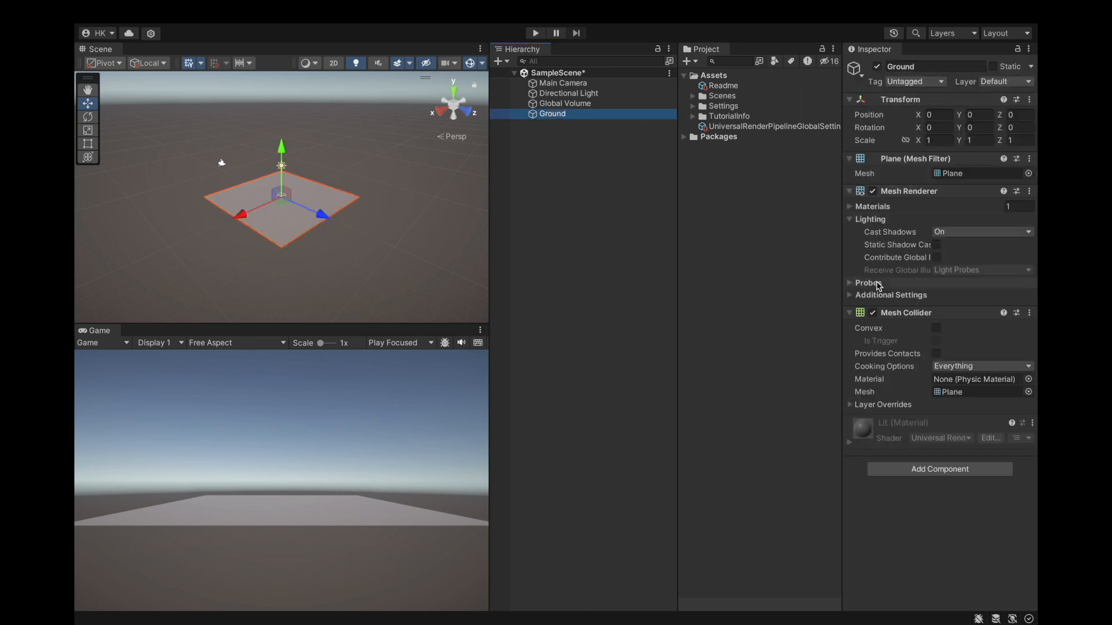
Create a Ground layer in User Layer 6 and assign the Ground plane to it
{"action": "left_click", "coordinate": [1004, 81]}
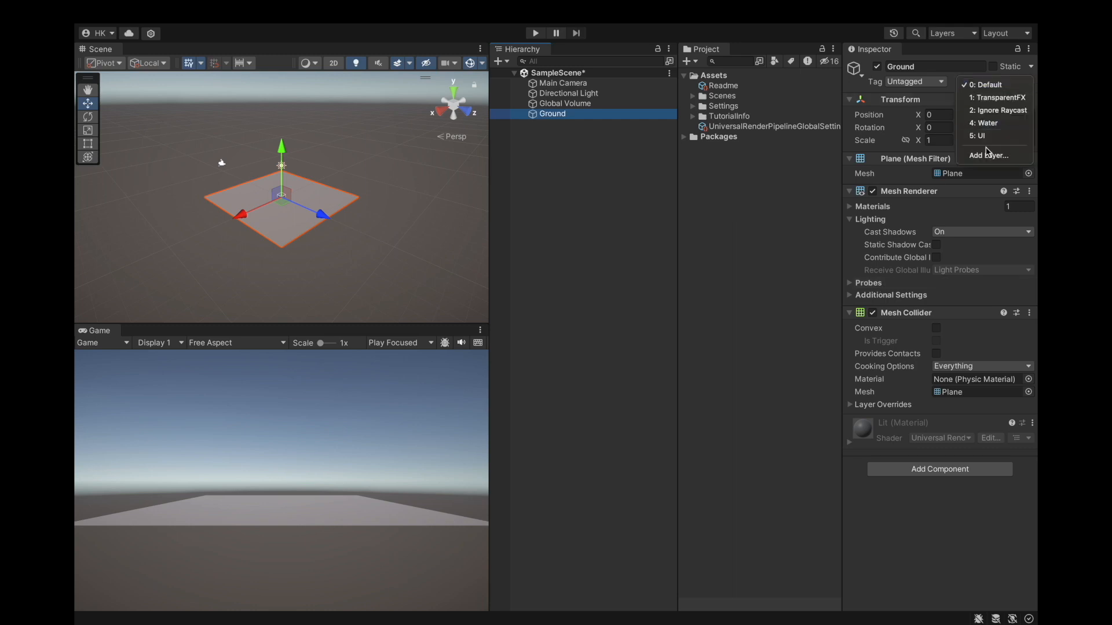
{"action": "left_click", "coordinate": [988, 156]}
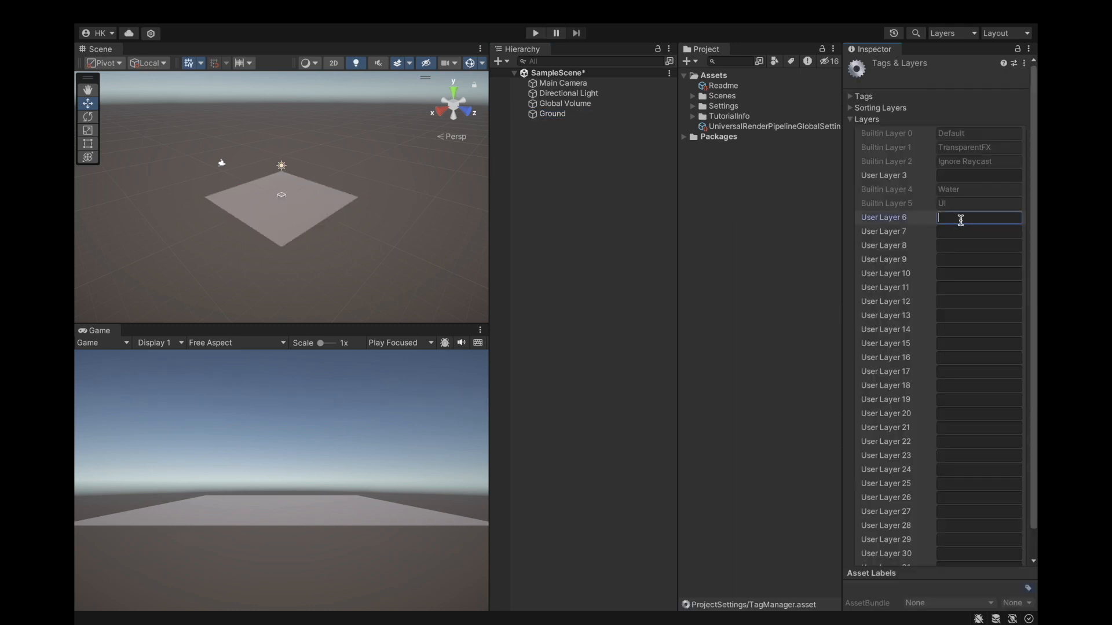
{"action": "type", "text": "Ground"}
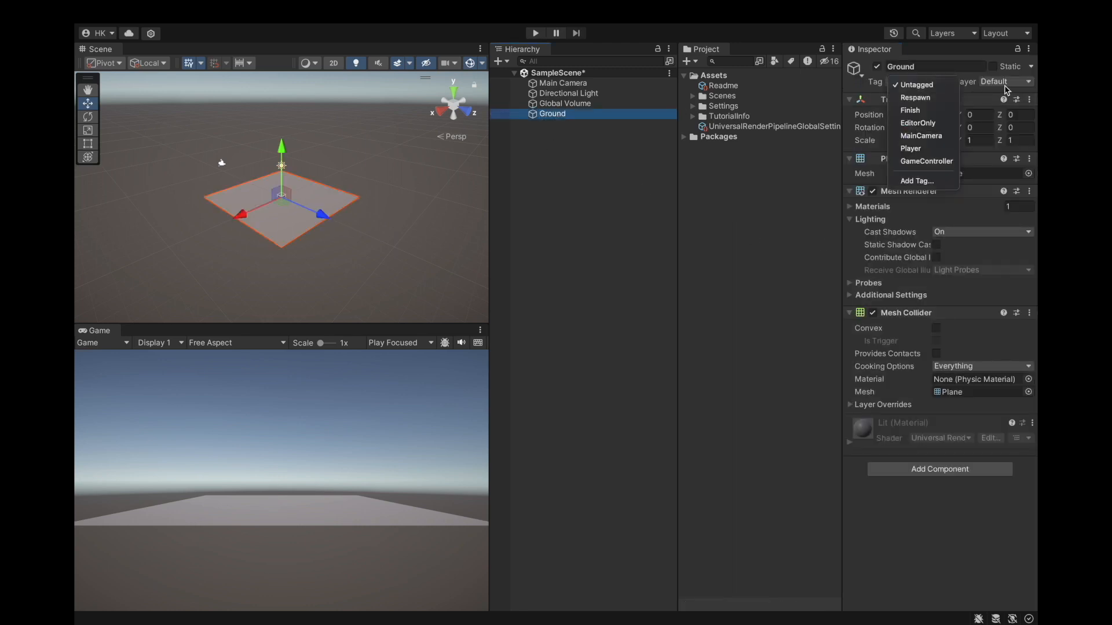
{"action": "left_click", "coordinate": [1006, 81]}
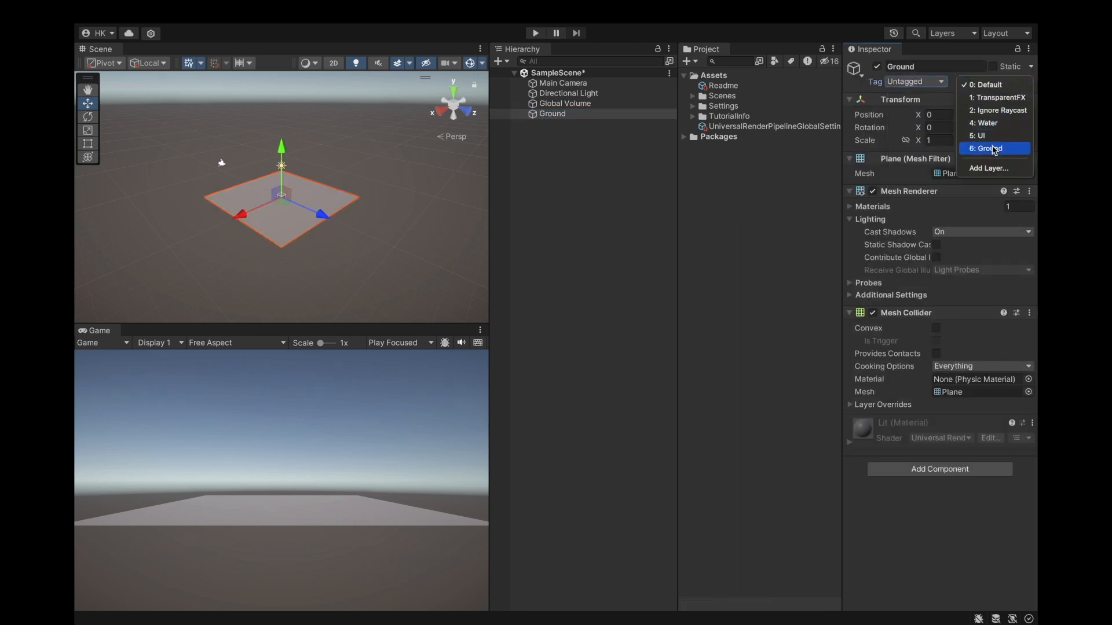
{"action": "left_click", "coordinate": [986, 149]}
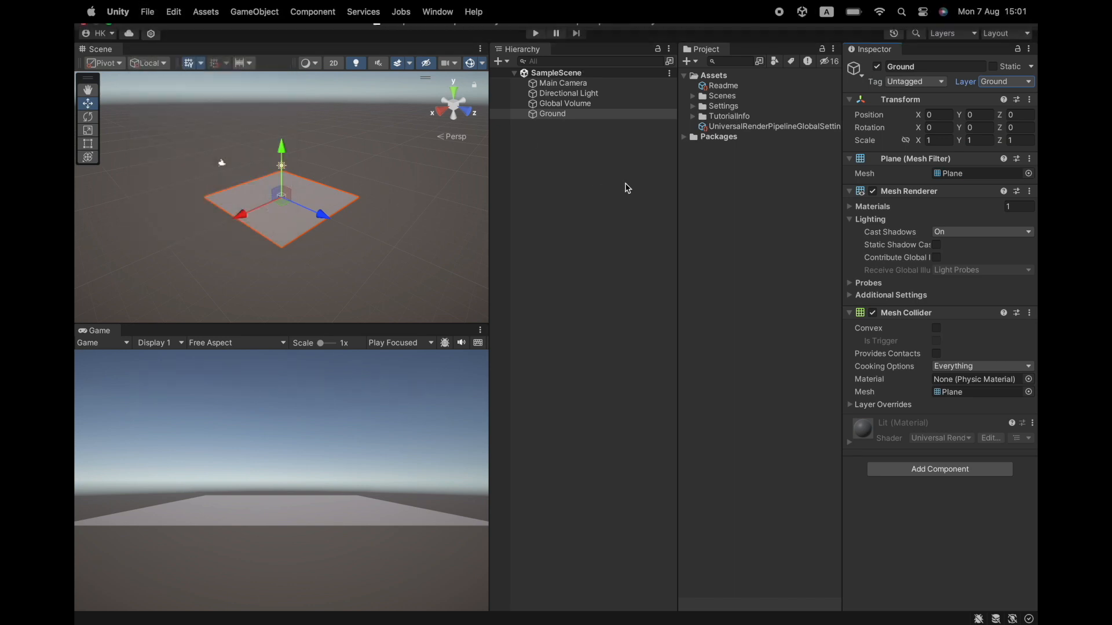
Create a MyAssets folder in the project Assets
{"action": "right_click", "coordinate": [707, 75]}
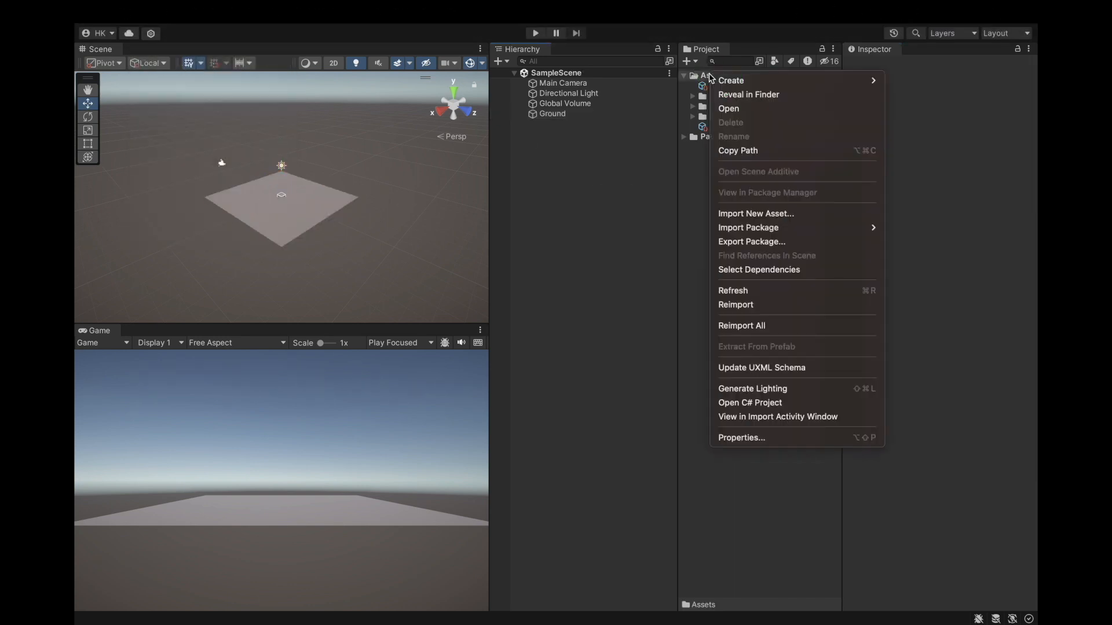
{"action": "left_click", "coordinate": [731, 80]}
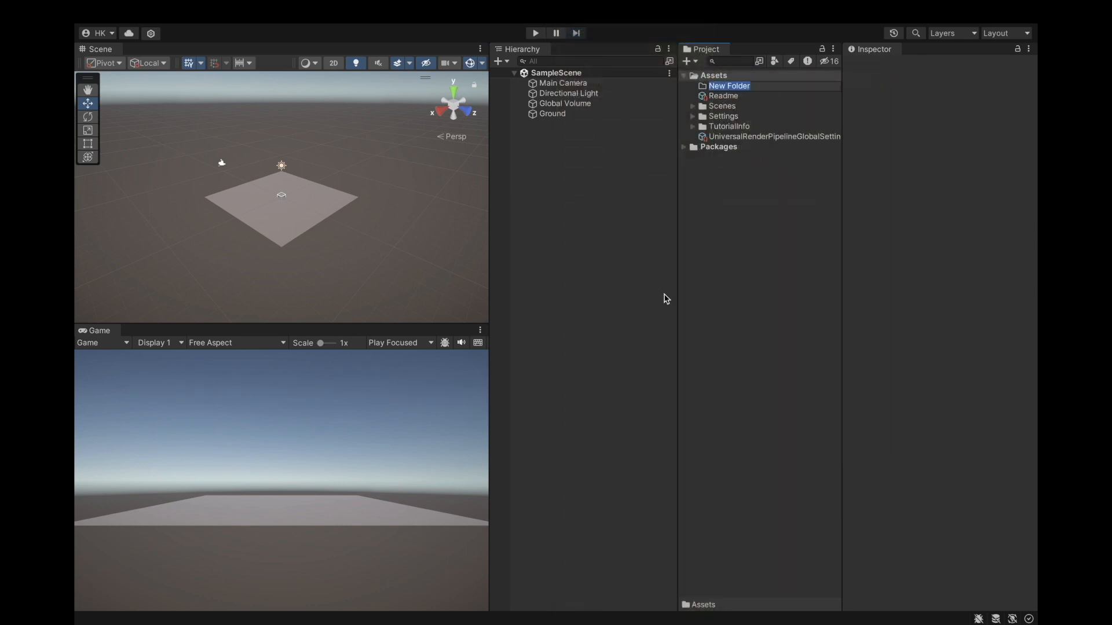
{"action": "type", "text": "MyAs"}
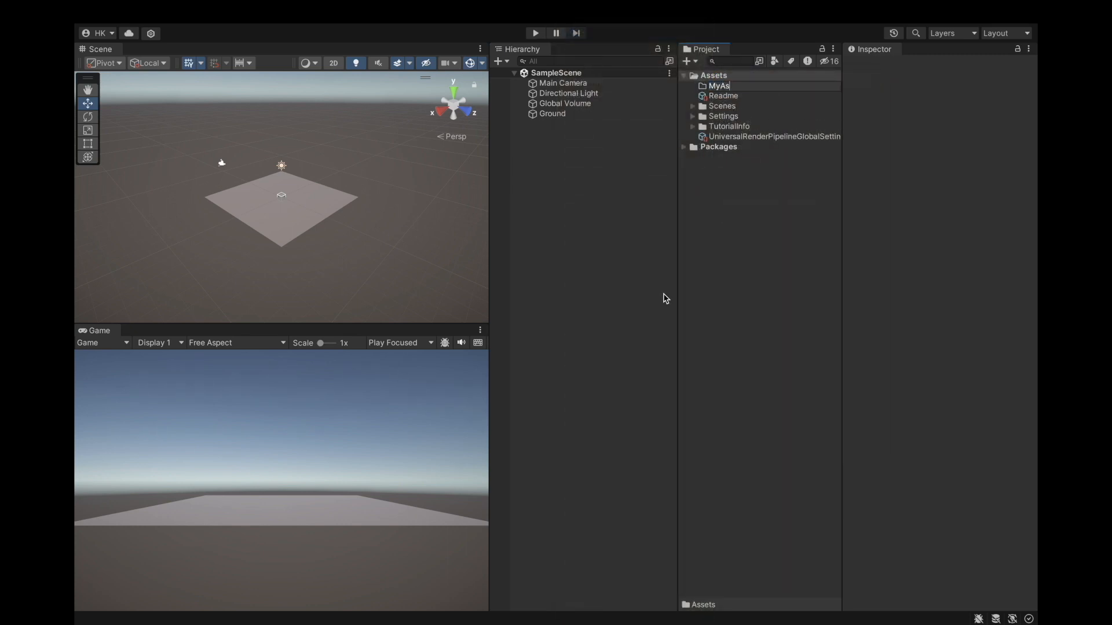
{"action": "type", "text": "sets"}
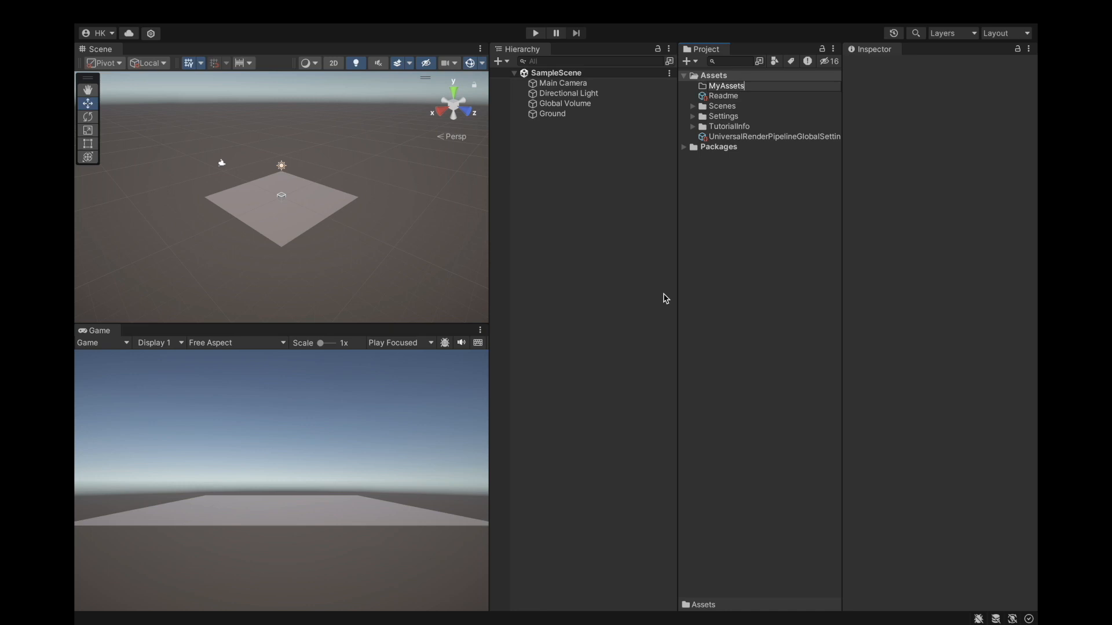
{"action": "left_click", "coordinate": [725, 85]}
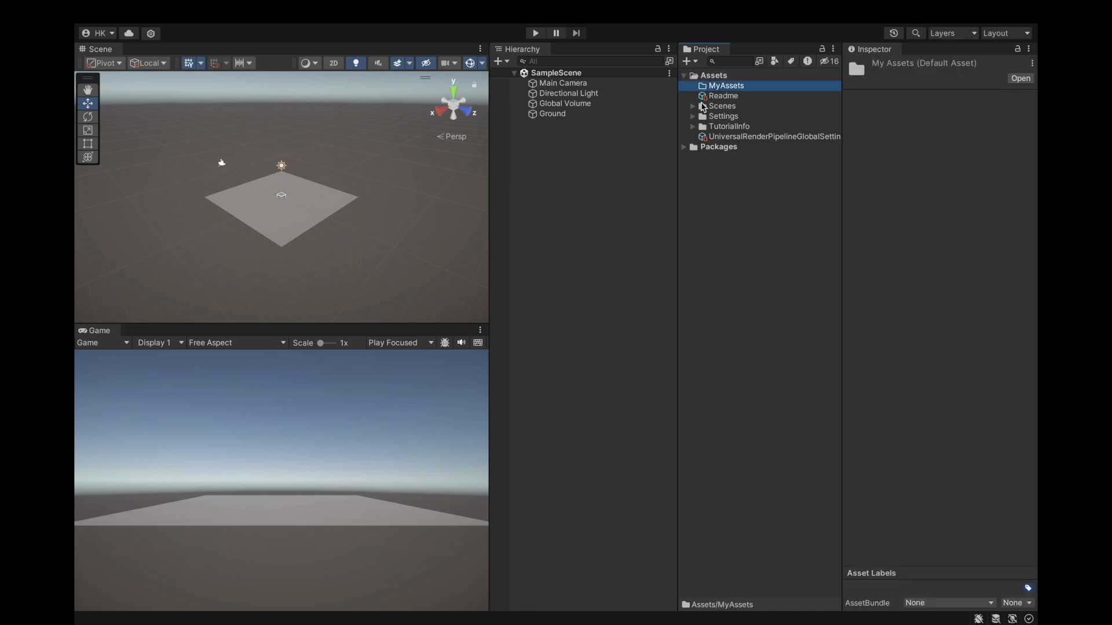
Create a Materials folder inside MyAssets with a new material in it
{"action": "right_click", "coordinate": [726, 85]}
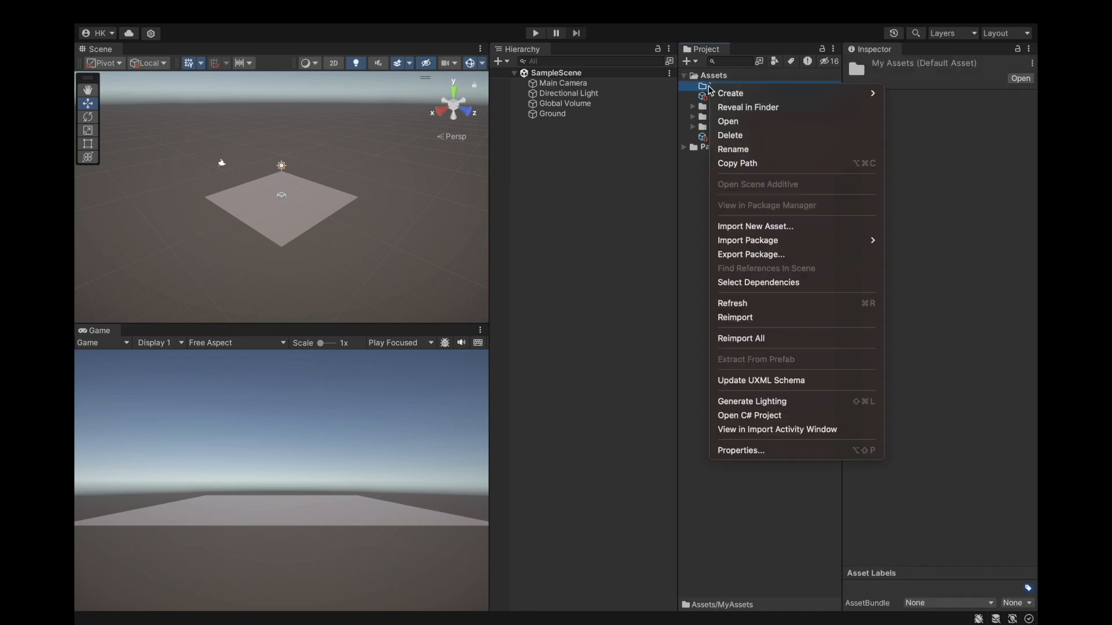
{"action": "left_click", "coordinate": [731, 93]}
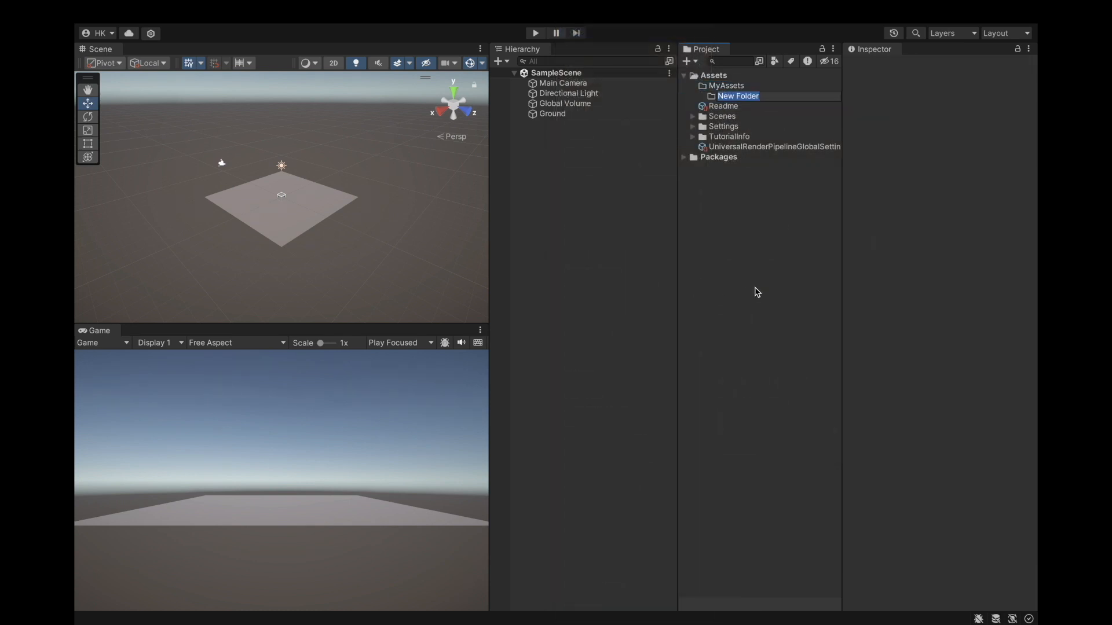
{"action": "type", "text": "Material"}
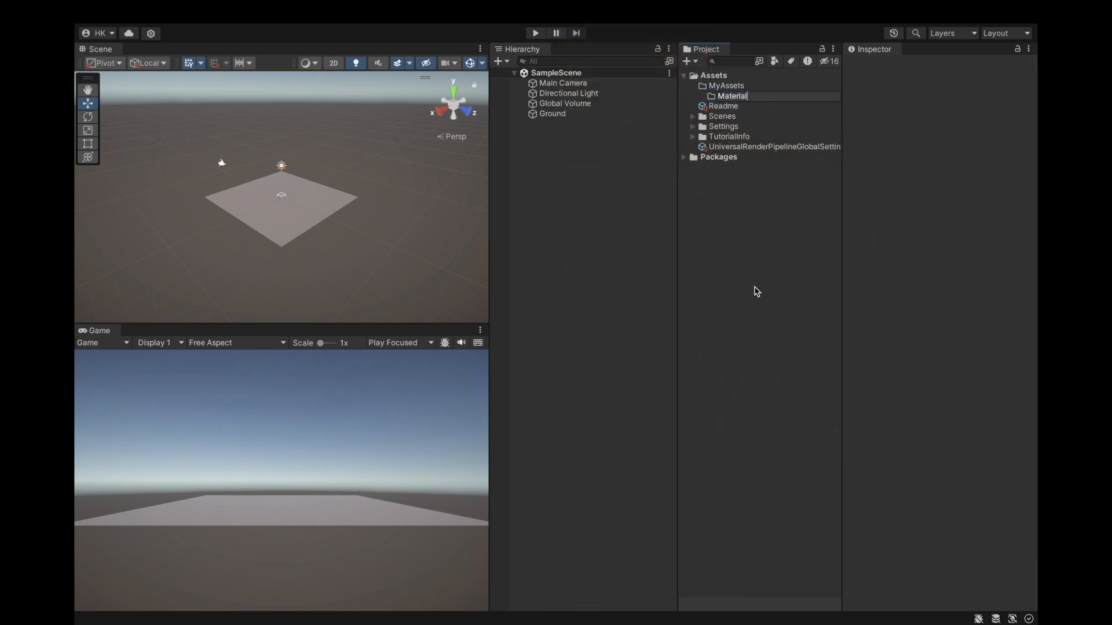
{"action": "right_click", "coordinate": [731, 96]}
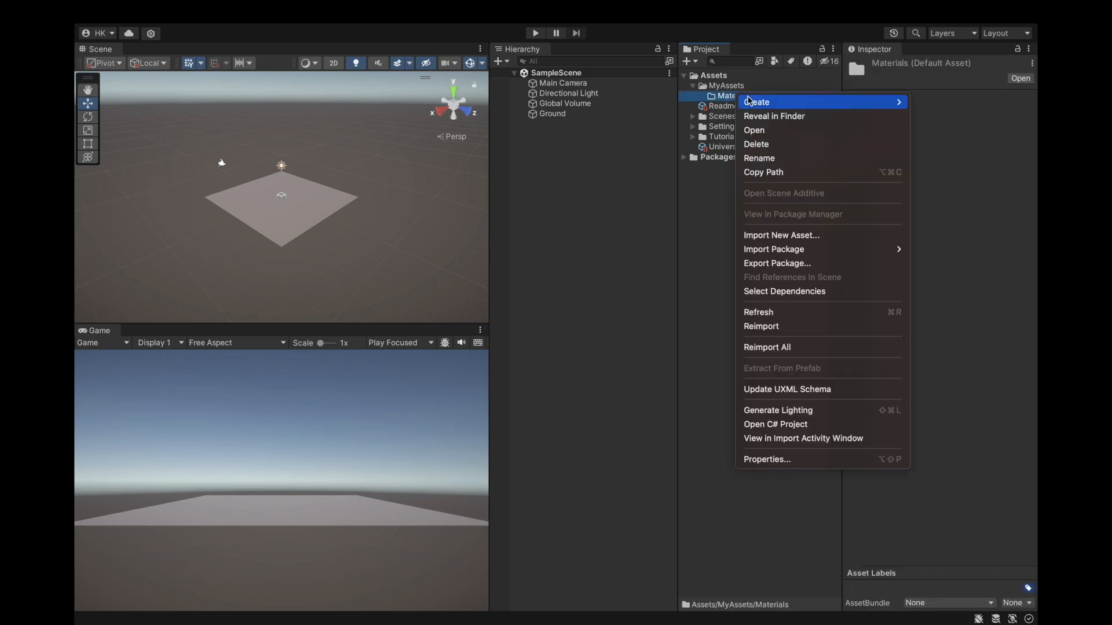
{"action": "left_click", "coordinate": [756, 101]}
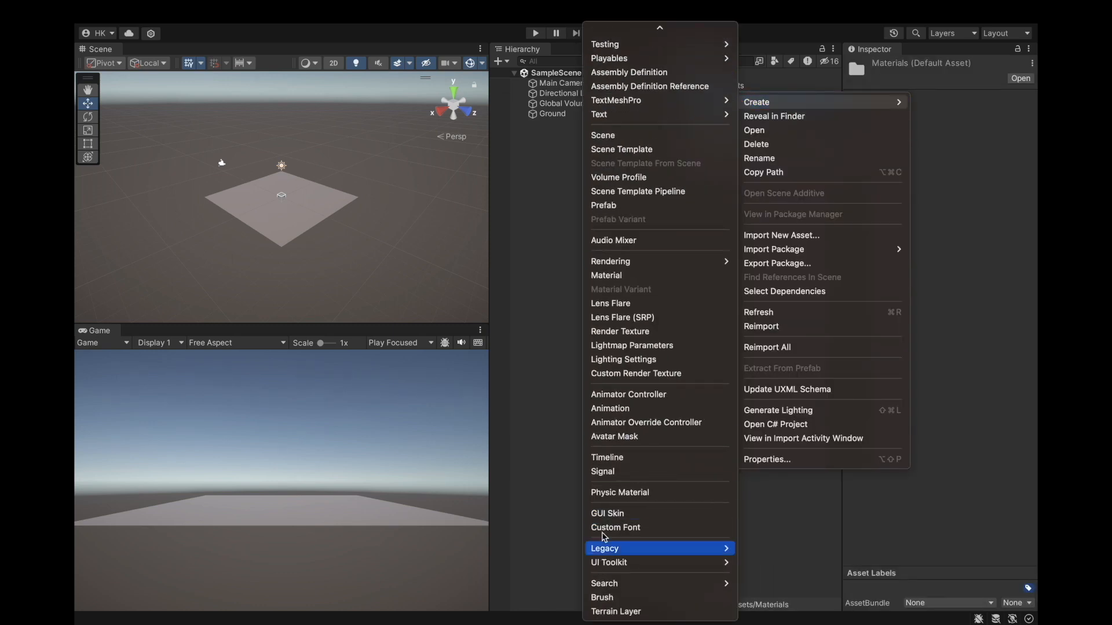
{"action": "left_click", "coordinate": [607, 276]}
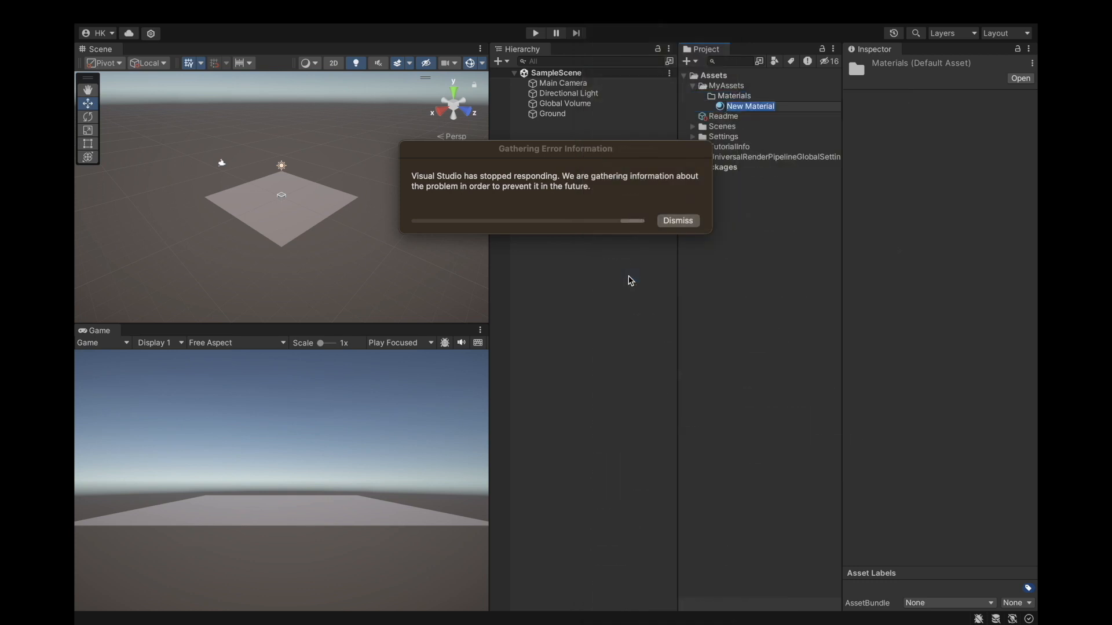
Rename the material GroundMat, set the Basic texture as its base map, and apply it to Ground
{"action": "left_click", "coordinate": [676, 220]}
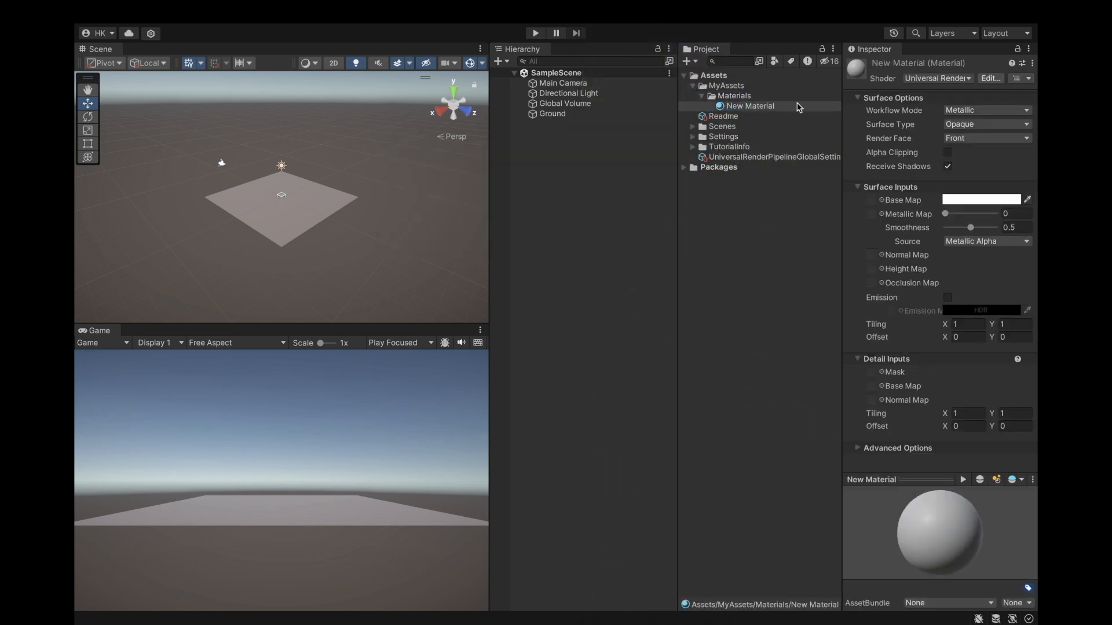
{"action": "right_click", "coordinate": [749, 106]}
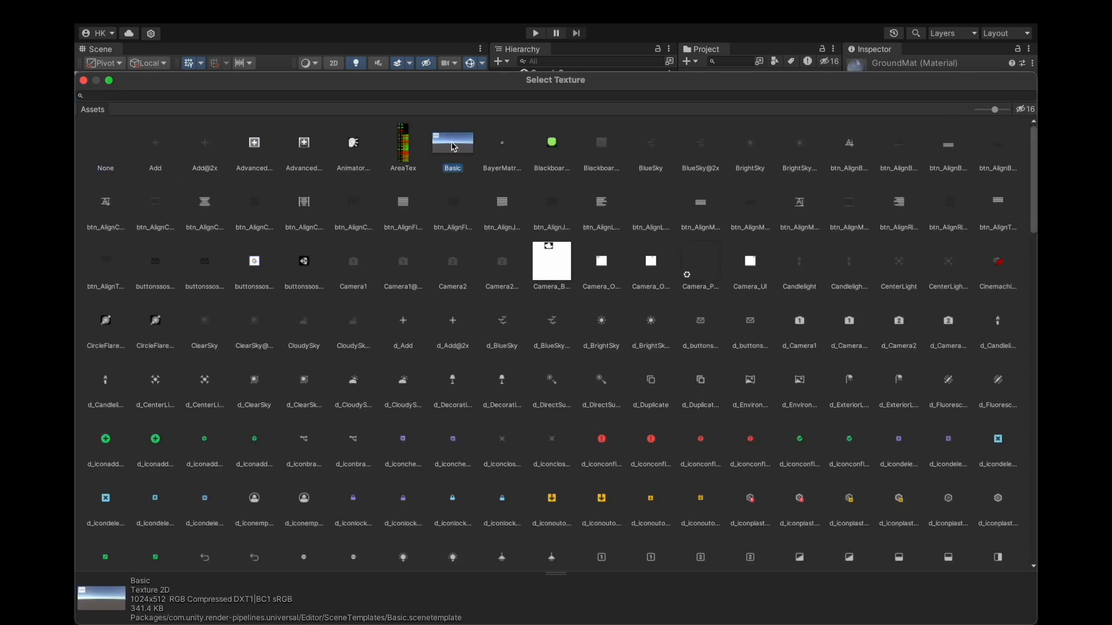
{"action": "double_click", "coordinate": [453, 142]}
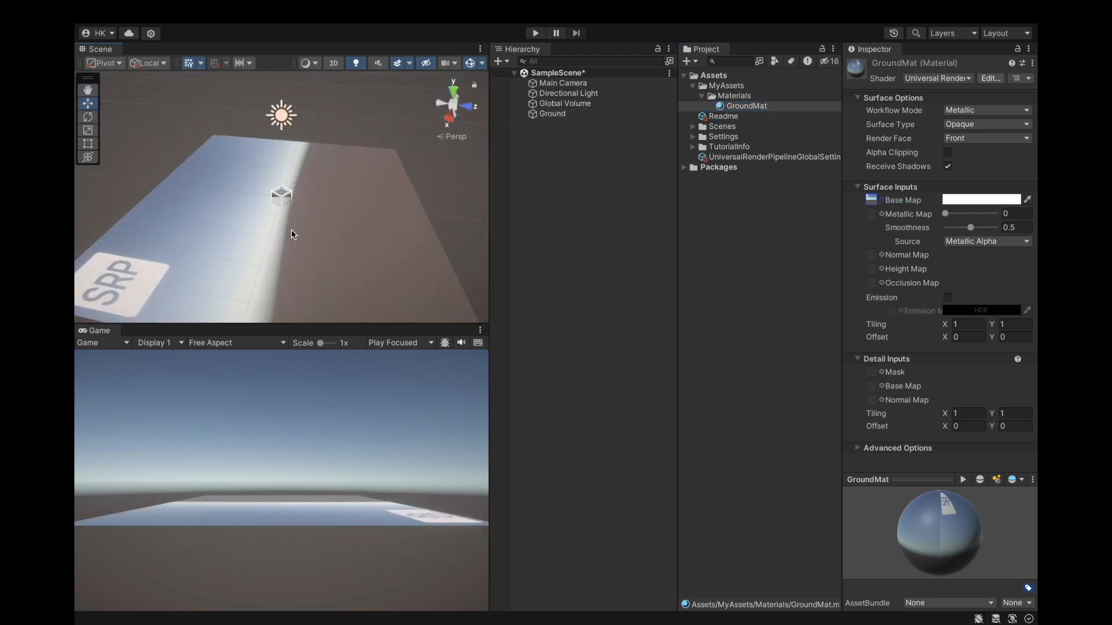
{"action": "left_click_drag", "start_coordinate": [291, 234], "coordinate": [451, 131]}
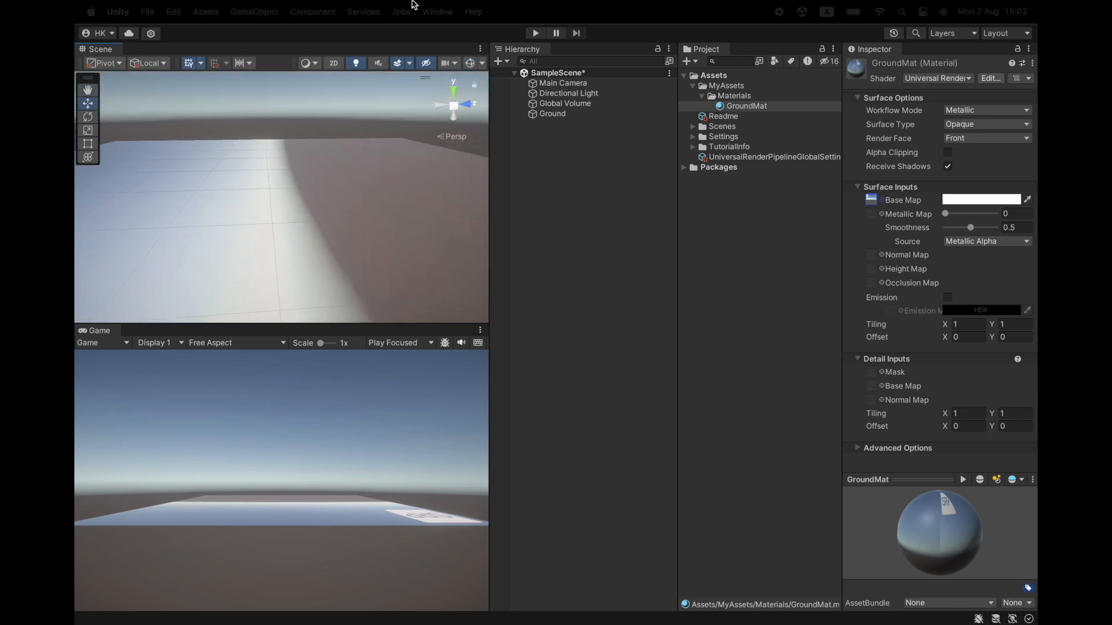
{"action": "left_click", "coordinate": [147, 11]}
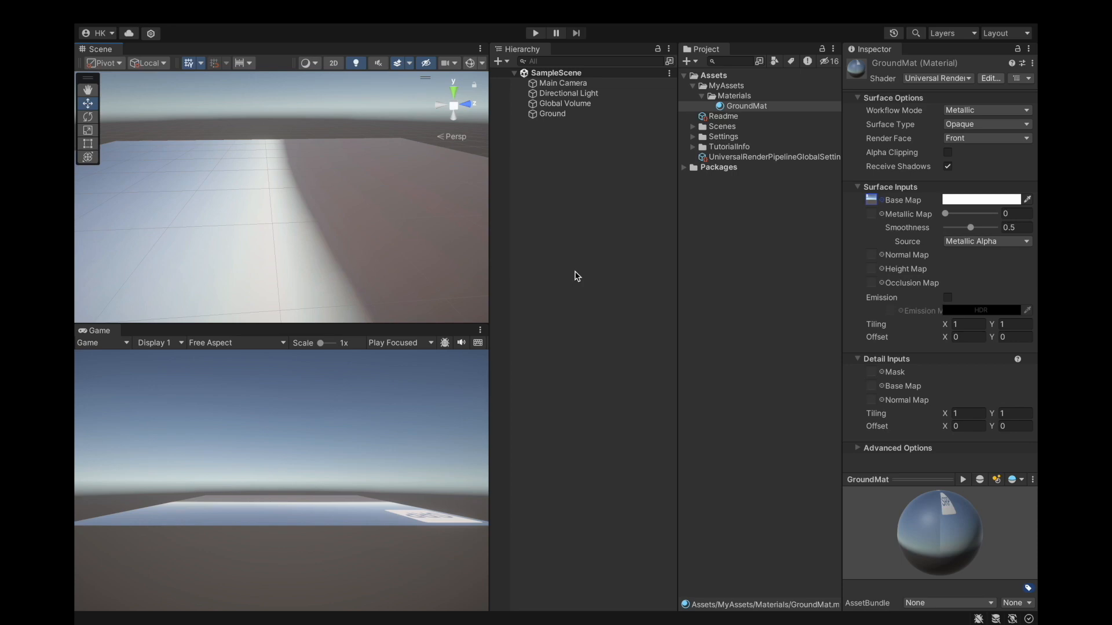
{"action": "mouse_move", "coordinate": [577, 254]}
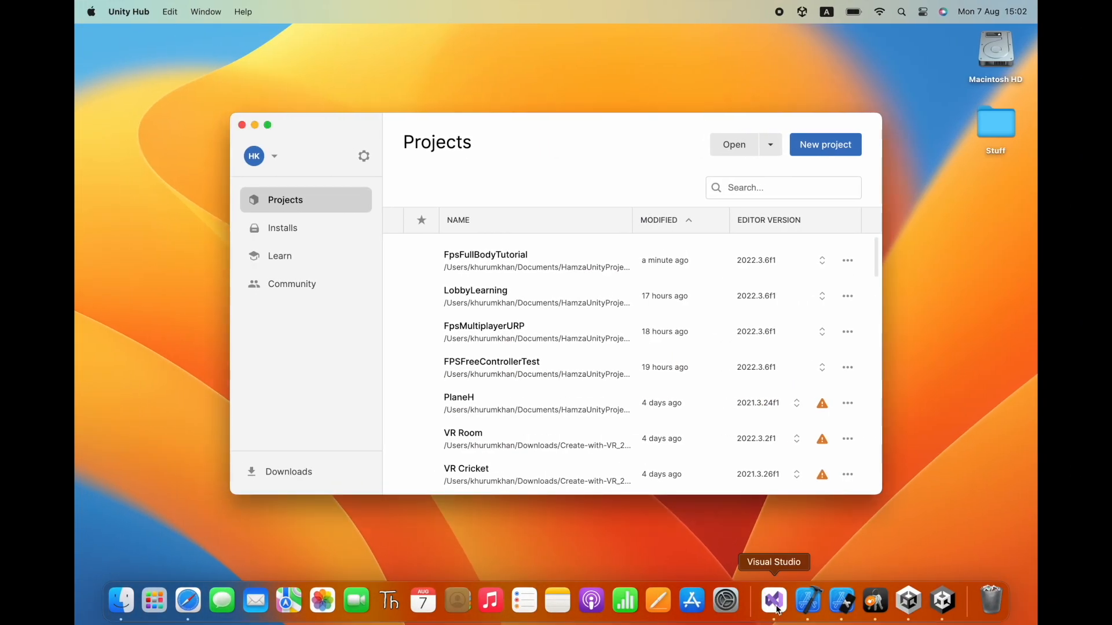
Check Visual Studio's empty window overview from the Dock and return to the Unity editor
{"action": "right_click", "coordinate": [774, 603]}
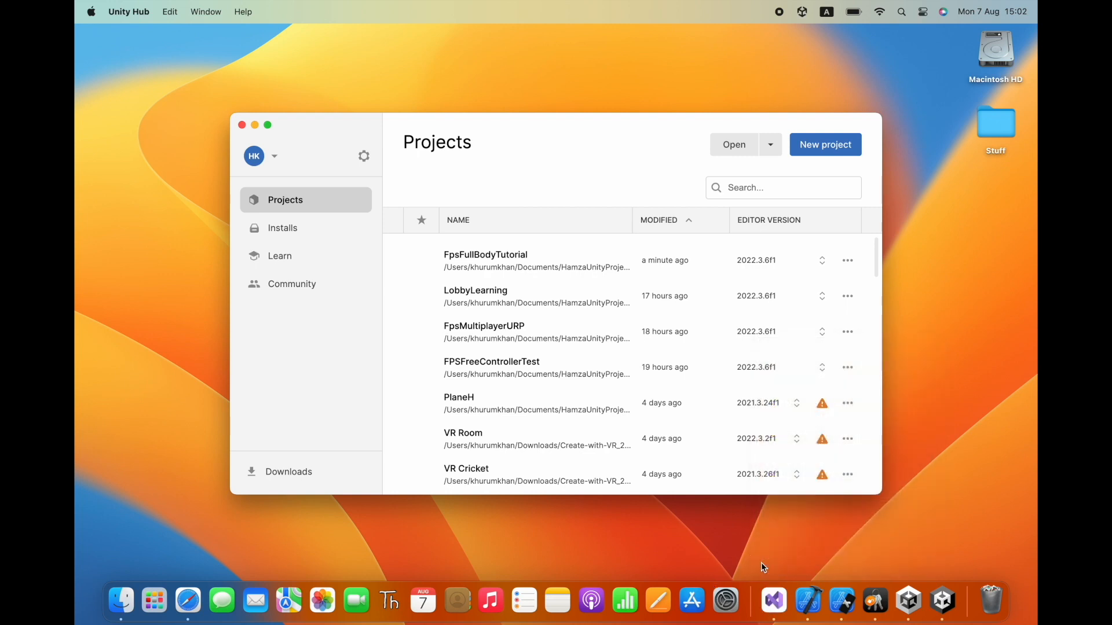
{"action": "mouse_move", "coordinate": [774, 601]}
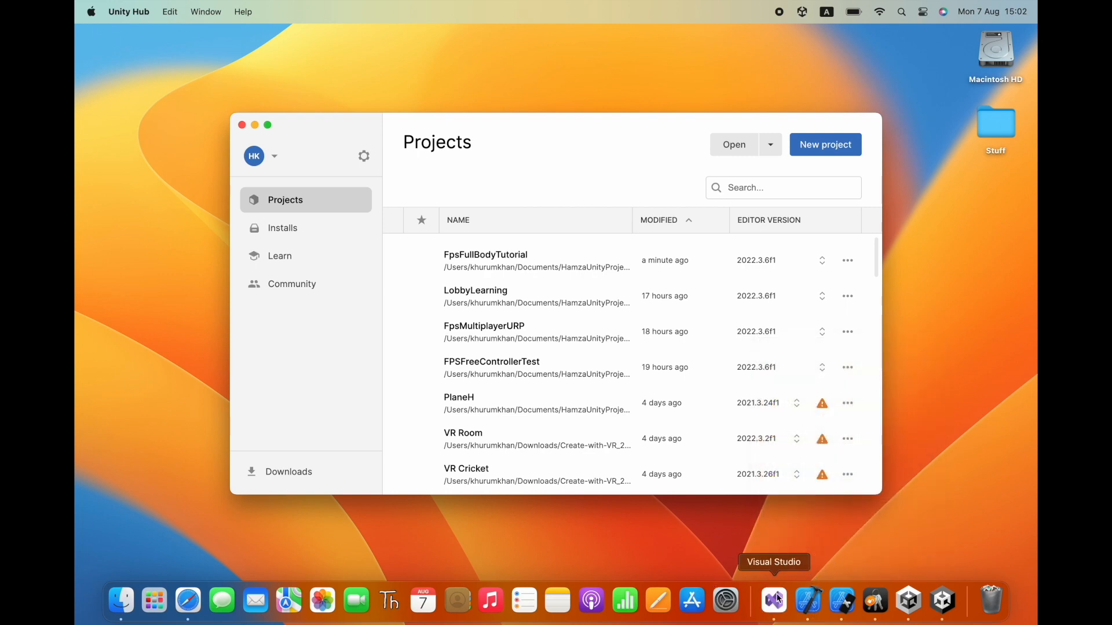
{"action": "left_click", "coordinate": [773, 601]}
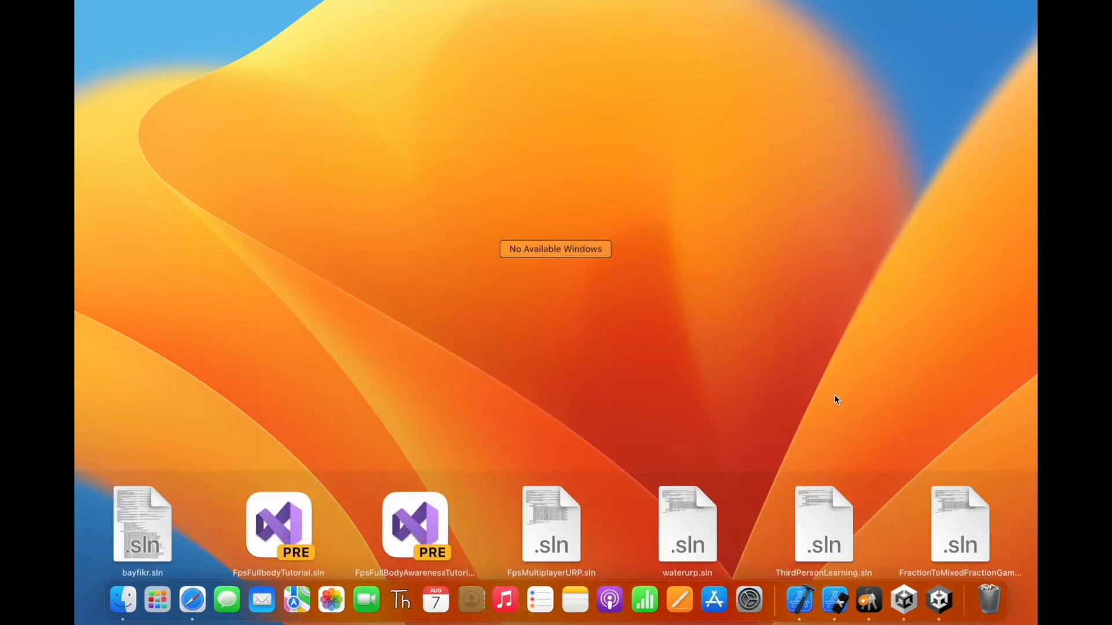
{"action": "left_click", "coordinate": [937, 601]}
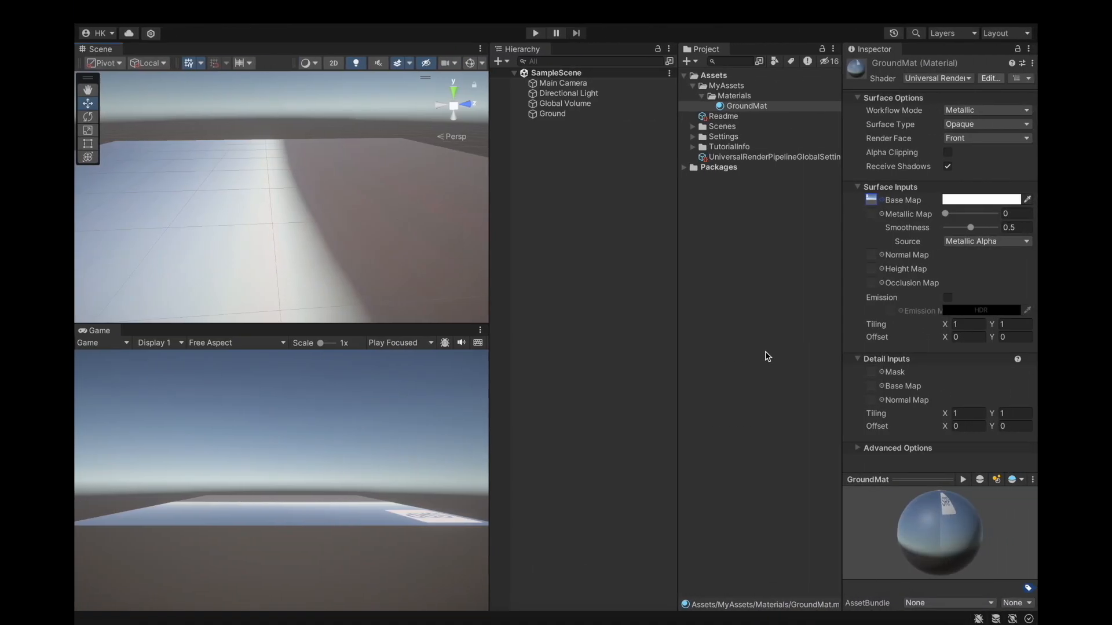
{"action": "mouse_move", "coordinate": [367, 206]}
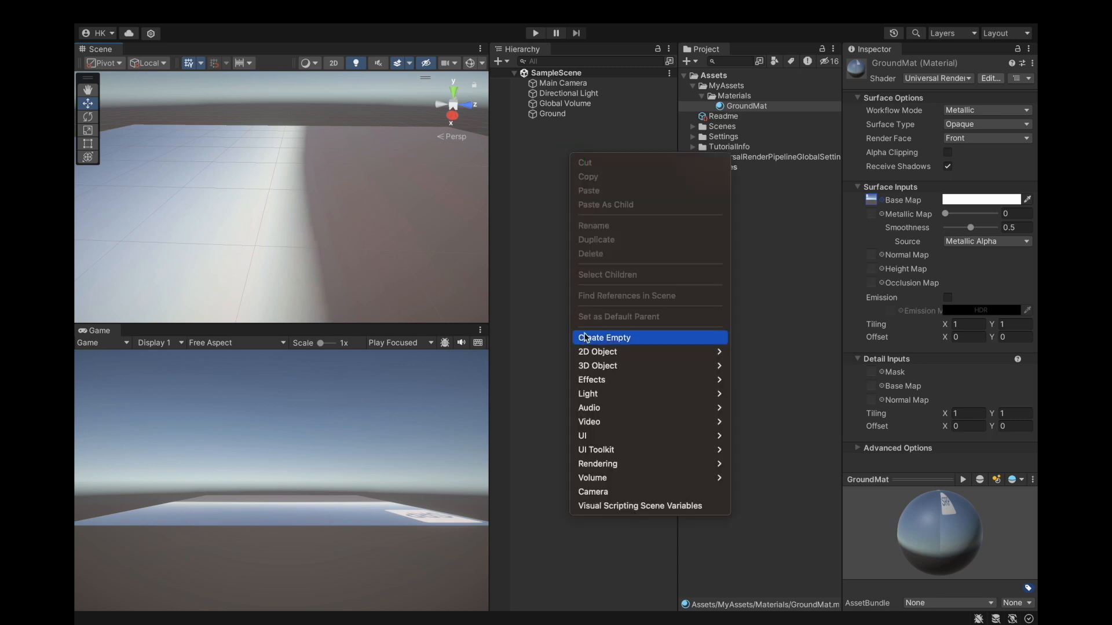
Create an empty object named Player and reset its transform to the origin
{"action": "left_click", "coordinate": [604, 337]}
{"action": "type", "text": "Player"}
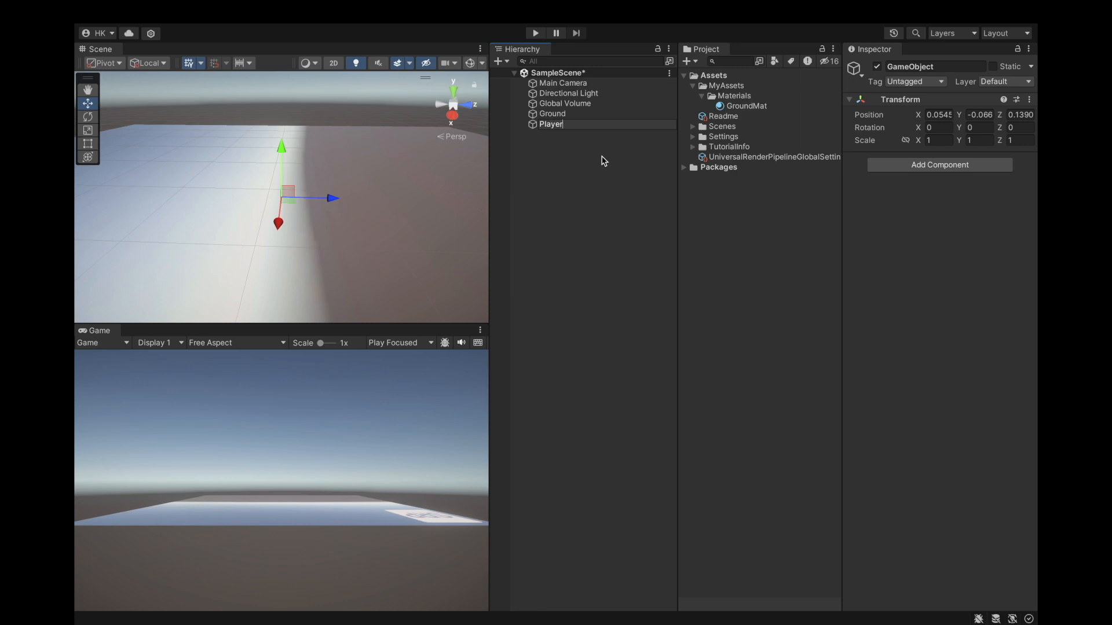
{"action": "left_click", "coordinate": [552, 124]}
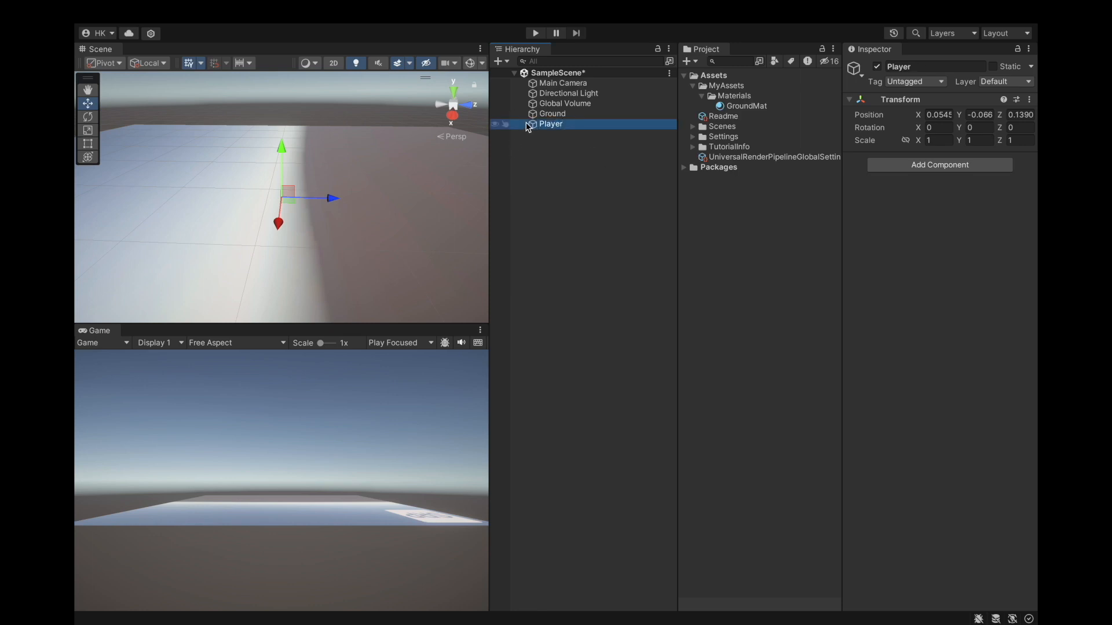
{"action": "mouse_move", "coordinate": [986, 86]}
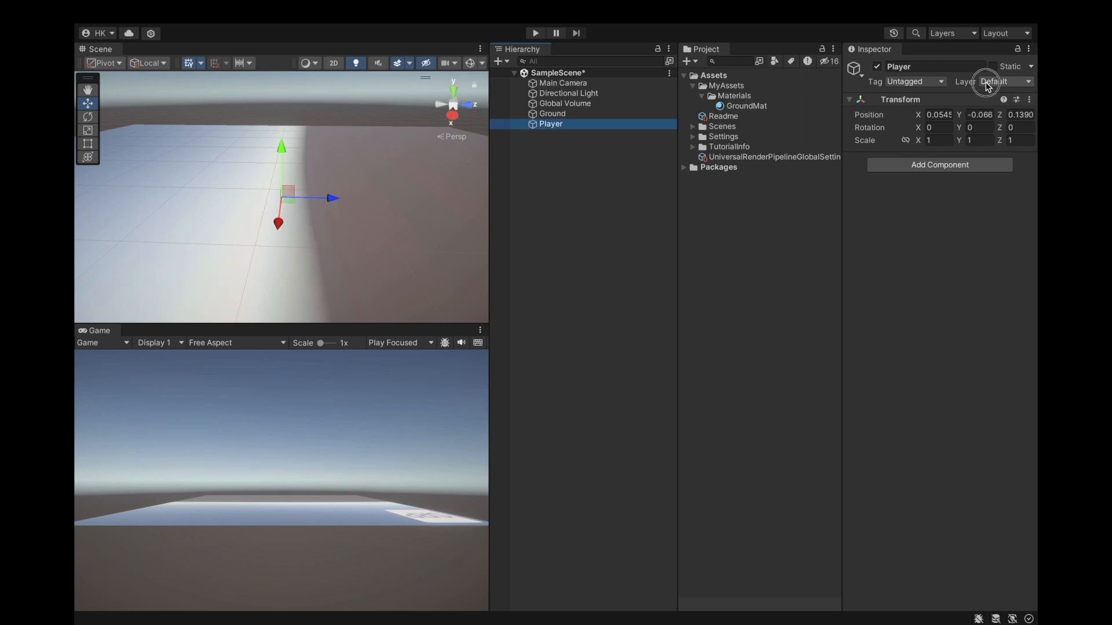
{"action": "mouse_move", "coordinate": [962, 211]}
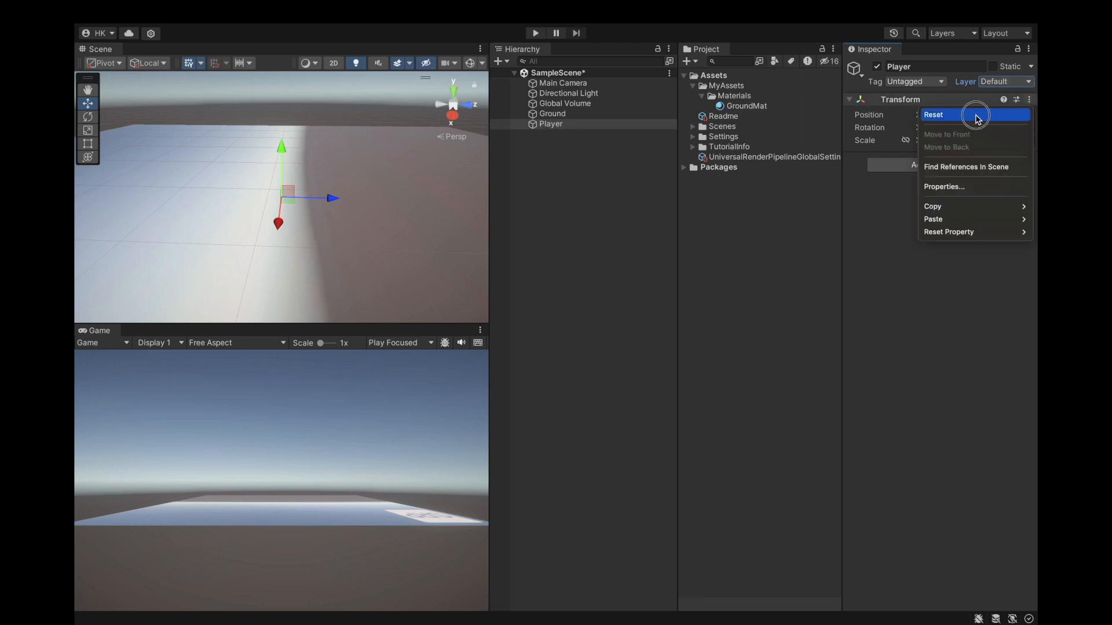
{"action": "left_click", "coordinate": [934, 115]}
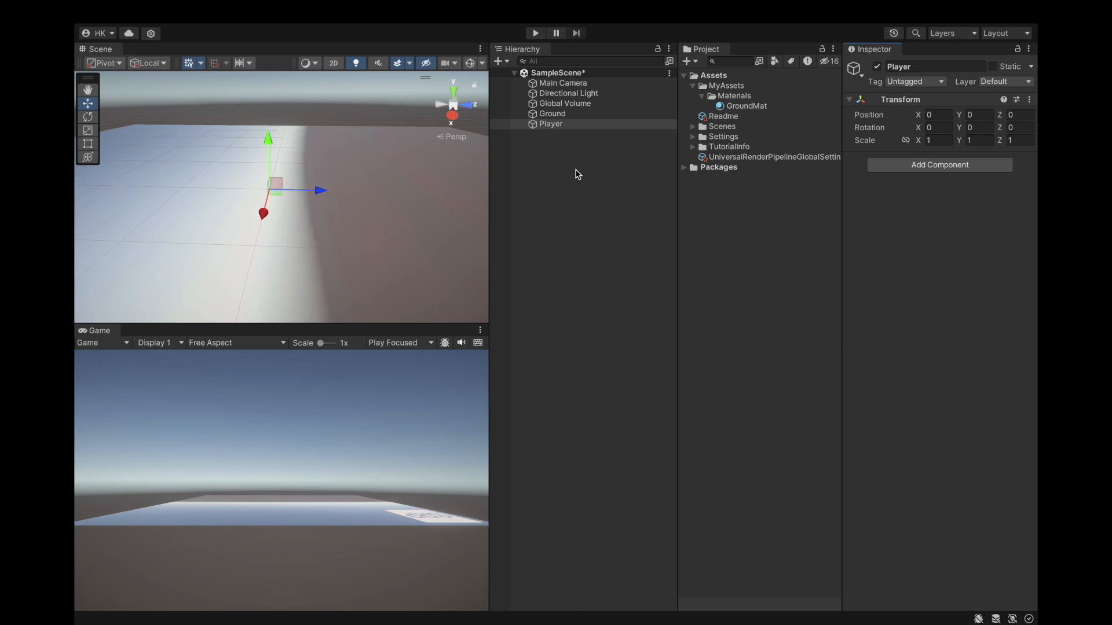
{"action": "mouse_move", "coordinate": [564, 137]}
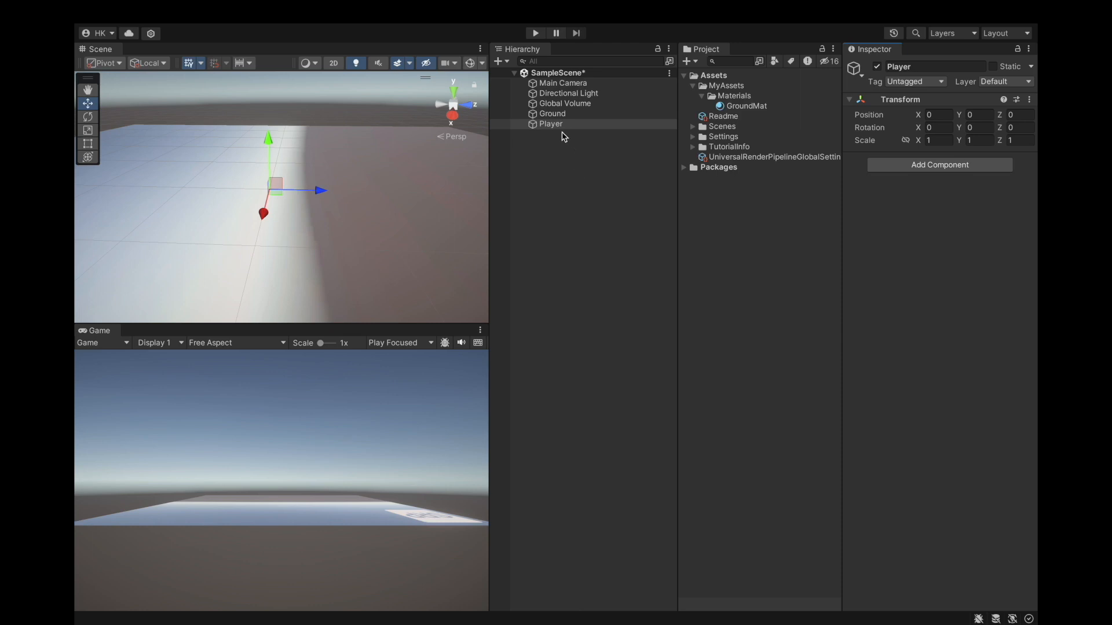
Add a Capsule child named PlayerModel under Player and scale Ground to 100,100,100
{"action": "right_click", "coordinate": [550, 124]}
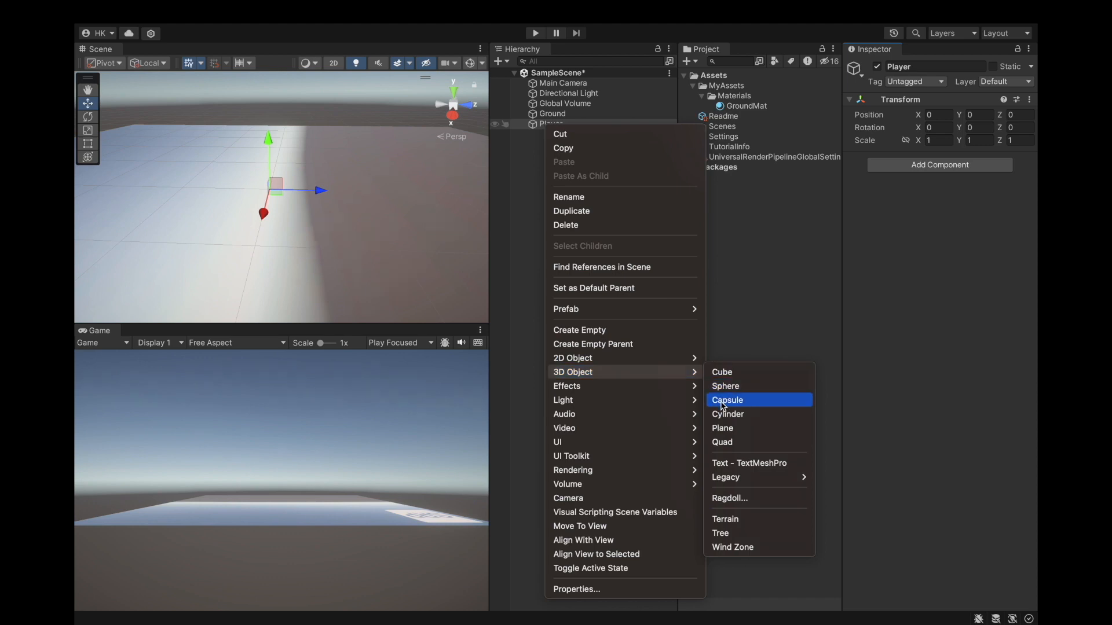
{"action": "left_click", "coordinate": [727, 400]}
{"action": "type", "text": "PlayerModel"}
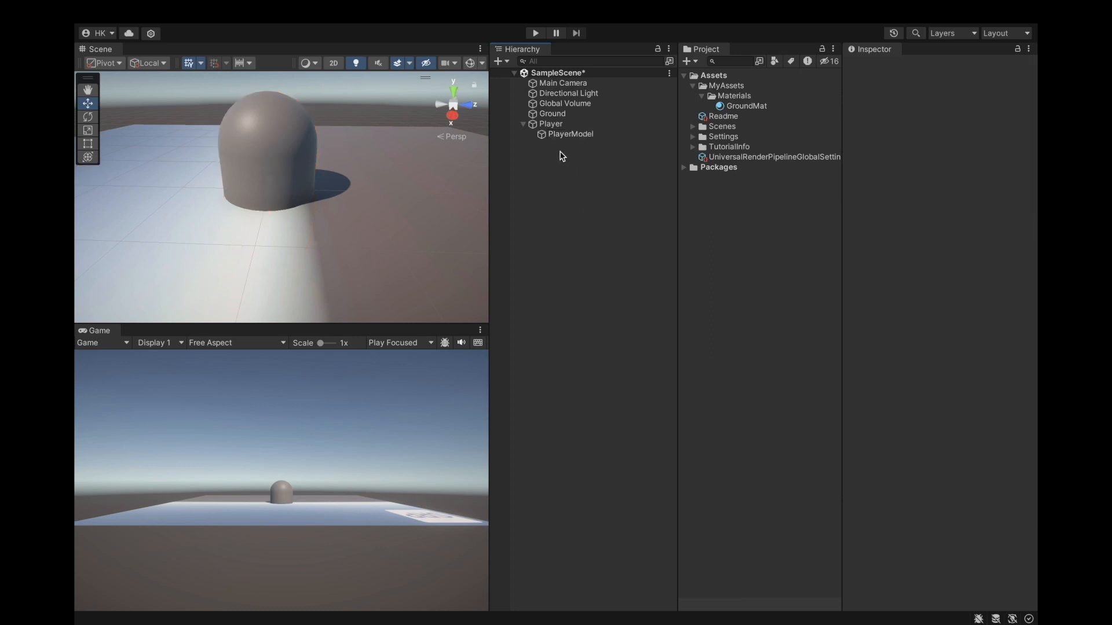
{"action": "left_click", "coordinate": [551, 114]}
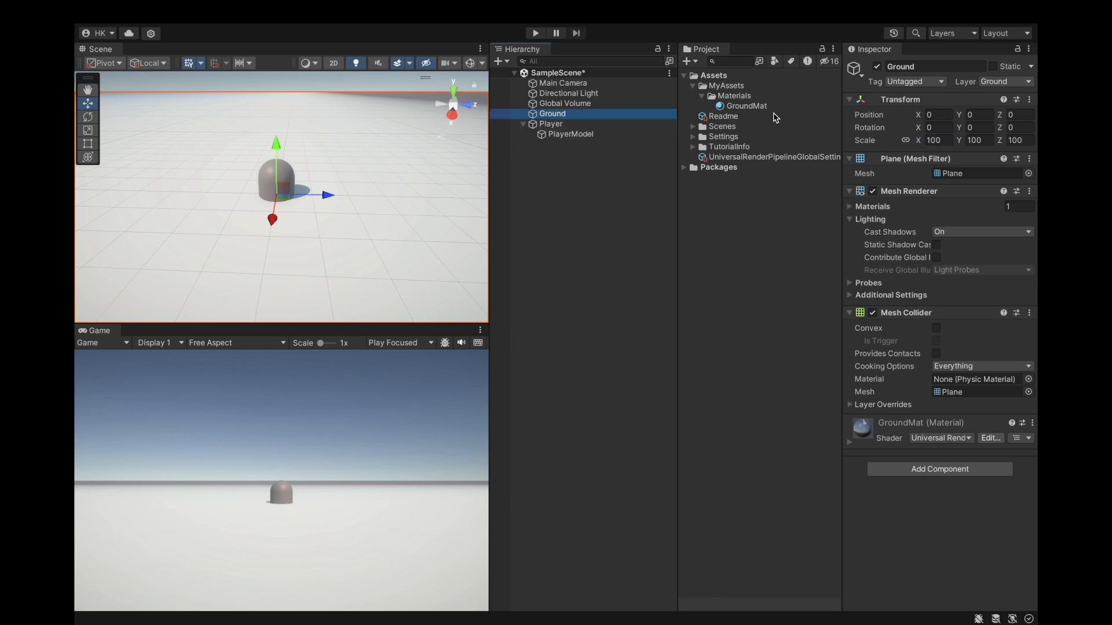
Set PlayerModel Y to 1, remove its Capsule Collider, and add a Character Controller to Player
{"action": "left_click", "coordinate": [570, 135]}
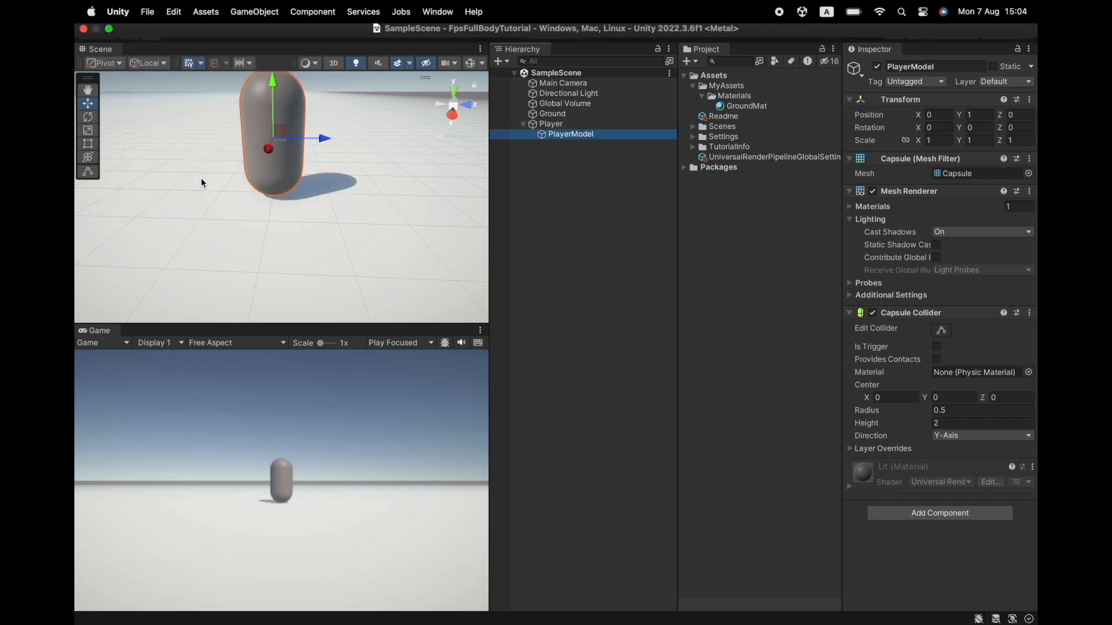
{"action": "left_click", "coordinate": [550, 124]}
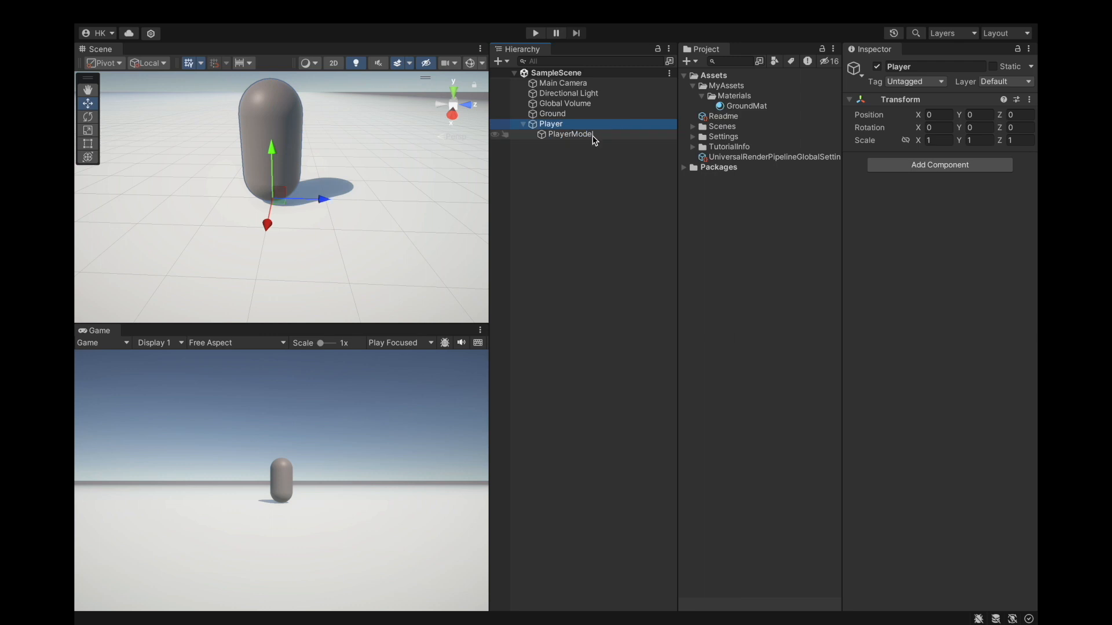
{"action": "left_click", "coordinate": [569, 134]}
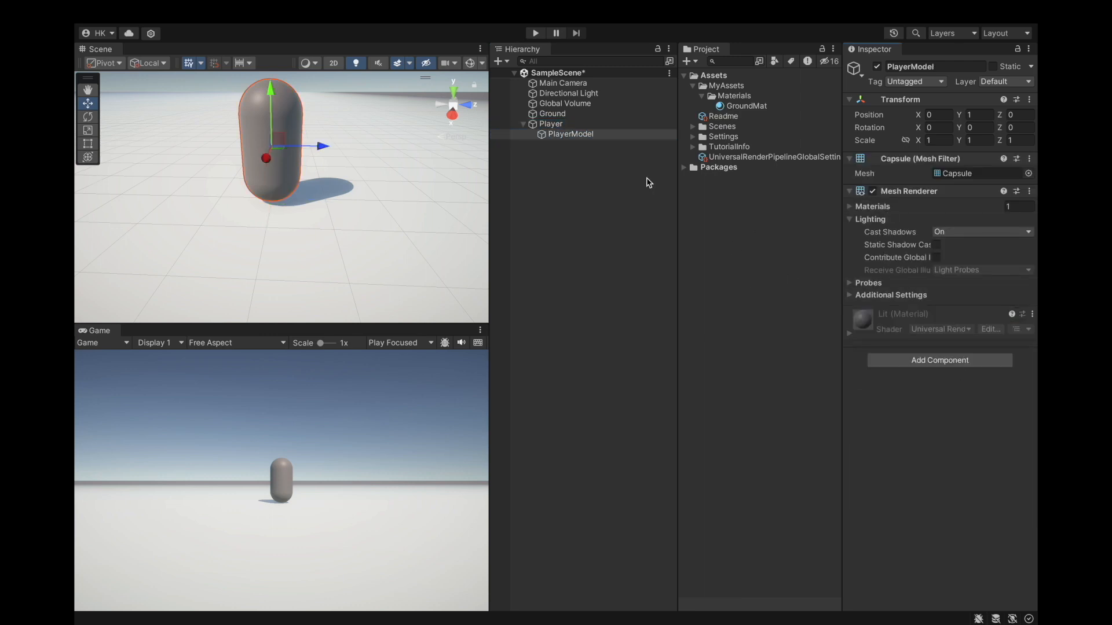
{"action": "left_click", "coordinate": [147, 11]}
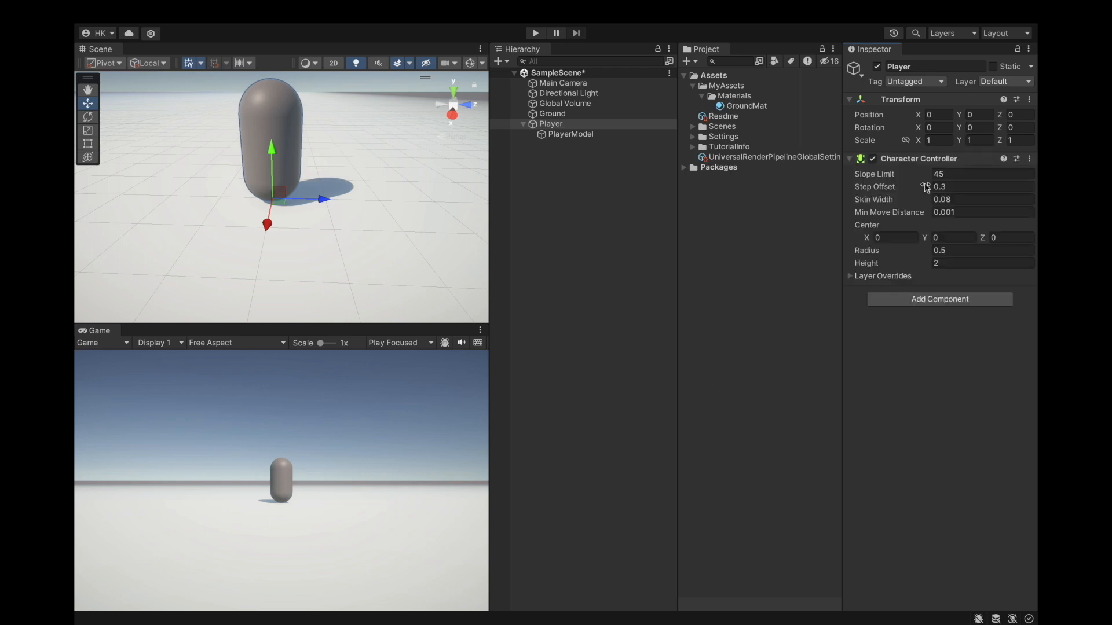
Attach a PlayerController script to Player and raise the Character Controller center to Y 1
{"action": "left_click", "coordinate": [982, 174]}
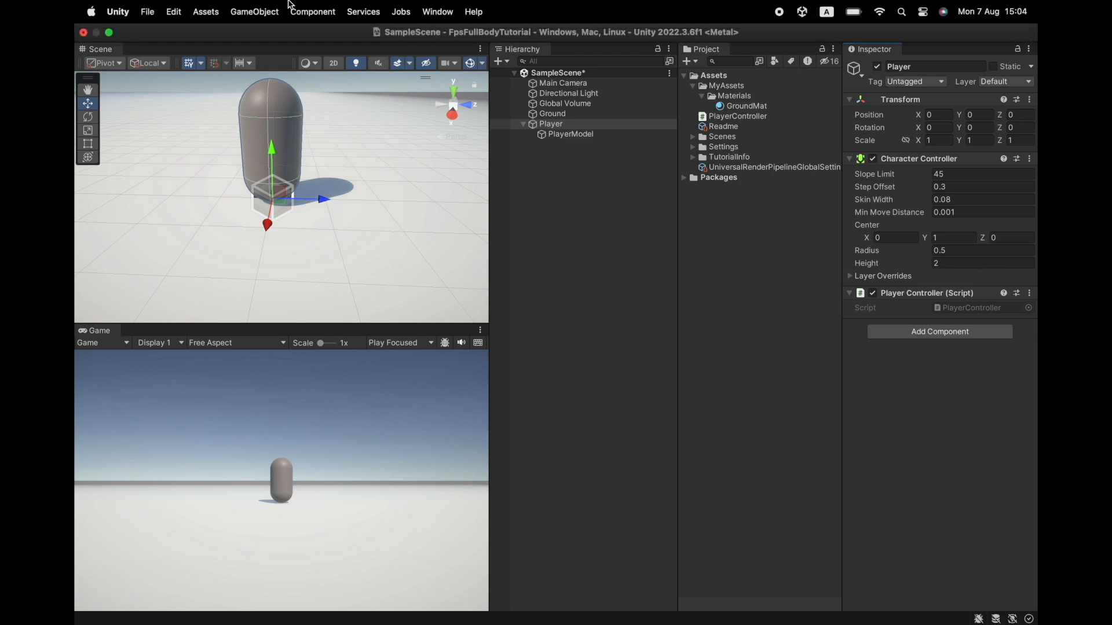
{"action": "left_click", "coordinate": [147, 12]}
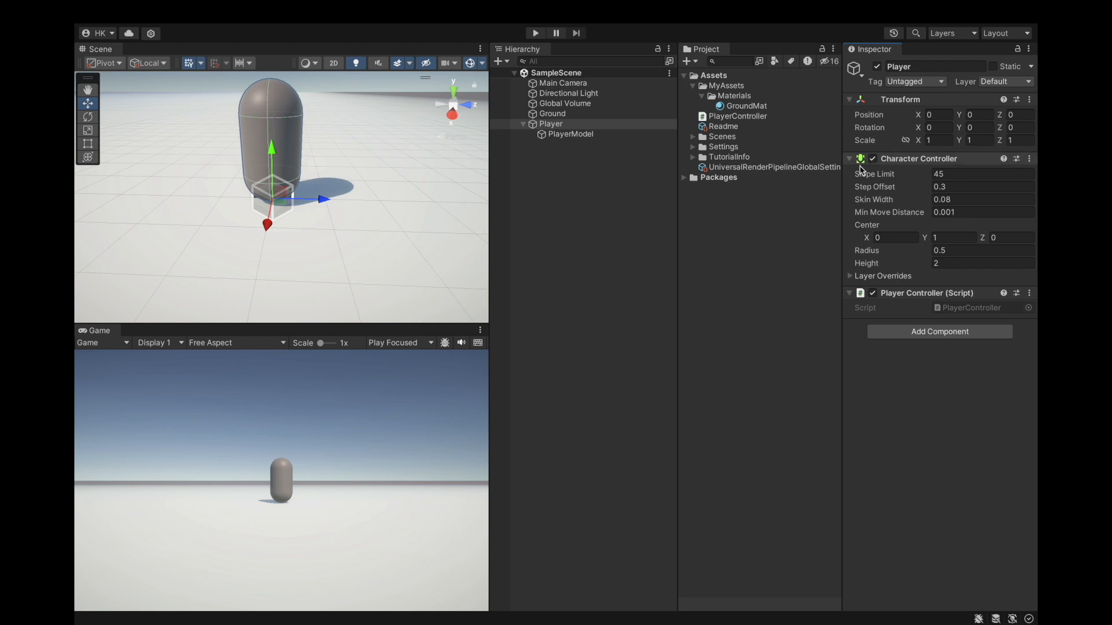
{"action": "mouse_move", "coordinate": [729, 90]}
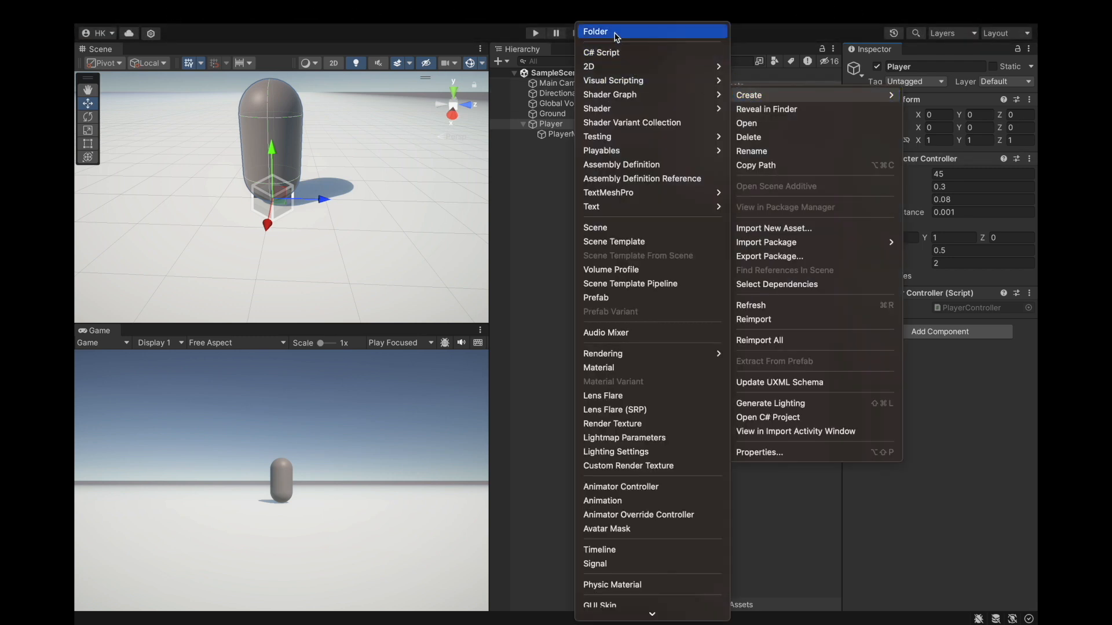
Create a Scripts folder in MyAssets and move PlayerController into it
{"action": "left_click", "coordinate": [596, 31]}
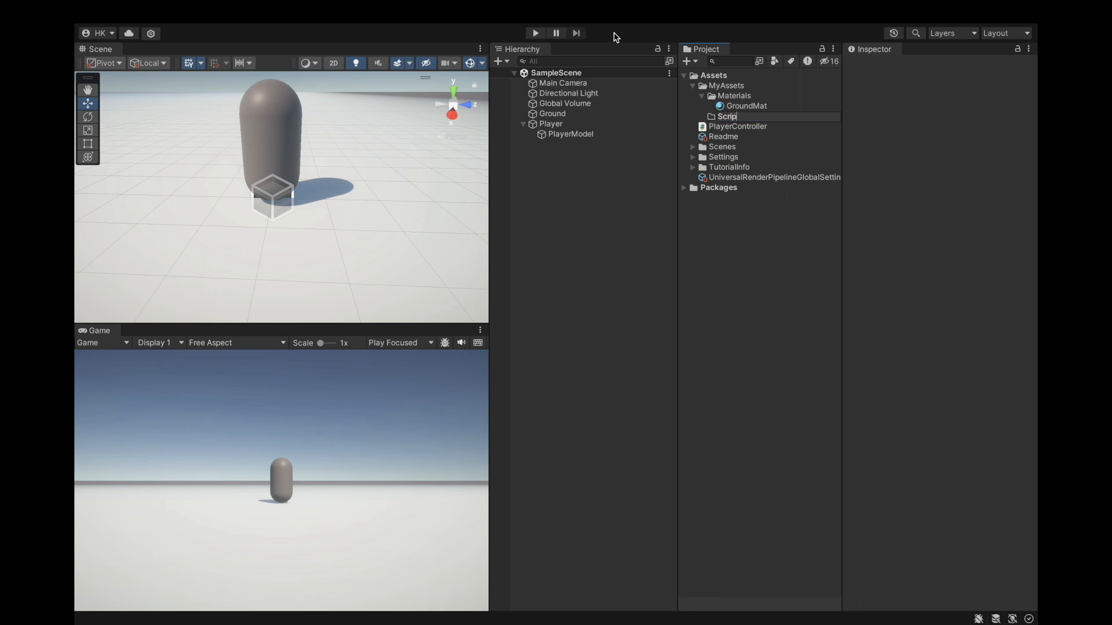
{"action": "left_click", "coordinate": [729, 116]}
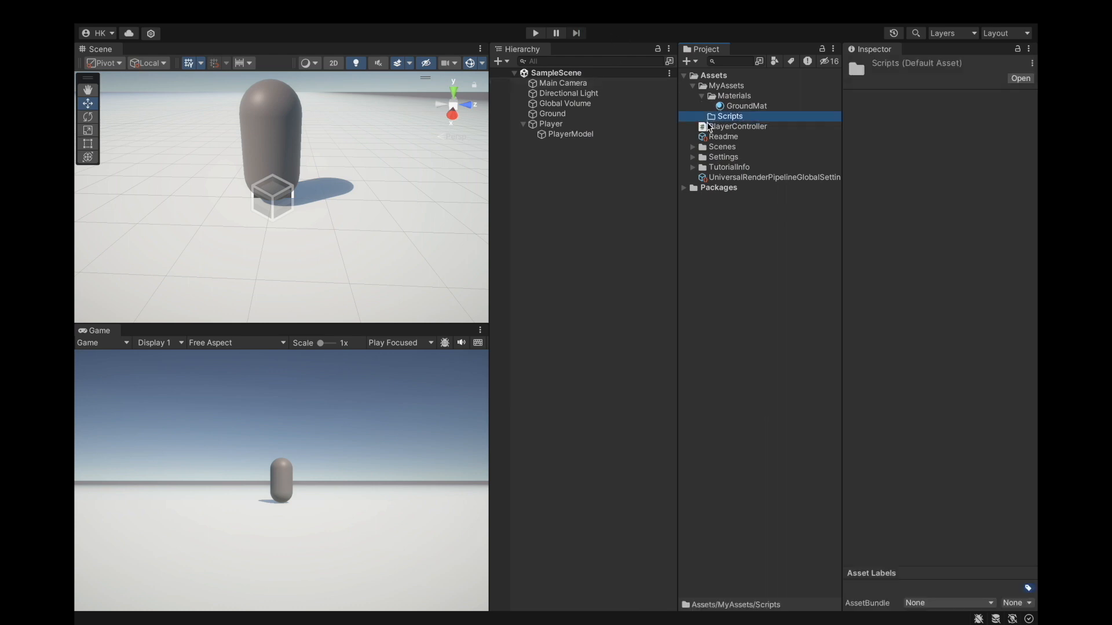
{"action": "left_click", "coordinate": [738, 126]}
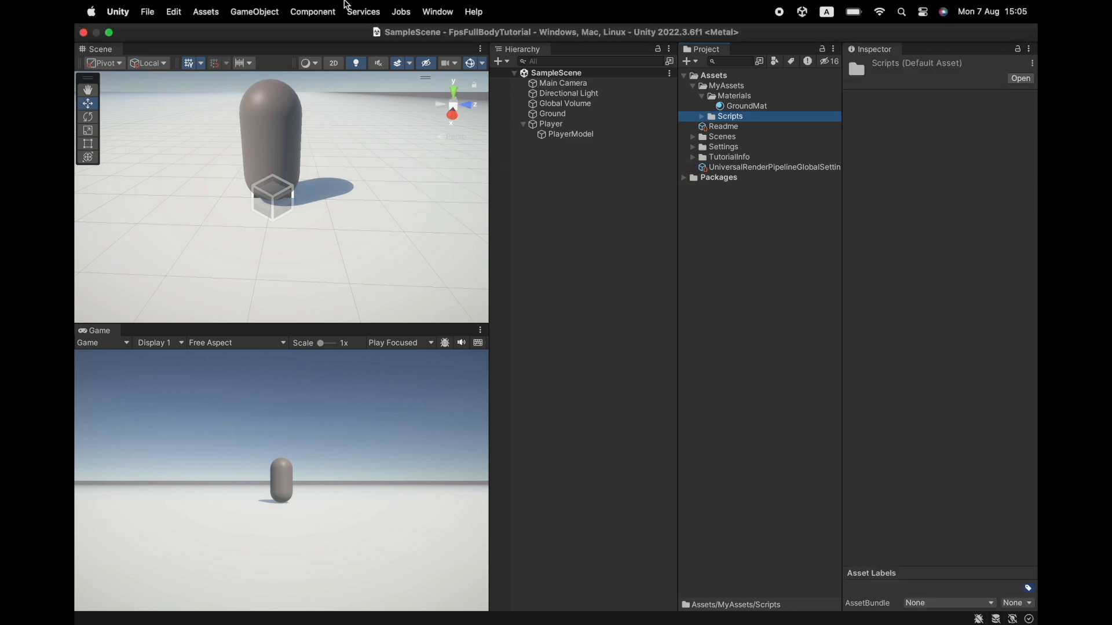
{"action": "mouse_move", "coordinate": [456, 14]}
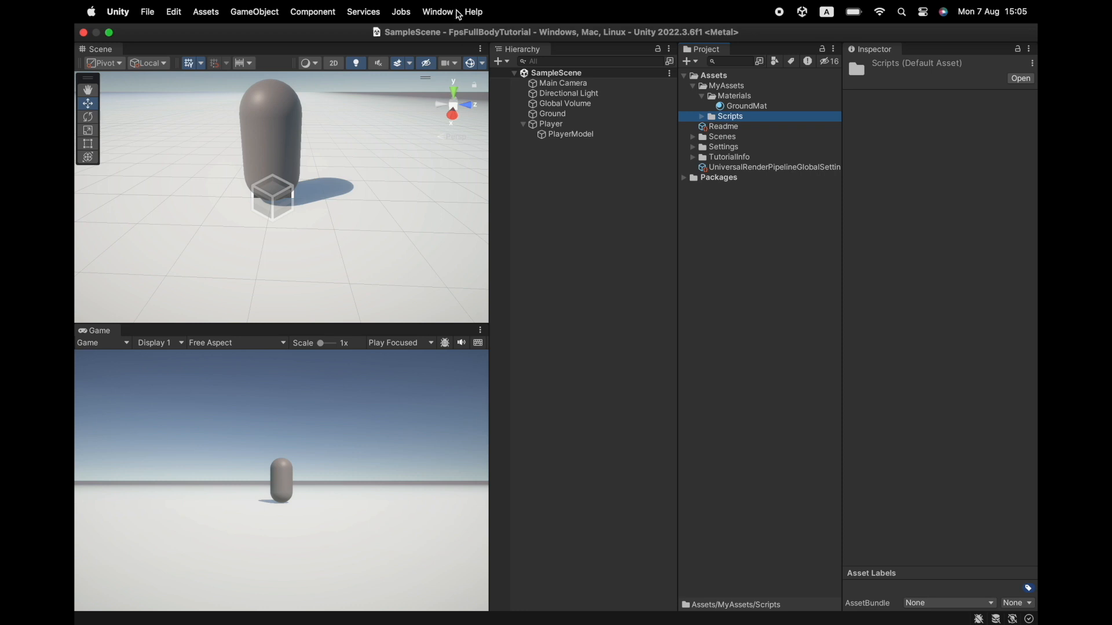
Install the Input System package from the Package Manager after searching 'input'
{"action": "left_click", "coordinate": [438, 12]}
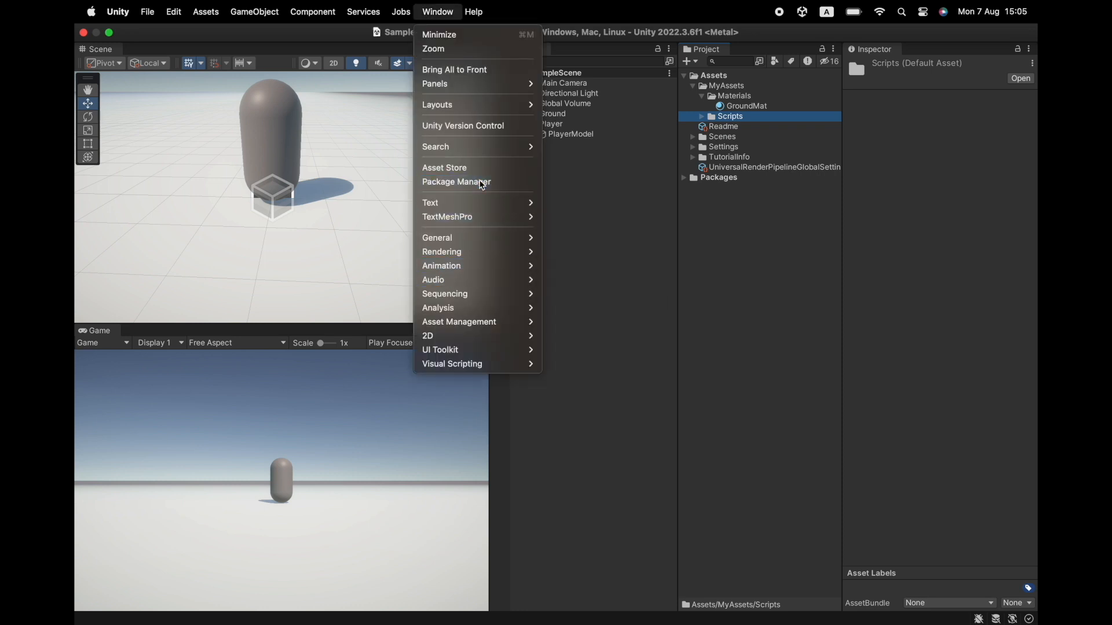
{"action": "left_click", "coordinate": [456, 182]}
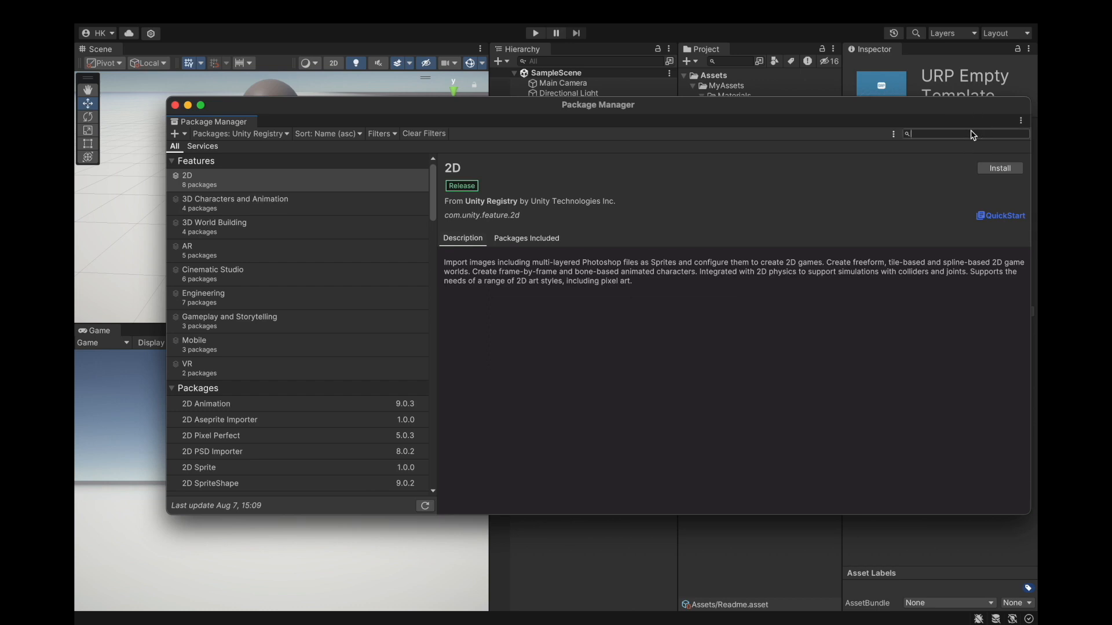
{"action": "type", "text": "input"}
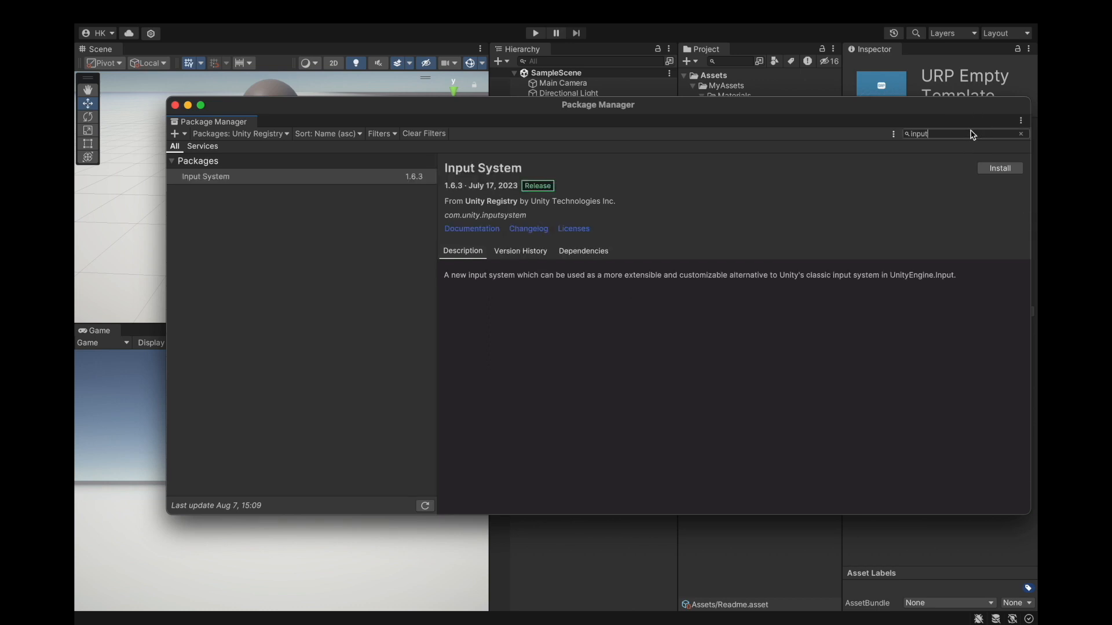
{"action": "left_click", "coordinate": [1000, 168]}
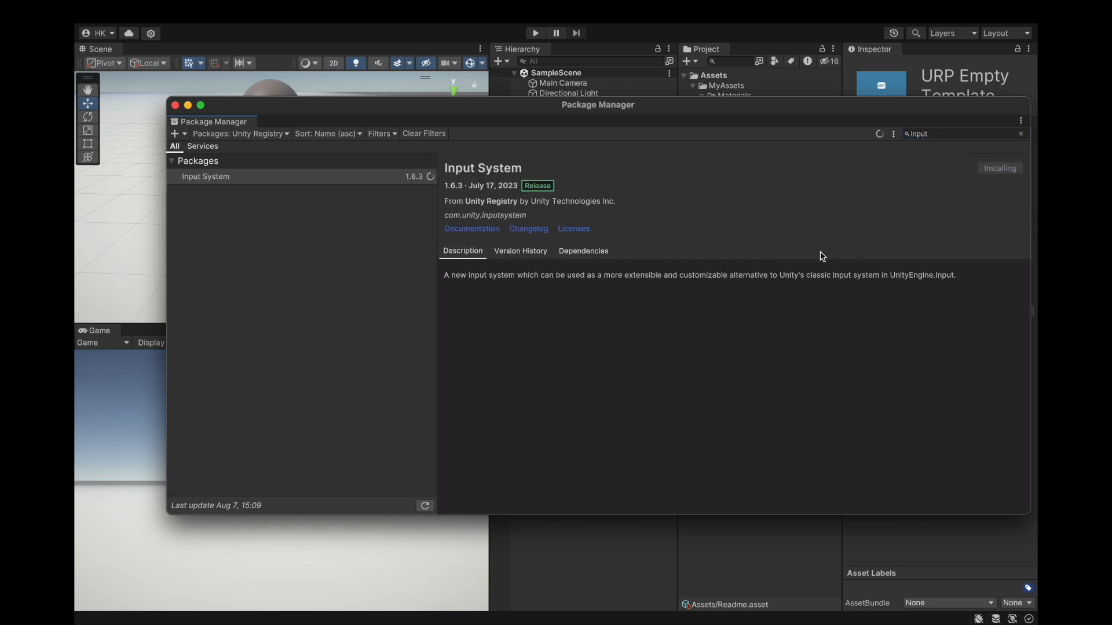
{"action": "left_click", "coordinate": [1000, 167]}
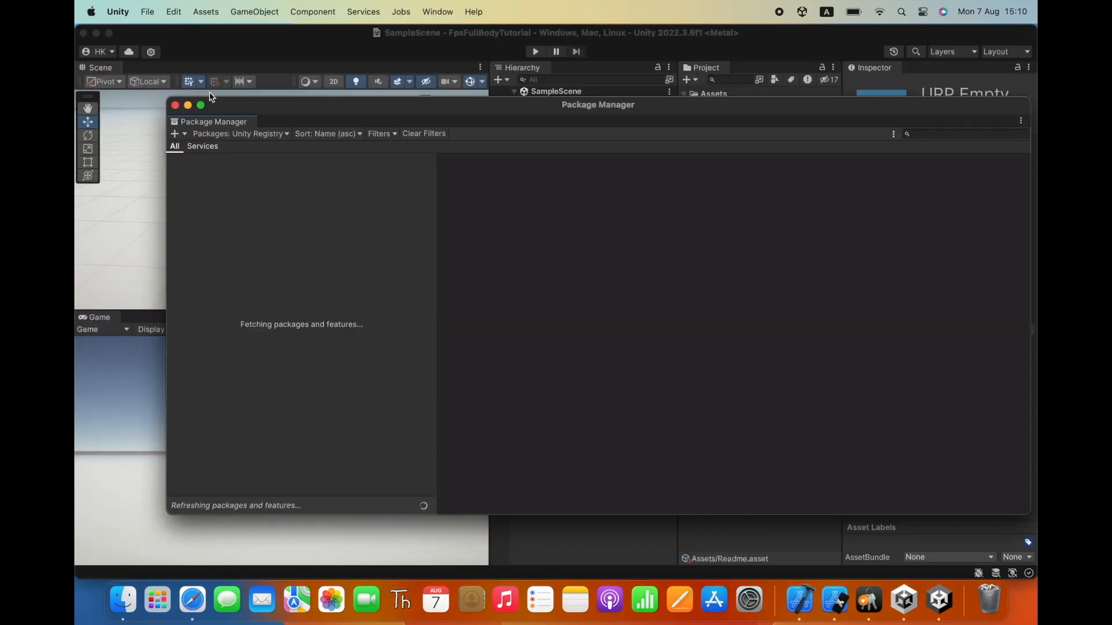
Close the Package Manager after the restart and reselect the Player object
{"action": "left_click", "coordinate": [175, 105]}
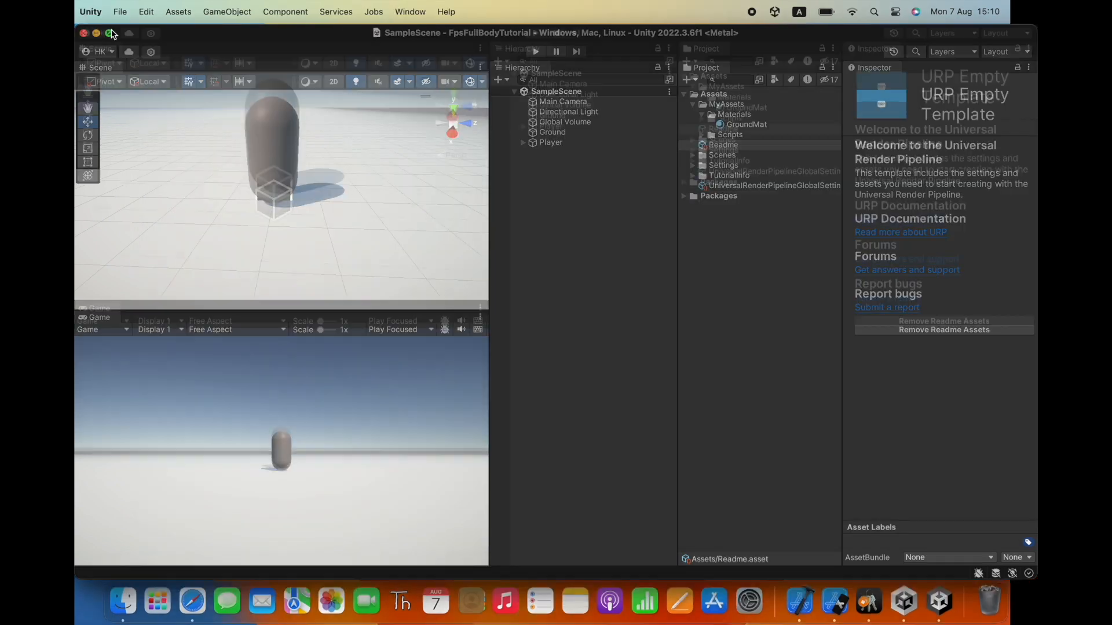
{"action": "left_click", "coordinate": [96, 33]}
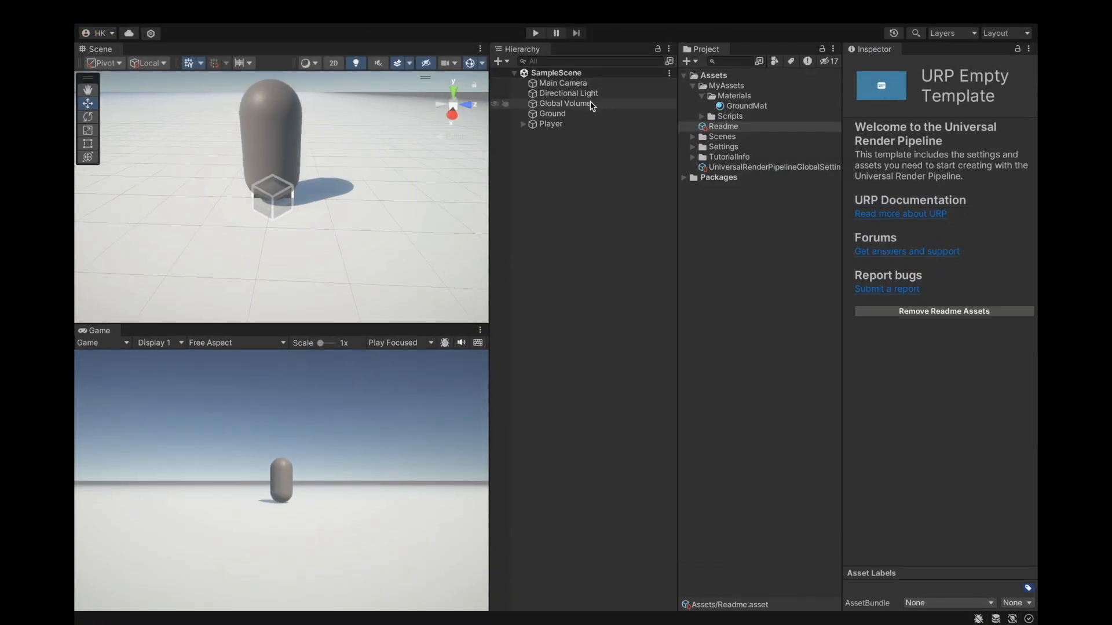
{"action": "left_click", "coordinate": [550, 124]}
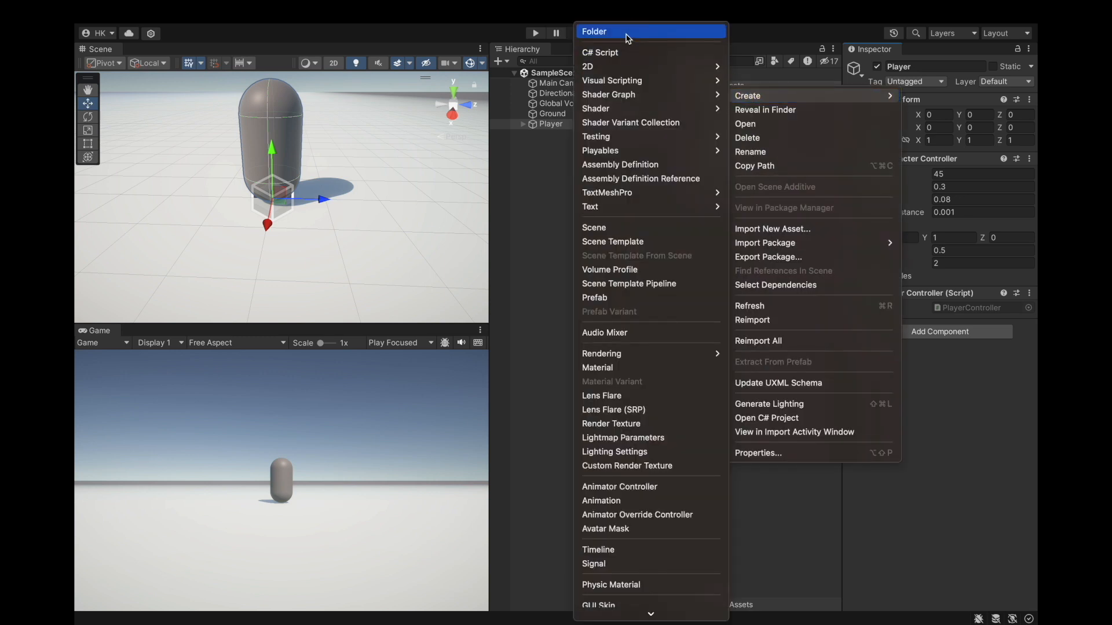
Create an Input folder in MyAssets and a PlayerInputActions input actions asset inside it
{"action": "left_click", "coordinate": [594, 32]}
{"action": "type", "text": "Input"}
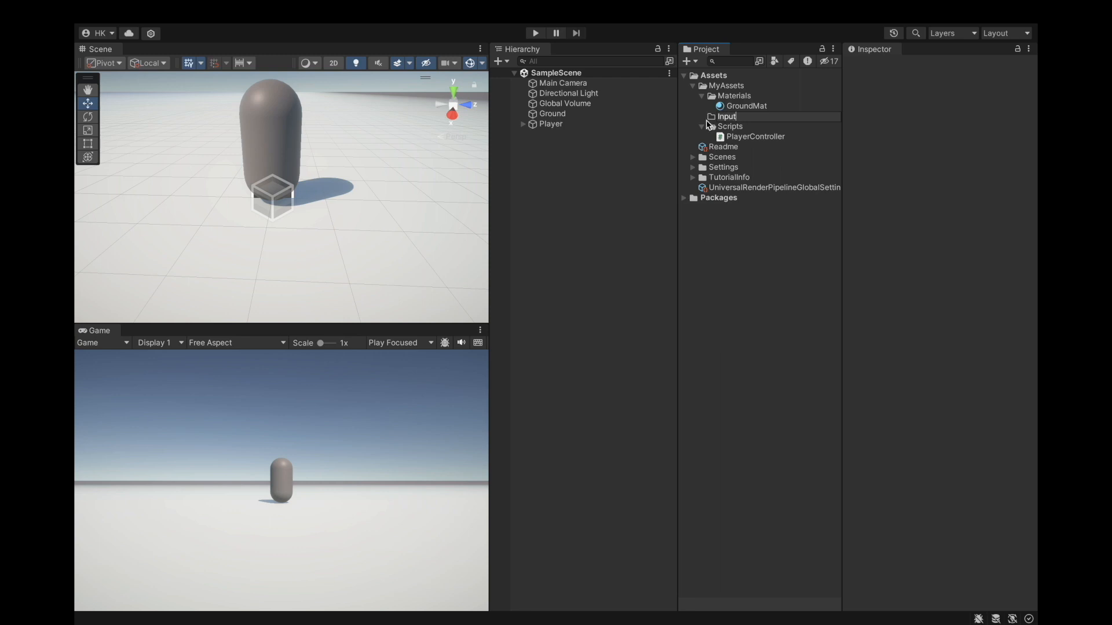
{"action": "left_click", "coordinate": [744, 101]}
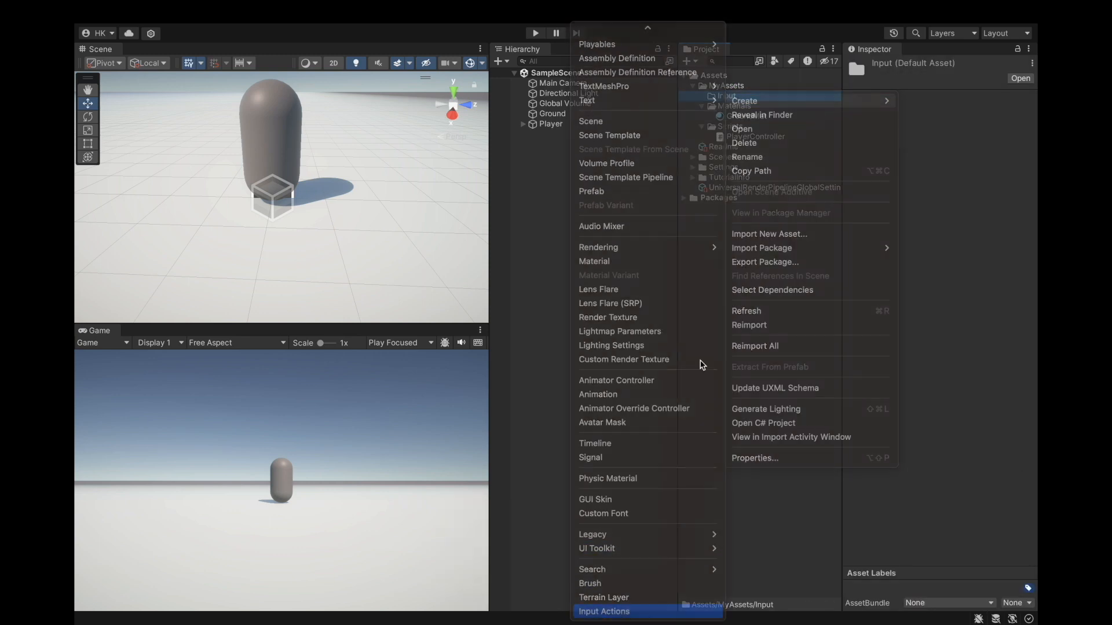
{"action": "left_click", "coordinate": [603, 612]}
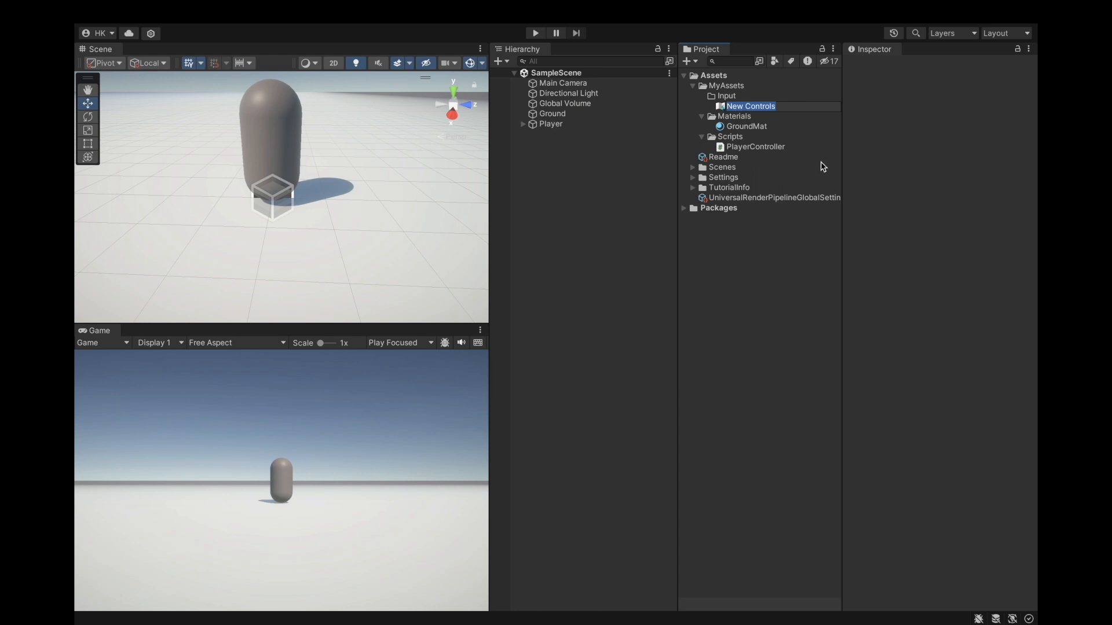
{"action": "type", "text": "Playerinput"}
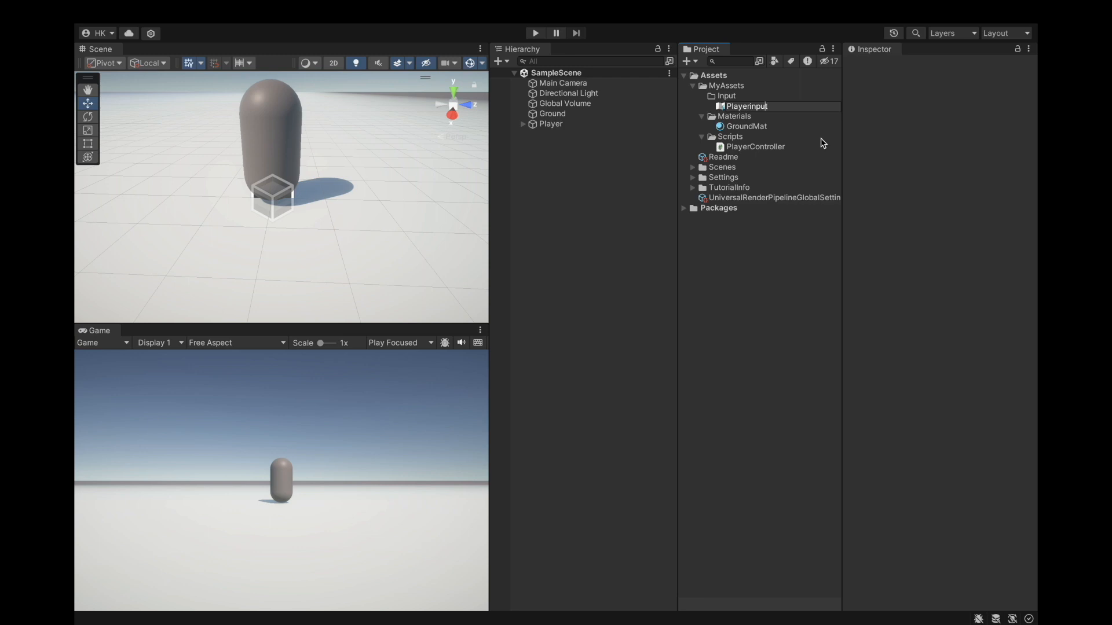
{"action": "type", "text": "Actions"}
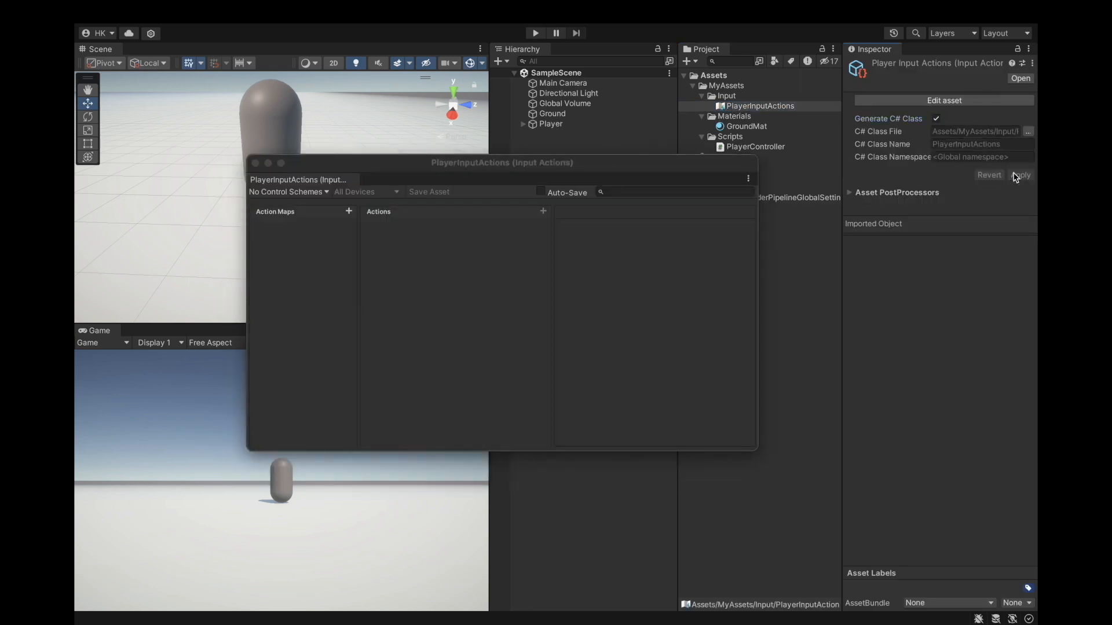
Enable Generate C# Class, save, and add an action map named Player
{"action": "left_click", "coordinate": [348, 211]}
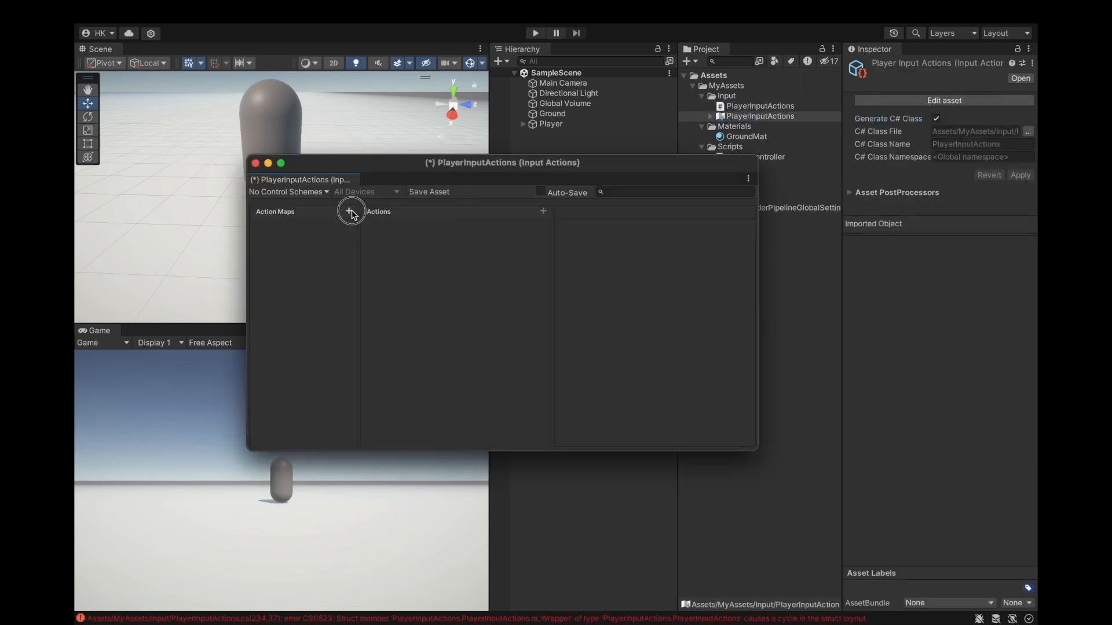
{"action": "left_click", "coordinate": [349, 211]}
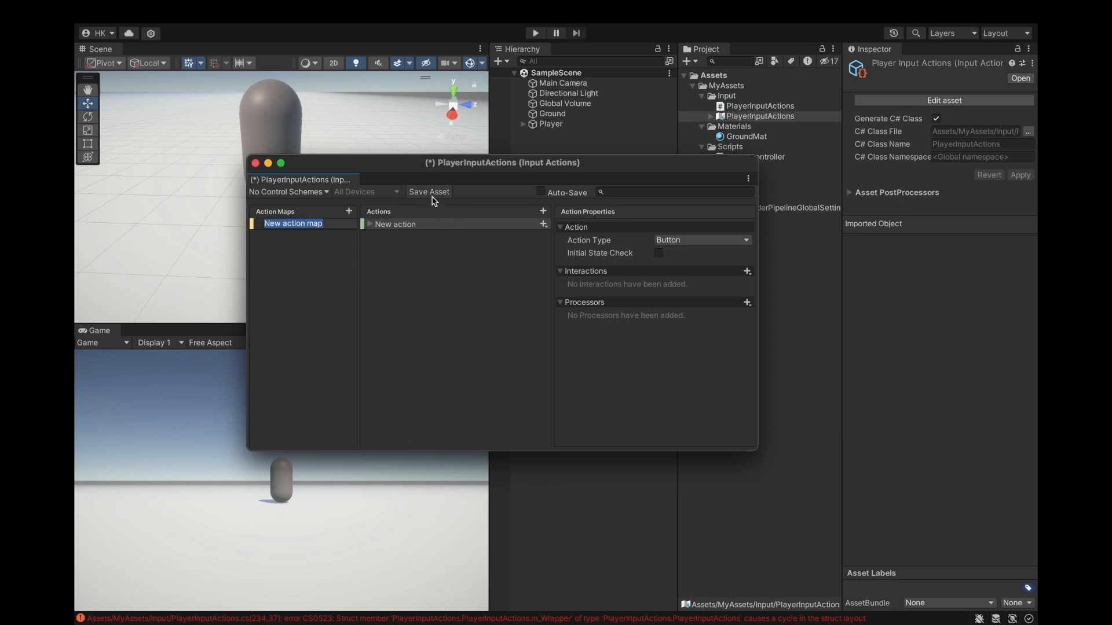
{"action": "left_click", "coordinate": [429, 191]}
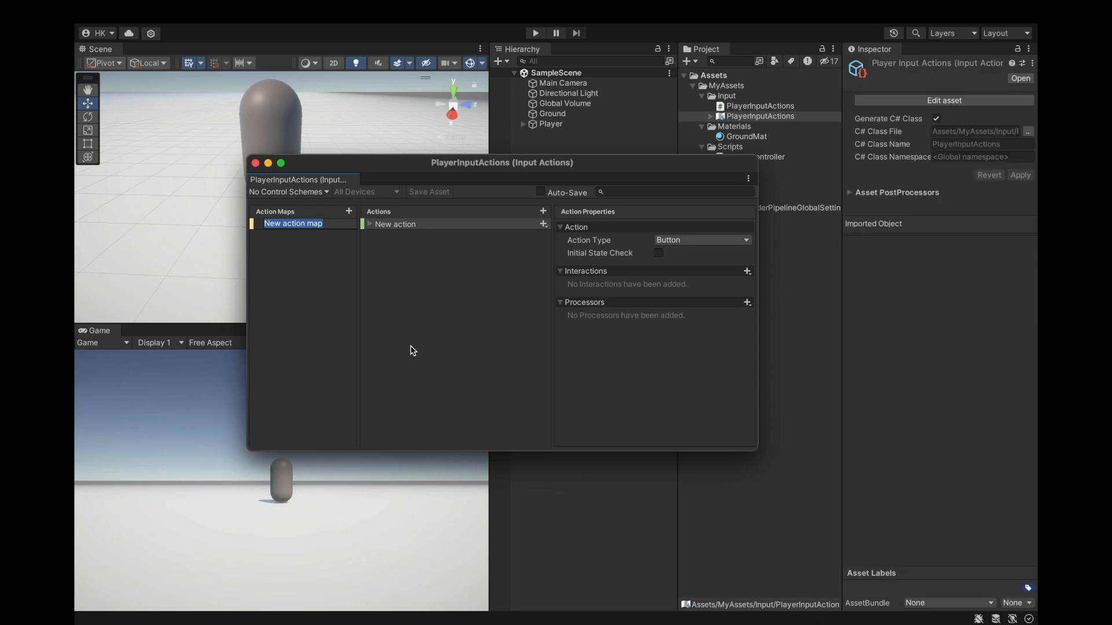
{"action": "mouse_move", "coordinate": [340, 260]}
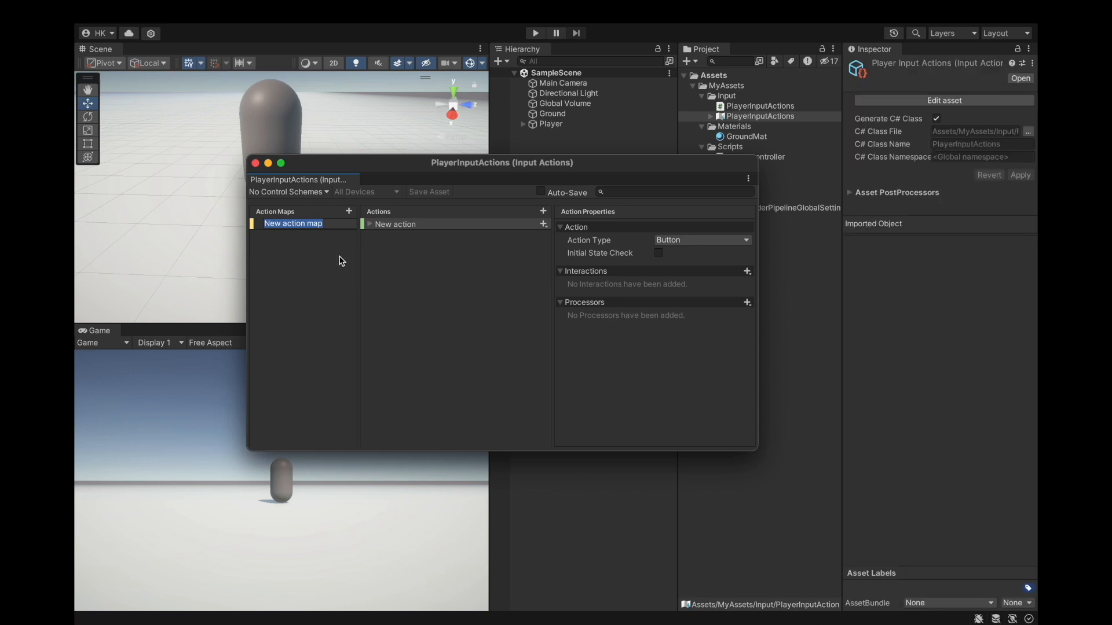
{"action": "type", "text": "PLayer"}
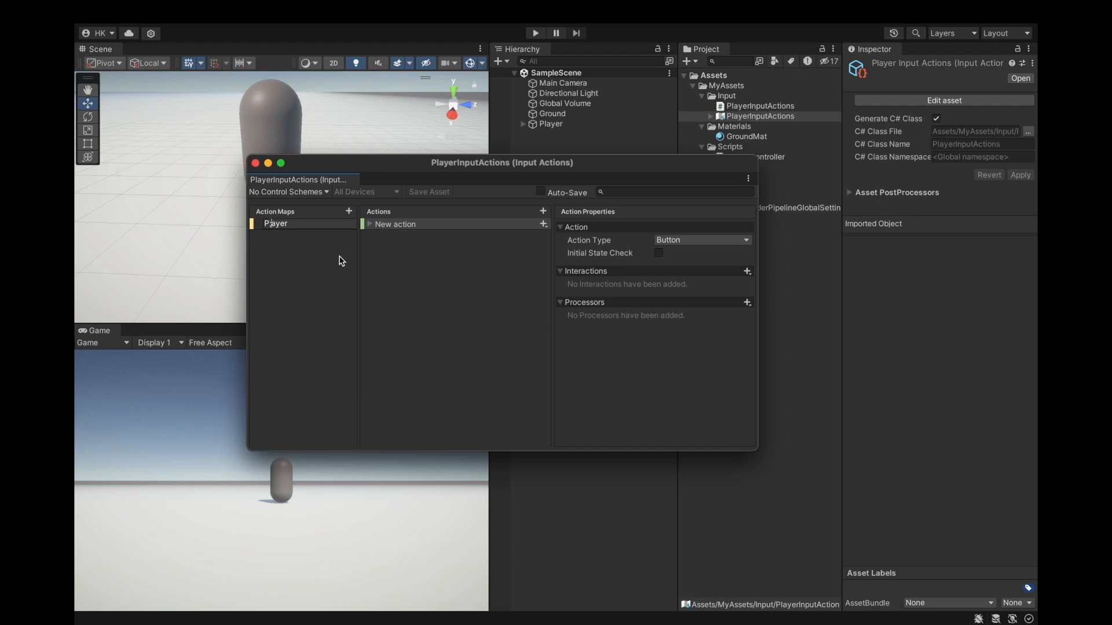
{"action": "left_click", "coordinate": [275, 224]}
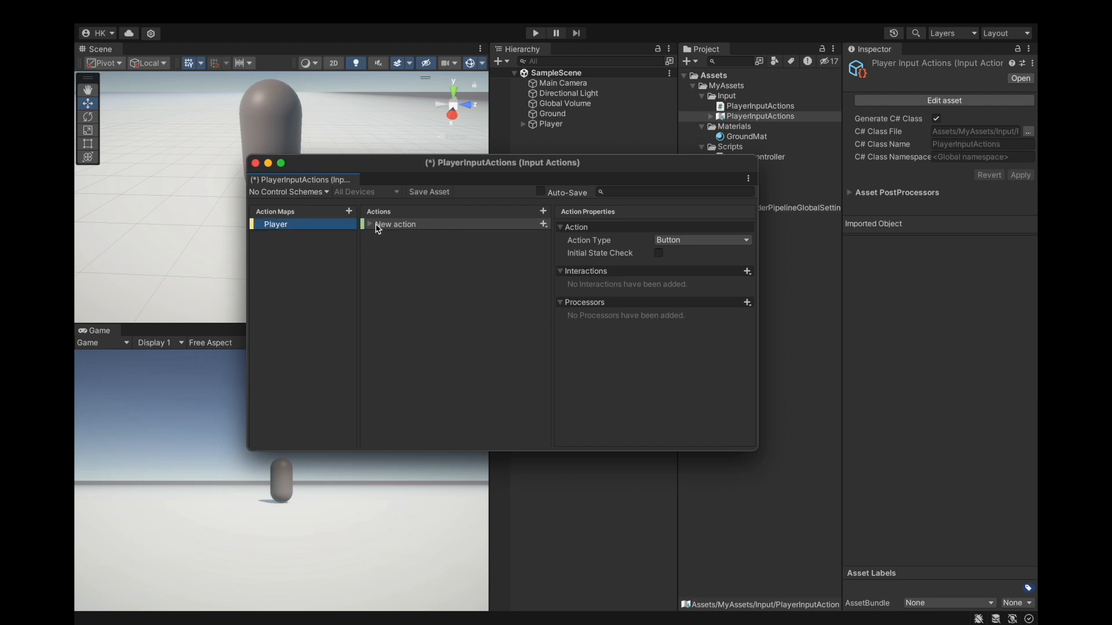
Add a Move action to the Player map with its default empty binding
{"action": "right_click", "coordinate": [395, 223]}
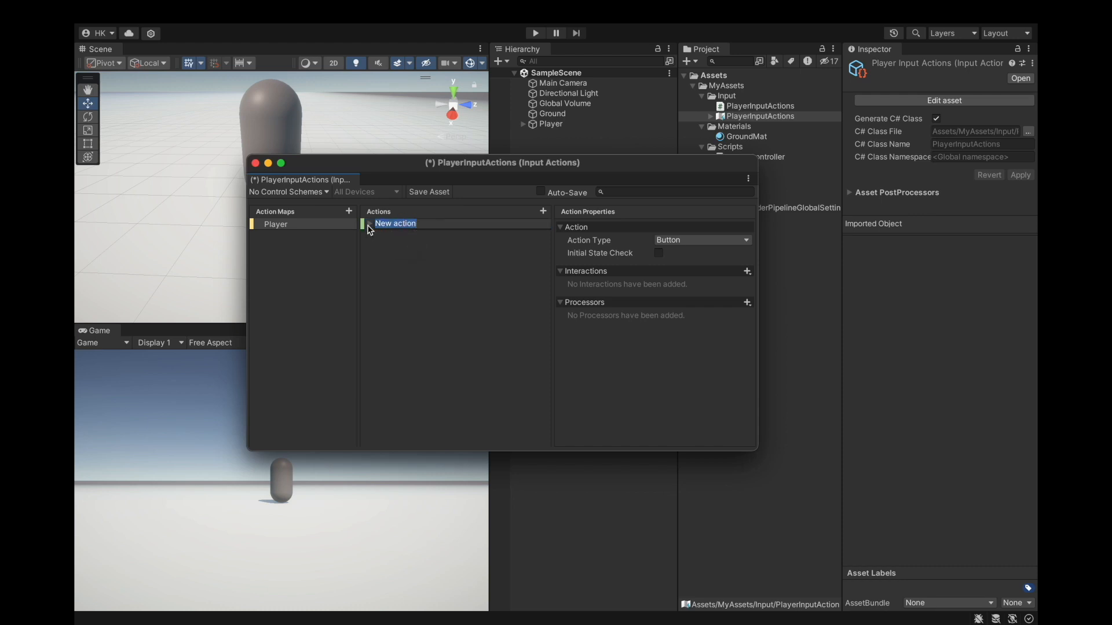
{"action": "right_click", "coordinate": [395, 224]}
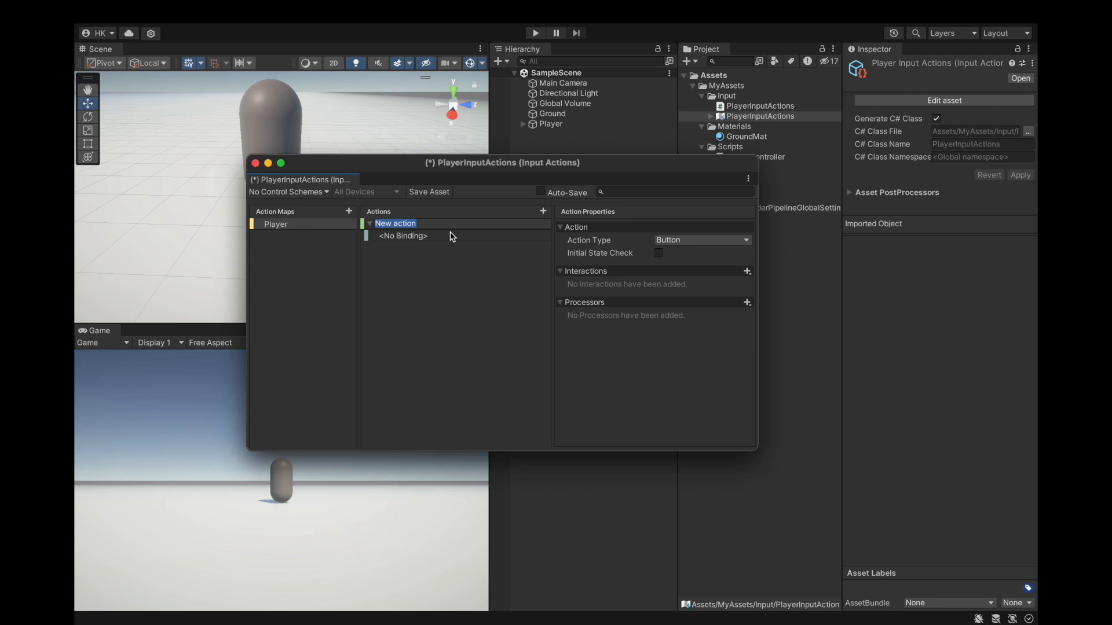
{"action": "type", "text": "Move"}
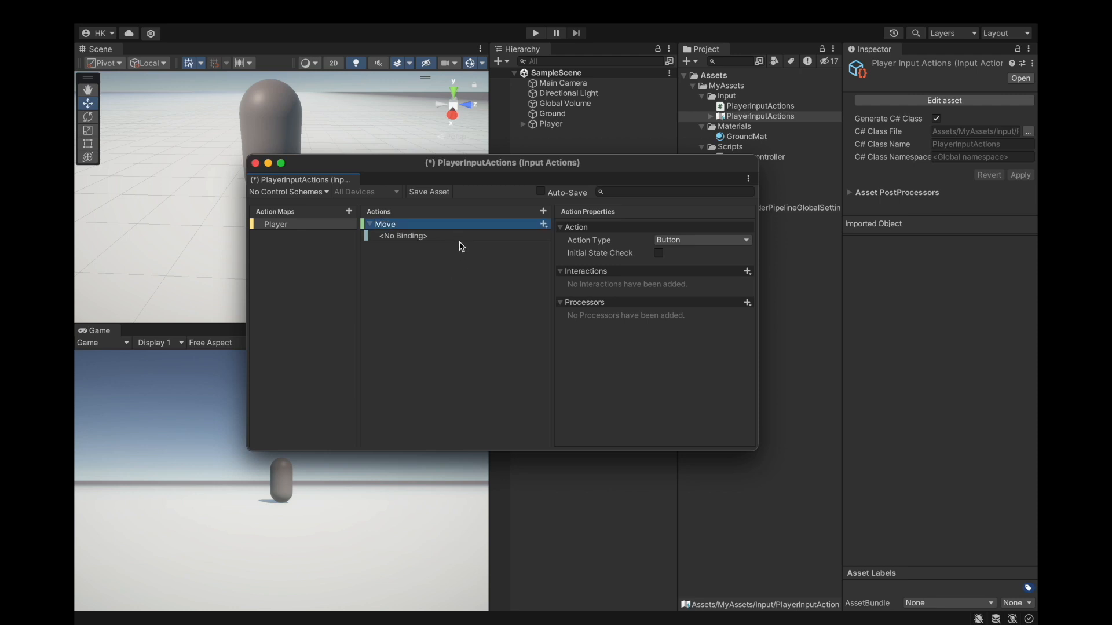
{"action": "left_click", "coordinate": [700, 239]}
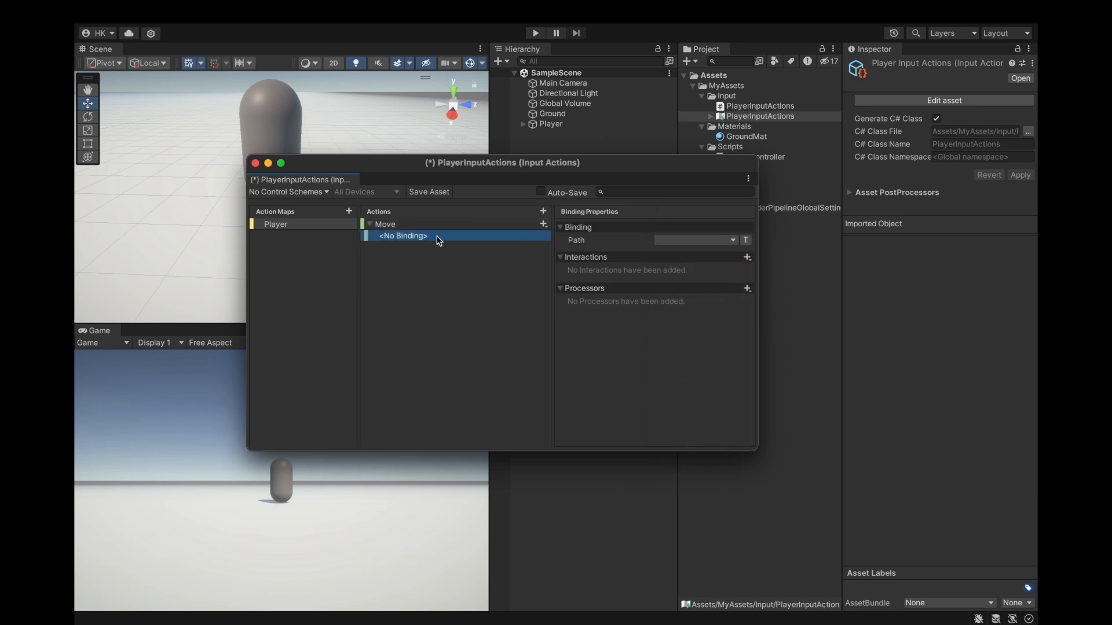
Replace the empty binding with a WASDKeys composite and bind W to Up
{"action": "right_click", "coordinate": [404, 235]}
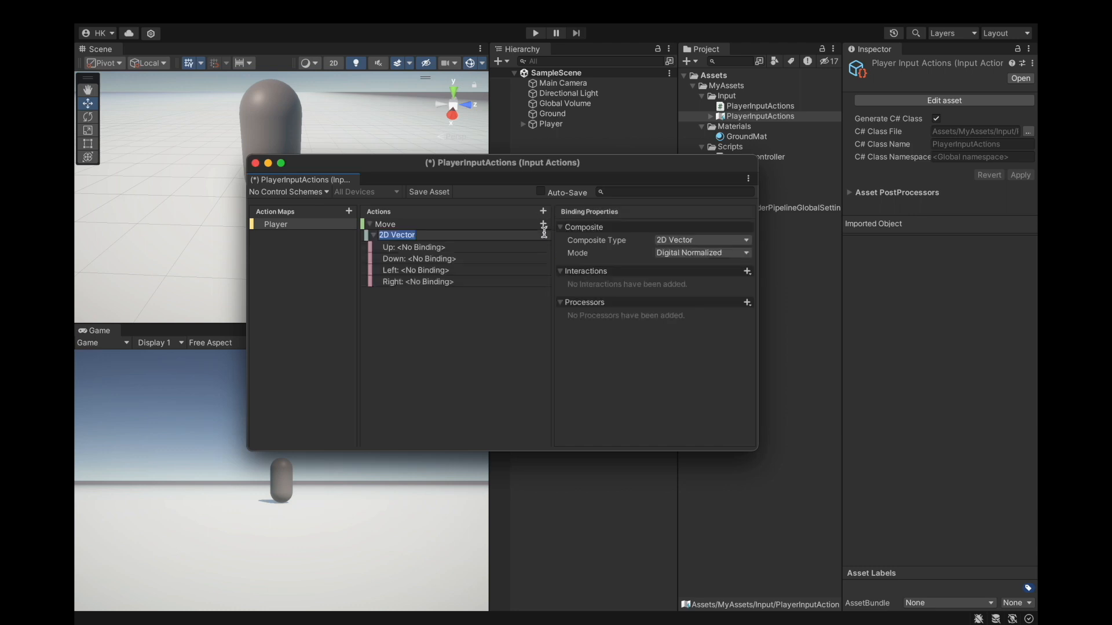
{"action": "type", "text": "WASDKeys"}
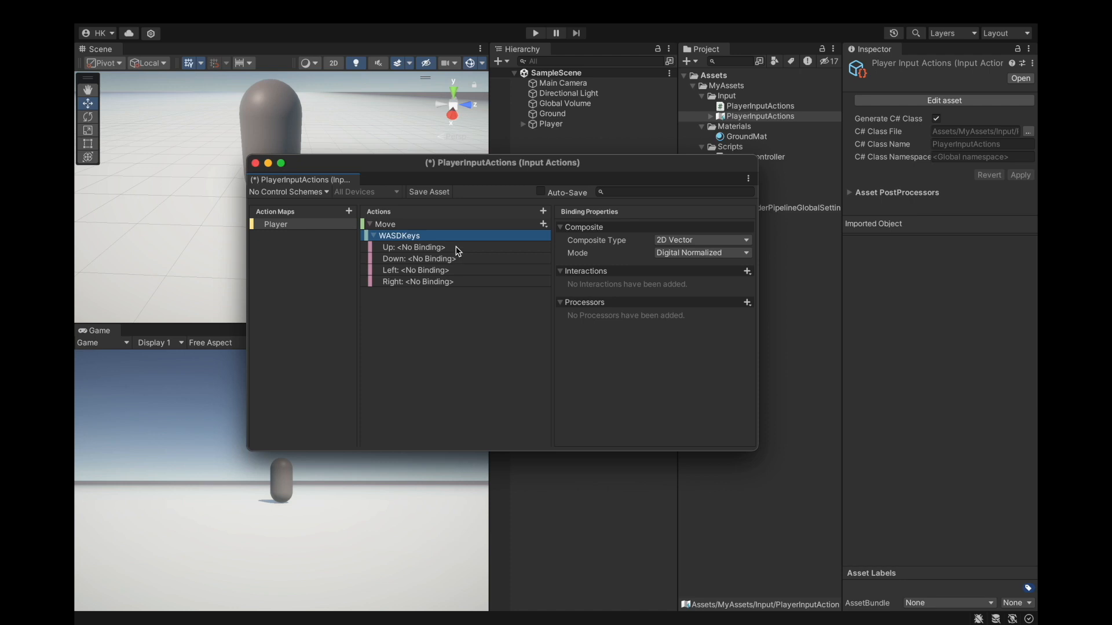
{"action": "left_click", "coordinate": [412, 247]}
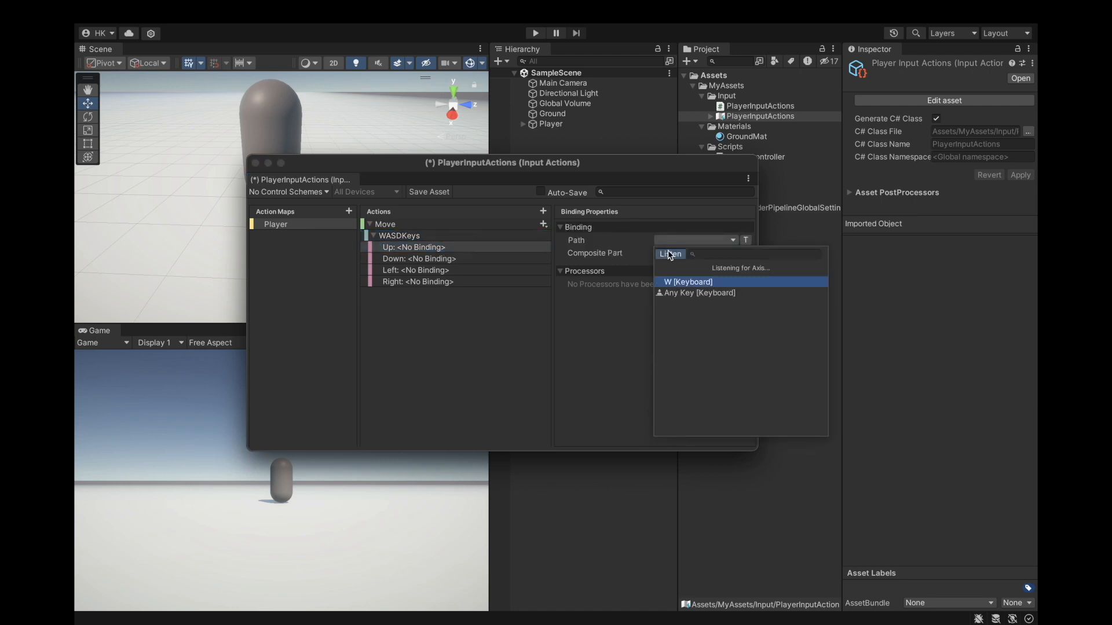
{"action": "left_click", "coordinate": [687, 282]}
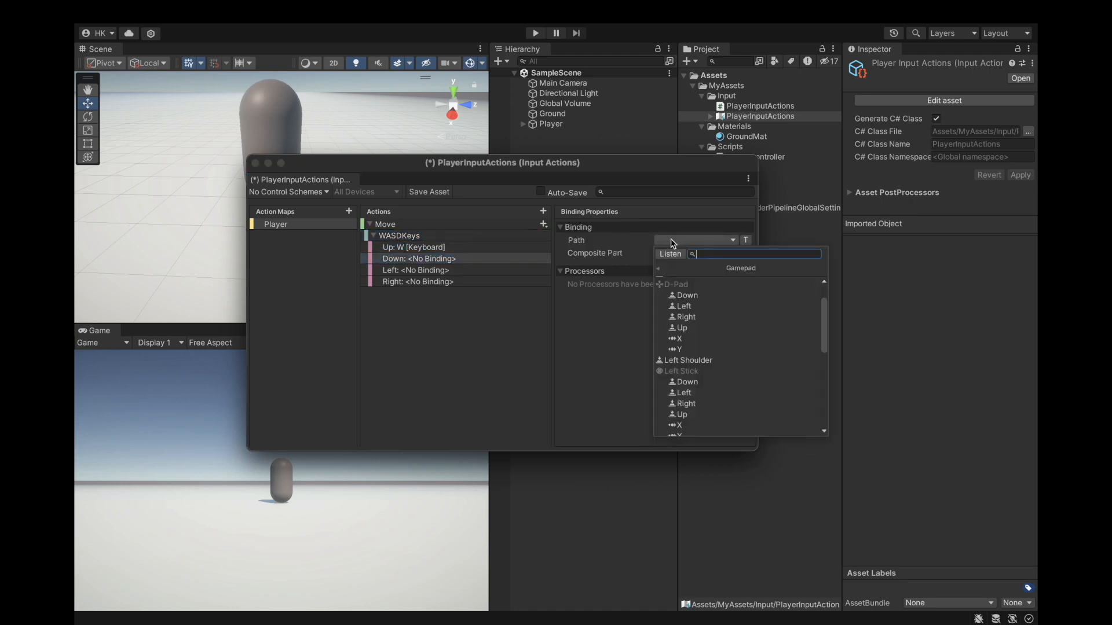
Bind S to Down and A/D to Left/Right, then save the input actions asset
{"action": "type", "text": "s"}
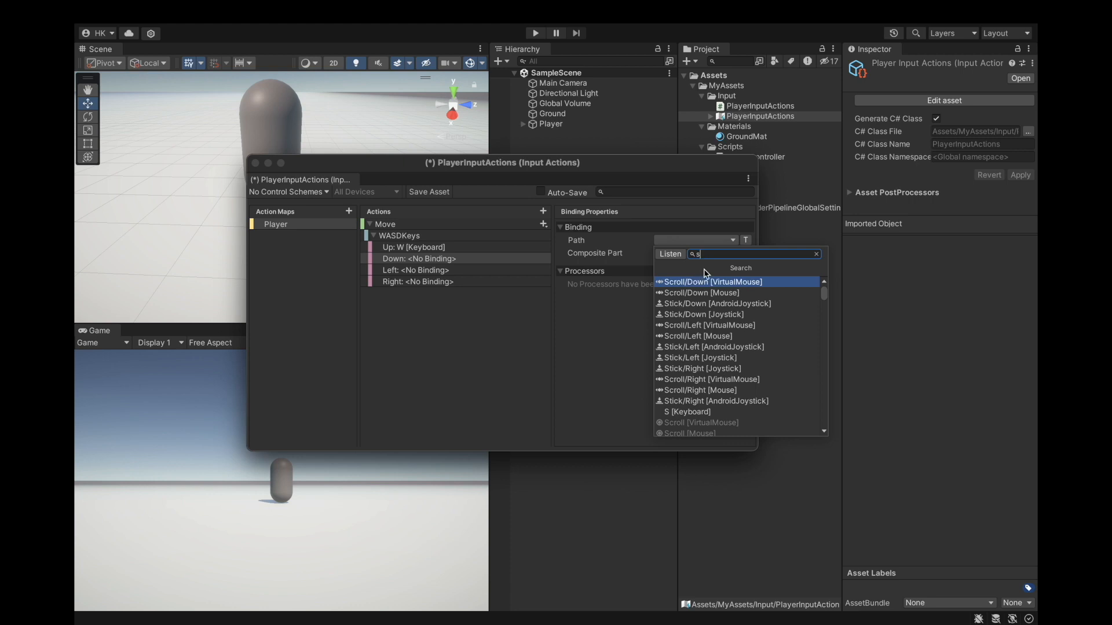
{"action": "left_click", "coordinate": [687, 412]}
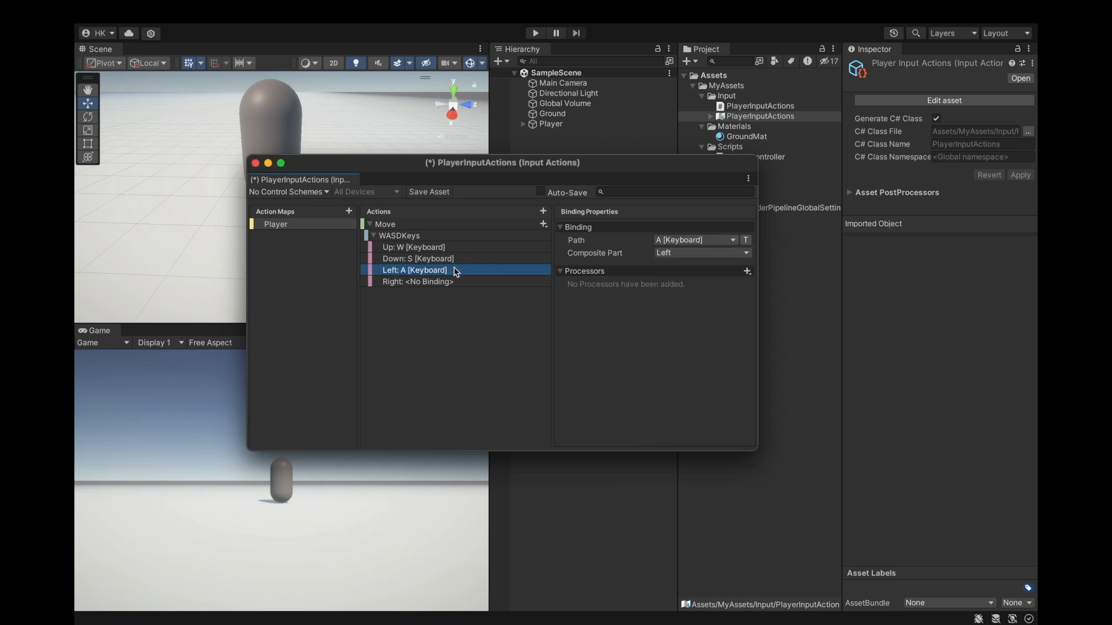
{"action": "left_click", "coordinate": [744, 239]}
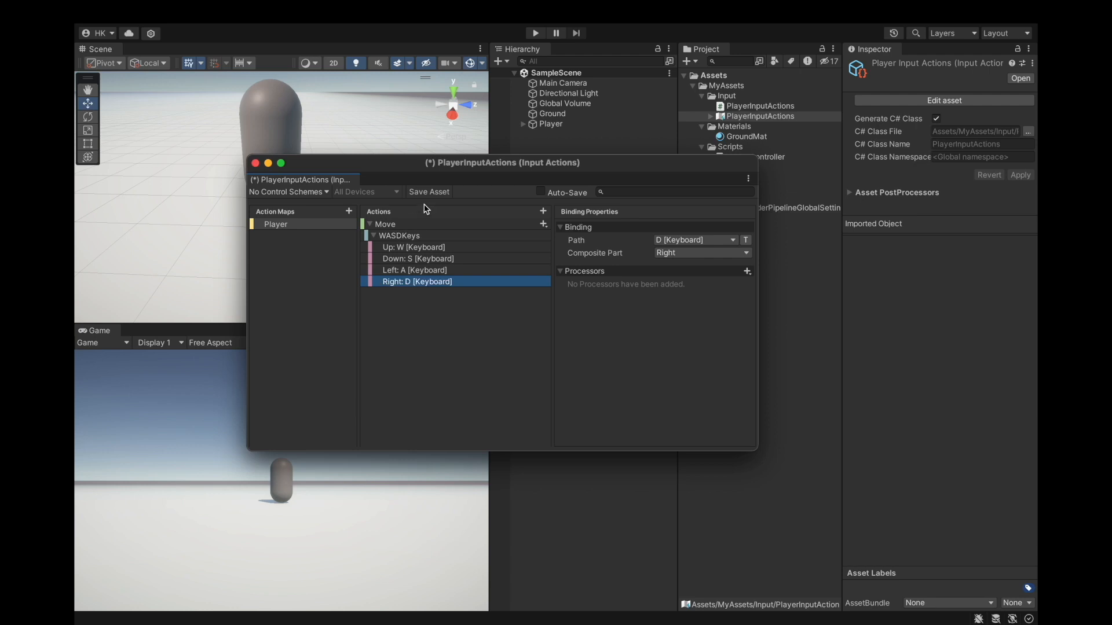
{"action": "left_click", "coordinate": [428, 191]}
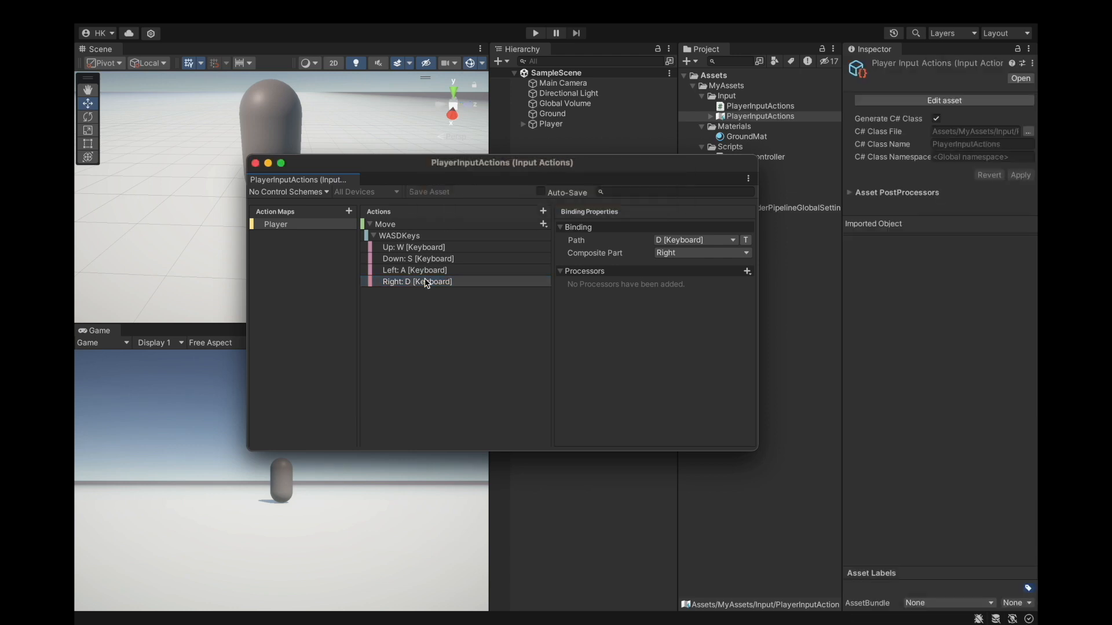
Add a second four-direction composite to Move named UpDownRightLeftArrowKeys
{"action": "left_click", "coordinate": [371, 235]}
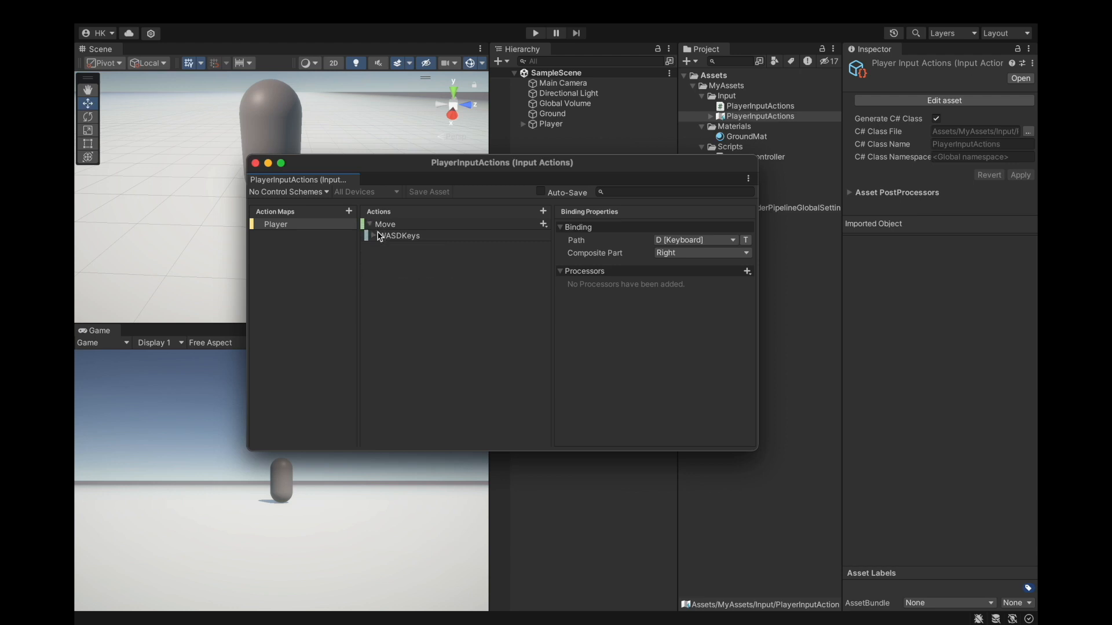
{"action": "left_click", "coordinate": [544, 223]}
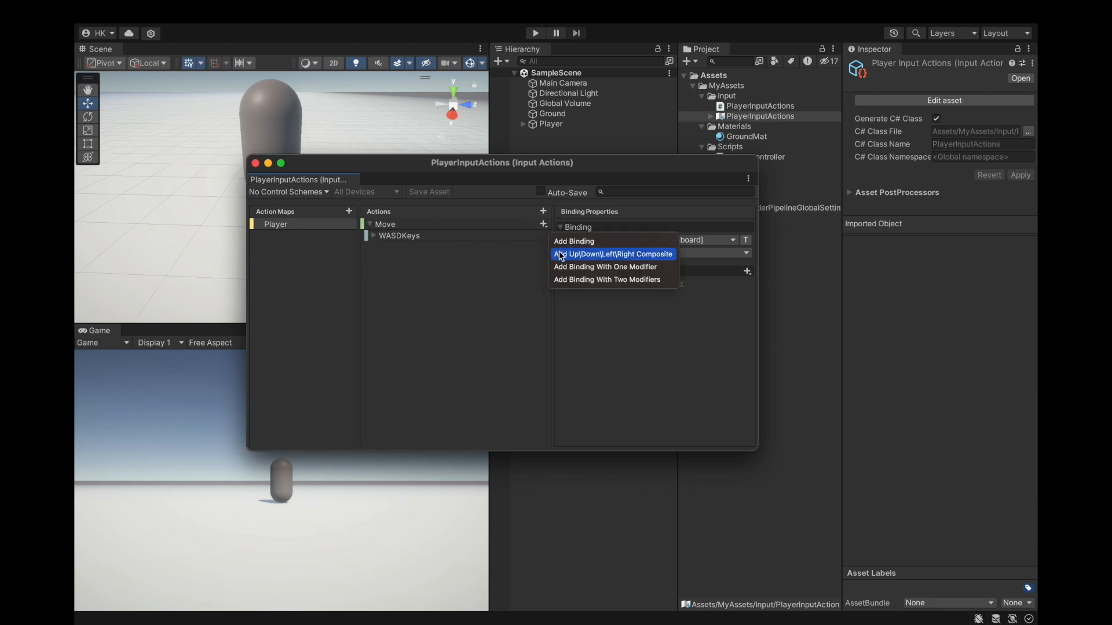
{"action": "left_click", "coordinate": [612, 253]}
{"action": "type", "text": "UpDow"}
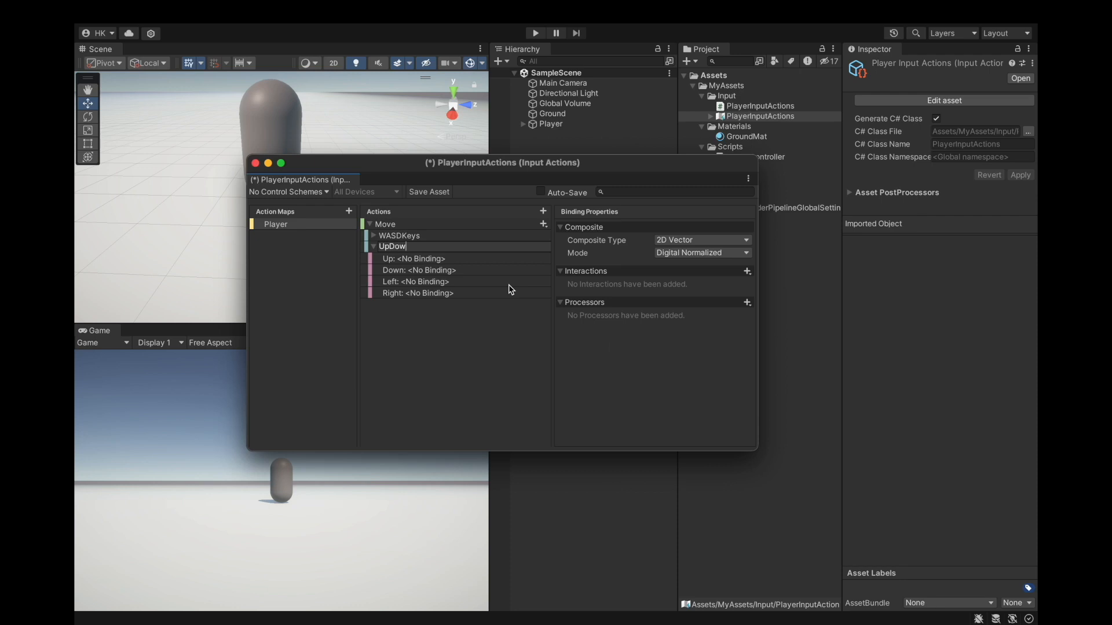
{"action": "type", "text": "nRight"}
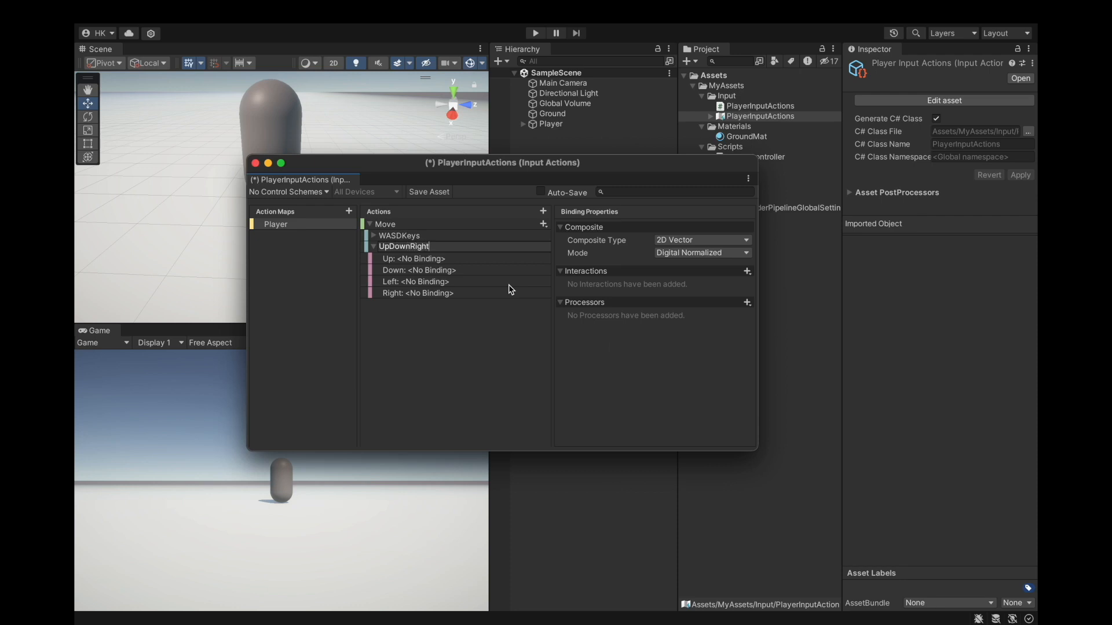
{"action": "type", "text": "Left"}
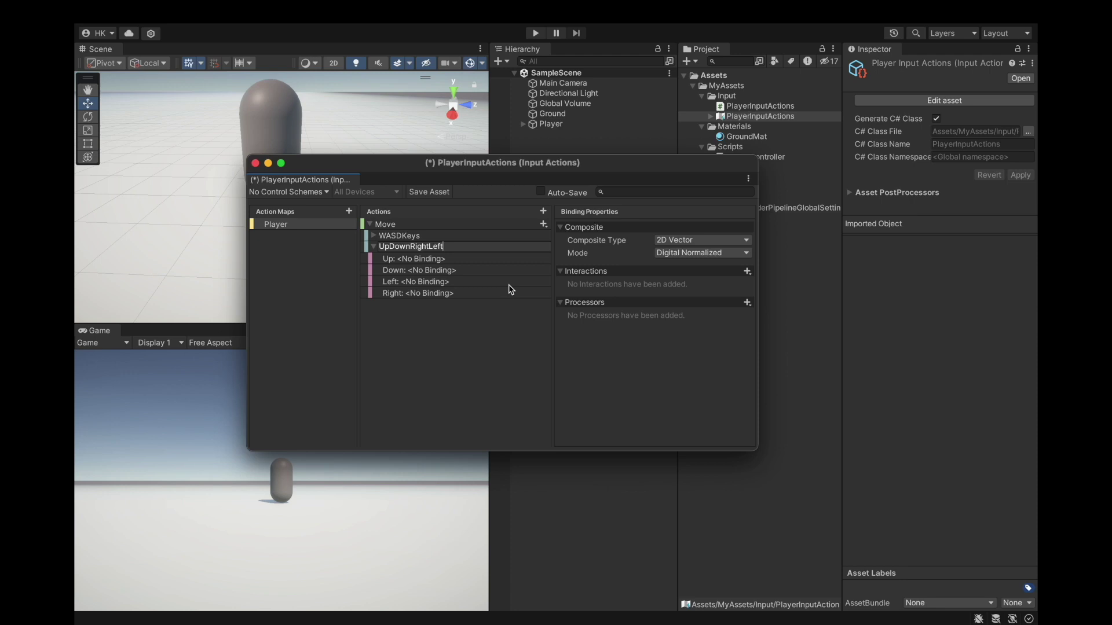
{"action": "type", "text": "ArrowKeys"}
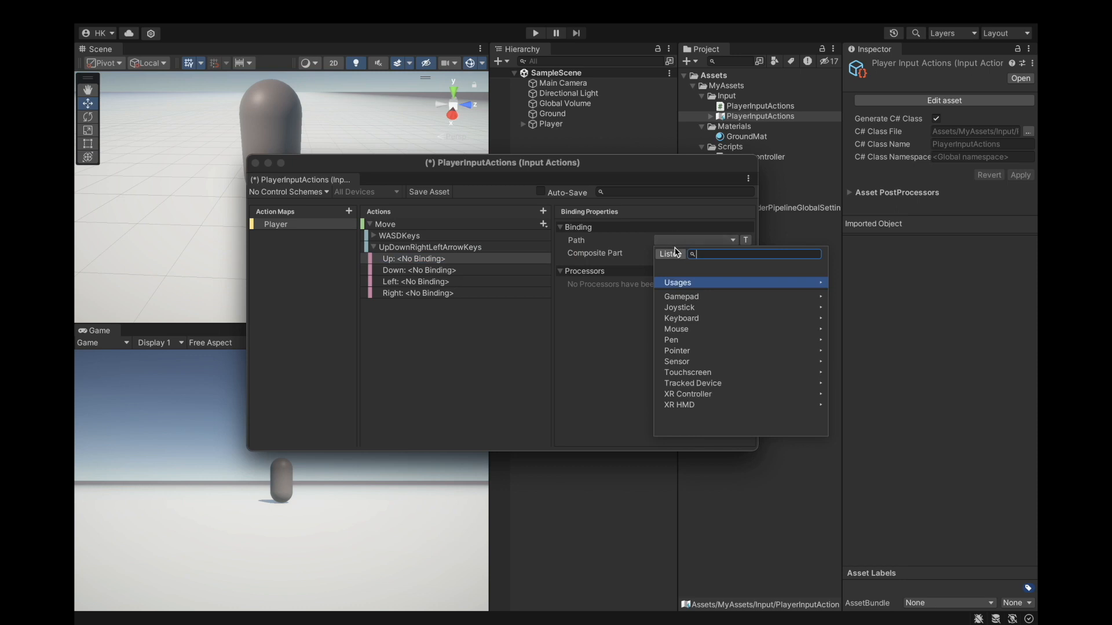
Bind the composite parts to the Up, Down, Left and Right arrow keys
{"action": "left_click", "coordinate": [681, 319]}
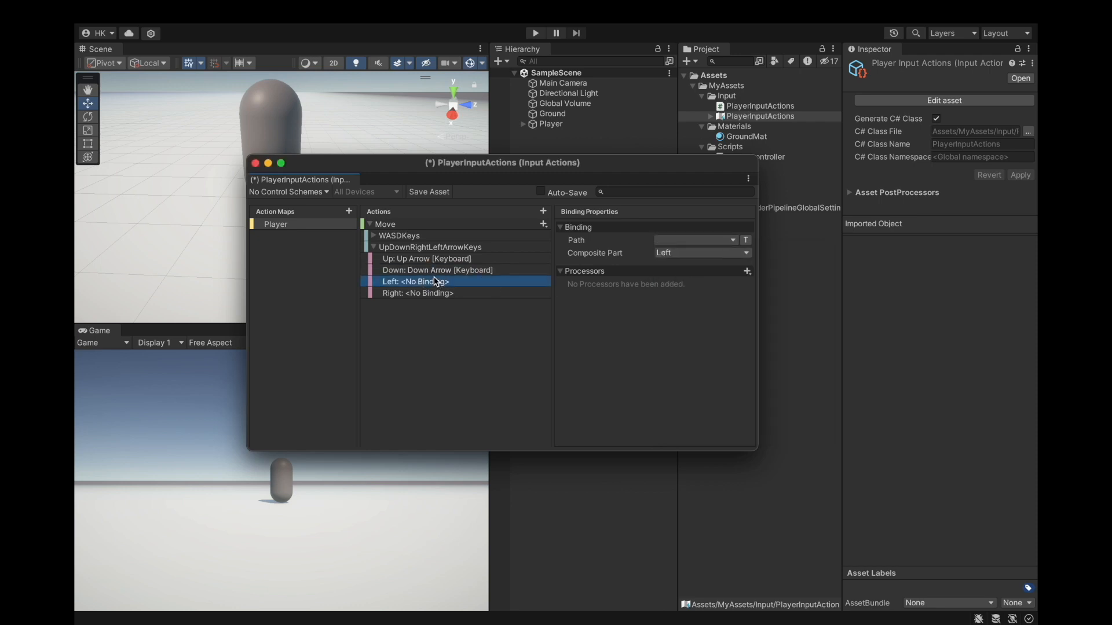
{"action": "left_click", "coordinate": [696, 240]}
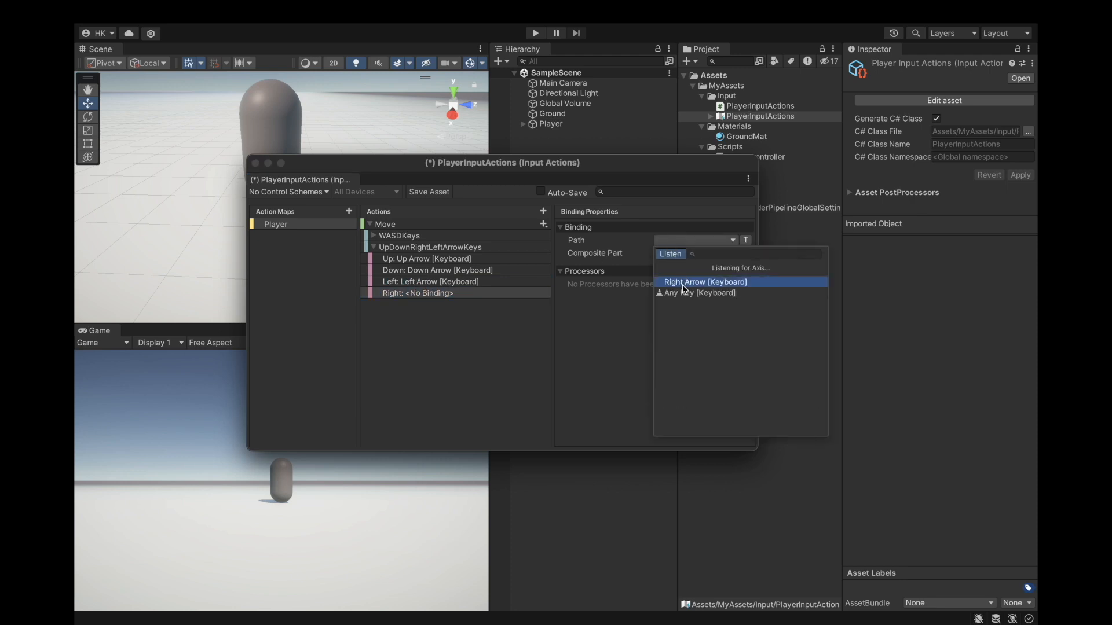
{"action": "left_click", "coordinate": [705, 282]}
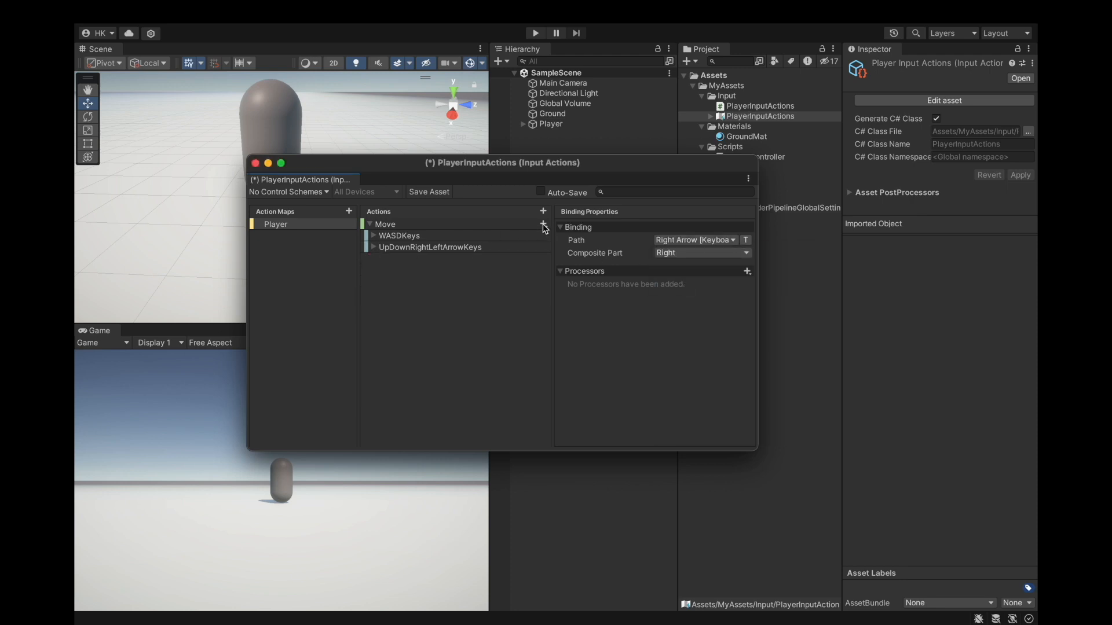
Add a Gamepad Left Stick binding to Move and save the asset
{"action": "left_click", "coordinate": [542, 224]}
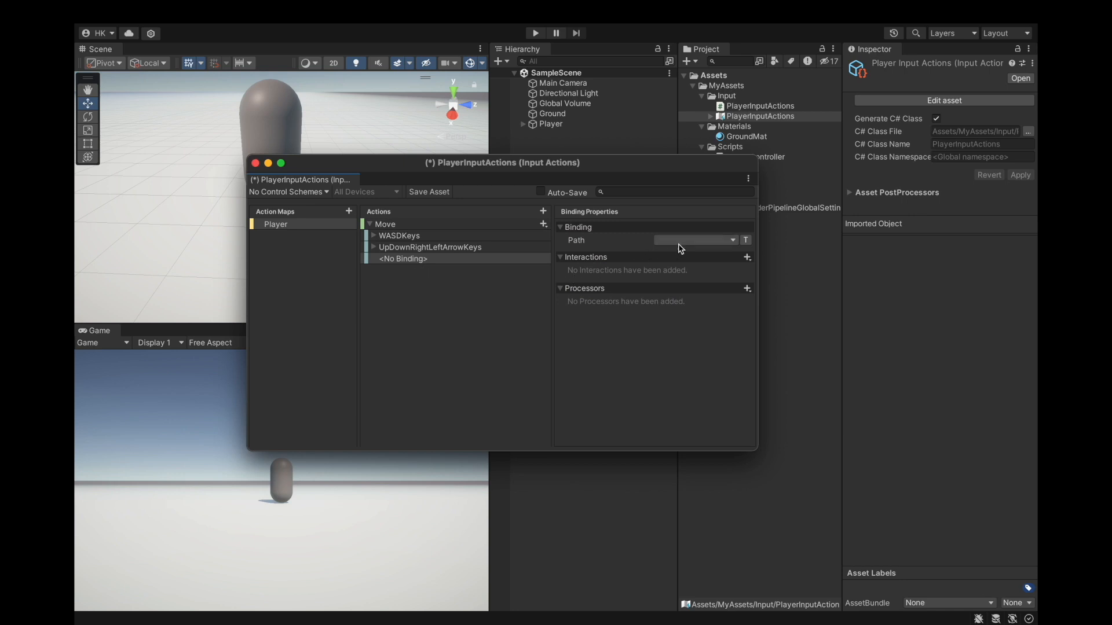
{"action": "left_click", "coordinate": [740, 240]}
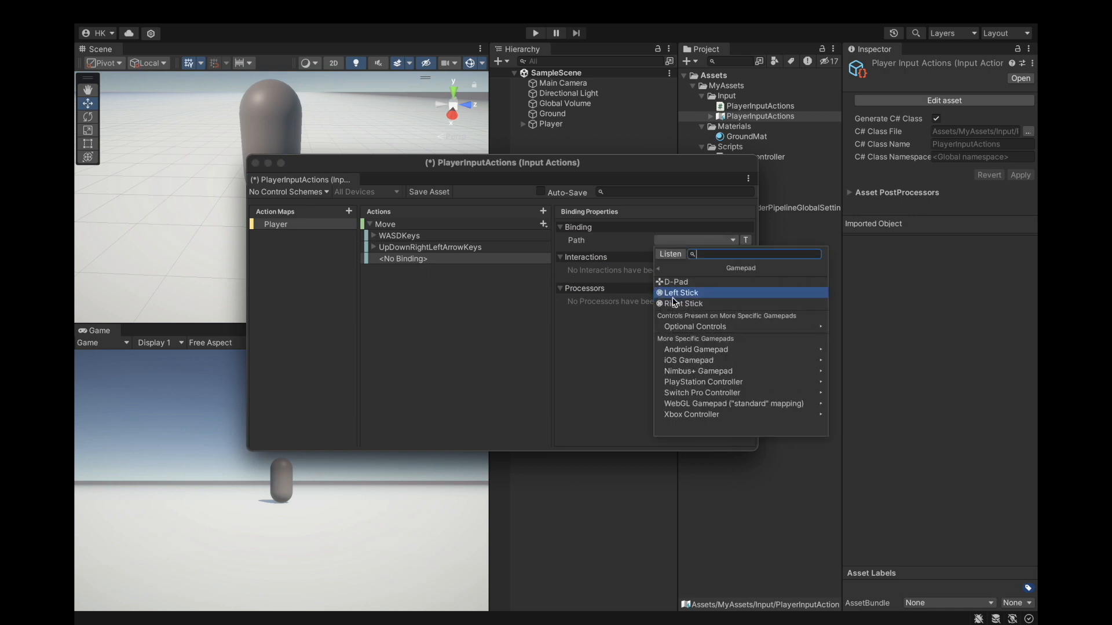
{"action": "left_click", "coordinate": [680, 292]}
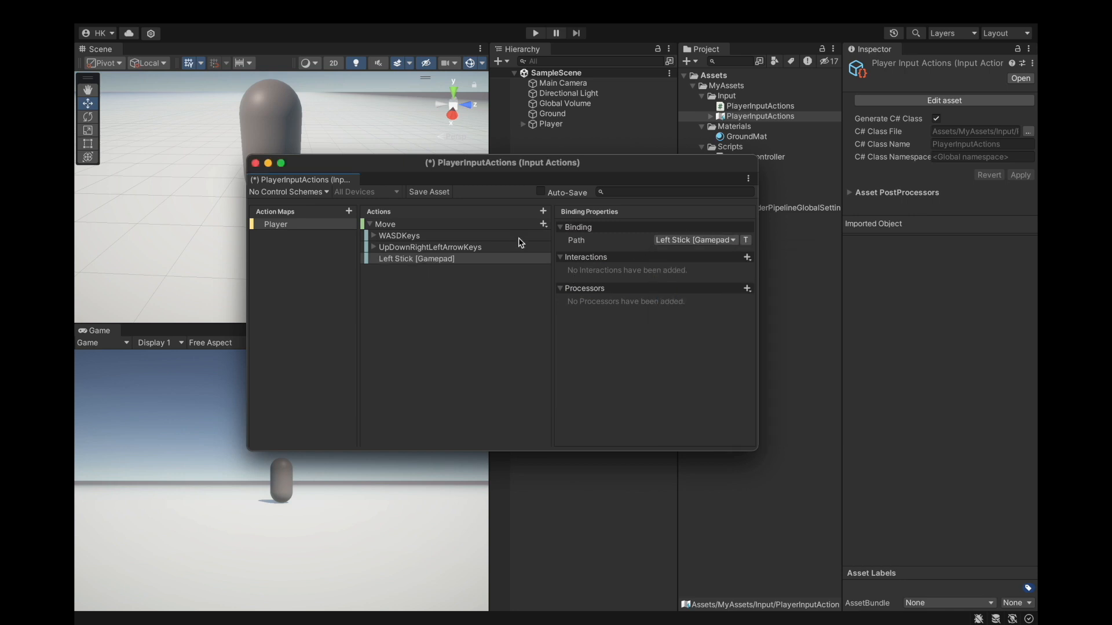
{"action": "left_click", "coordinate": [429, 192]}
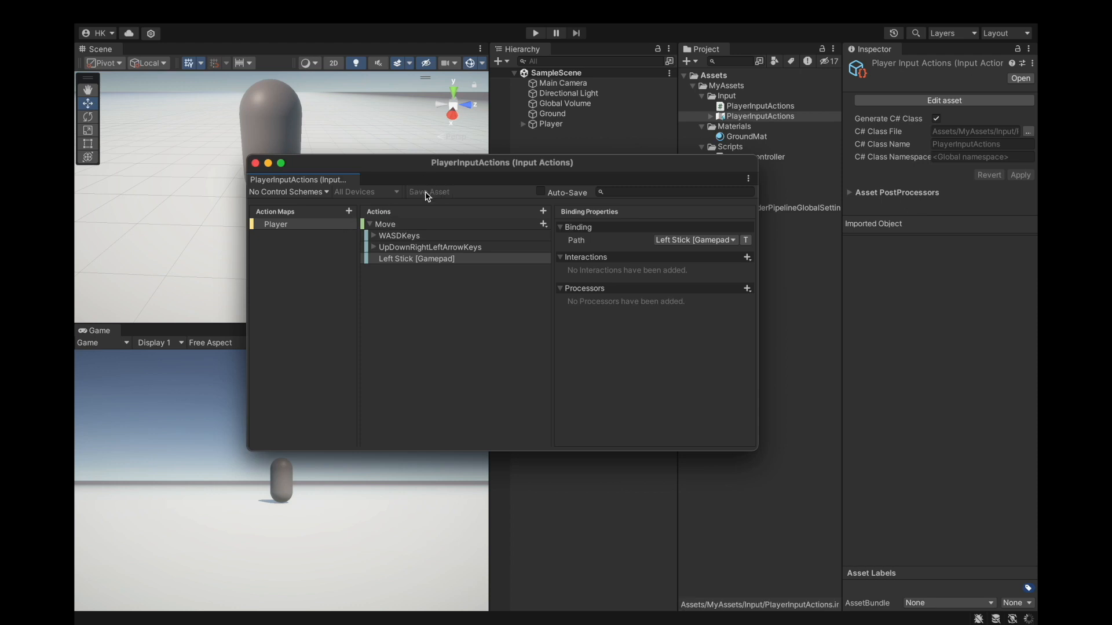
{"action": "left_click", "coordinate": [428, 192]}
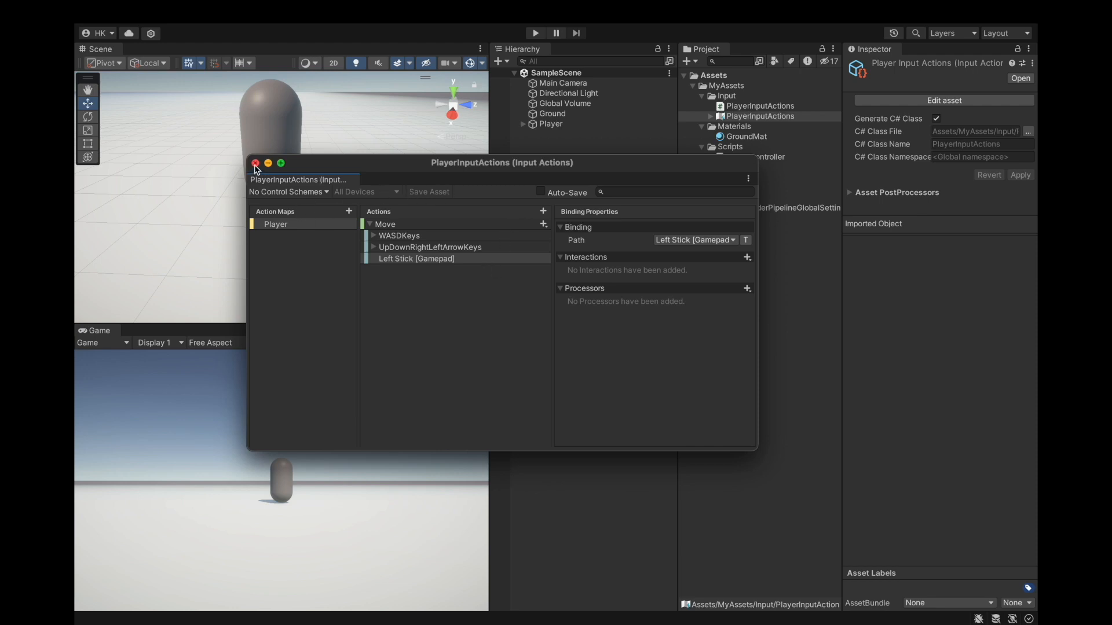
Close the input actions editor, save the project and review the Input folder's assets
{"action": "left_click", "coordinate": [256, 163]}
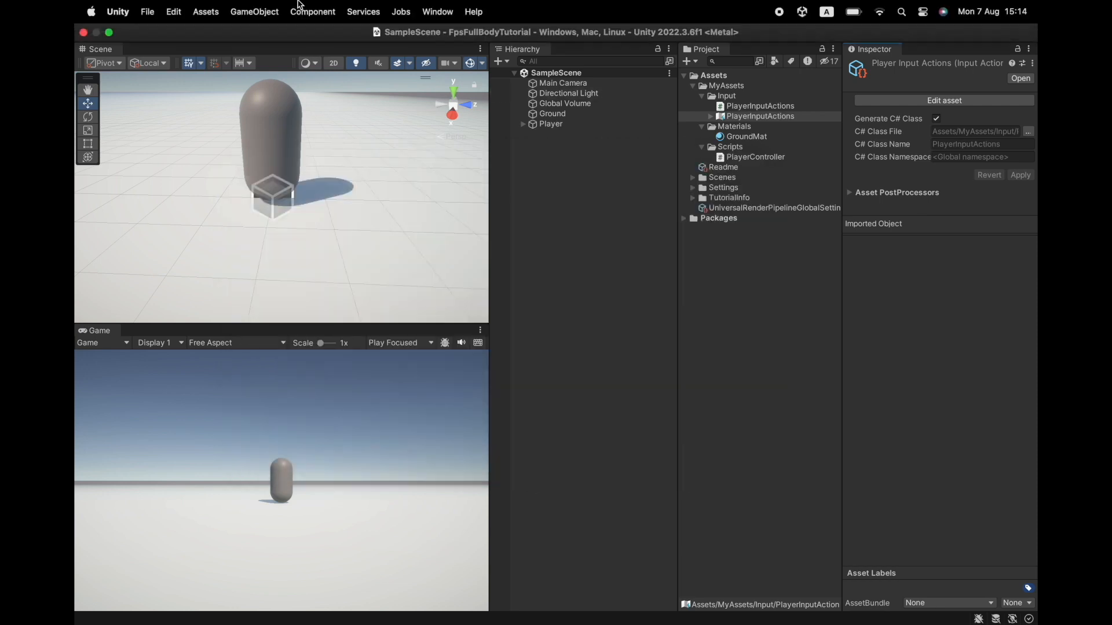
{"action": "left_click", "coordinate": [147, 11]}
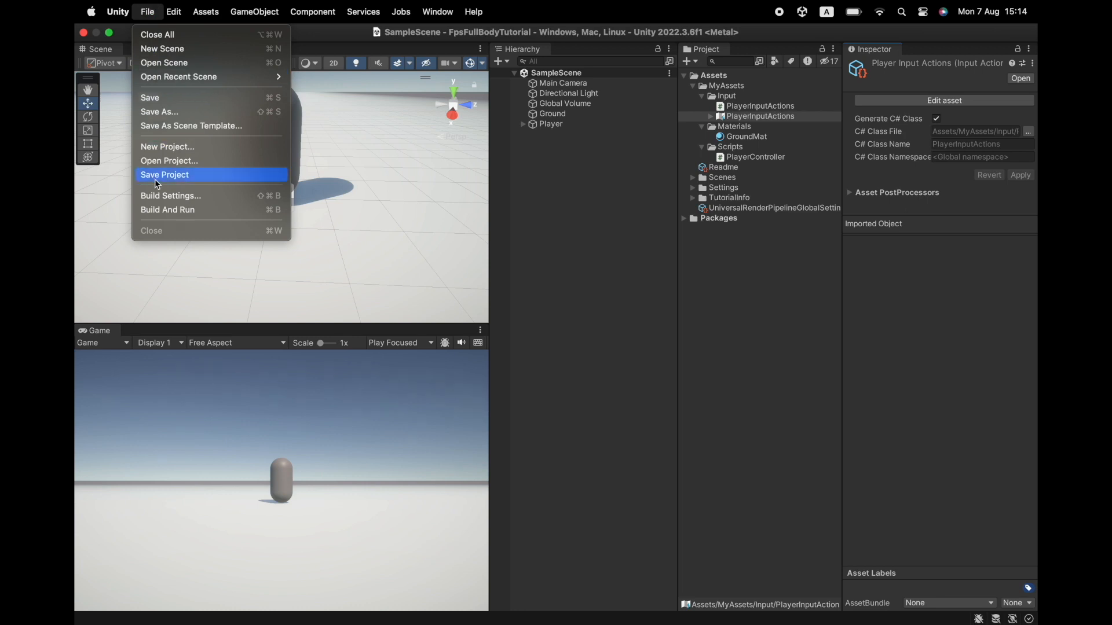
{"action": "left_click", "coordinate": [165, 175]}
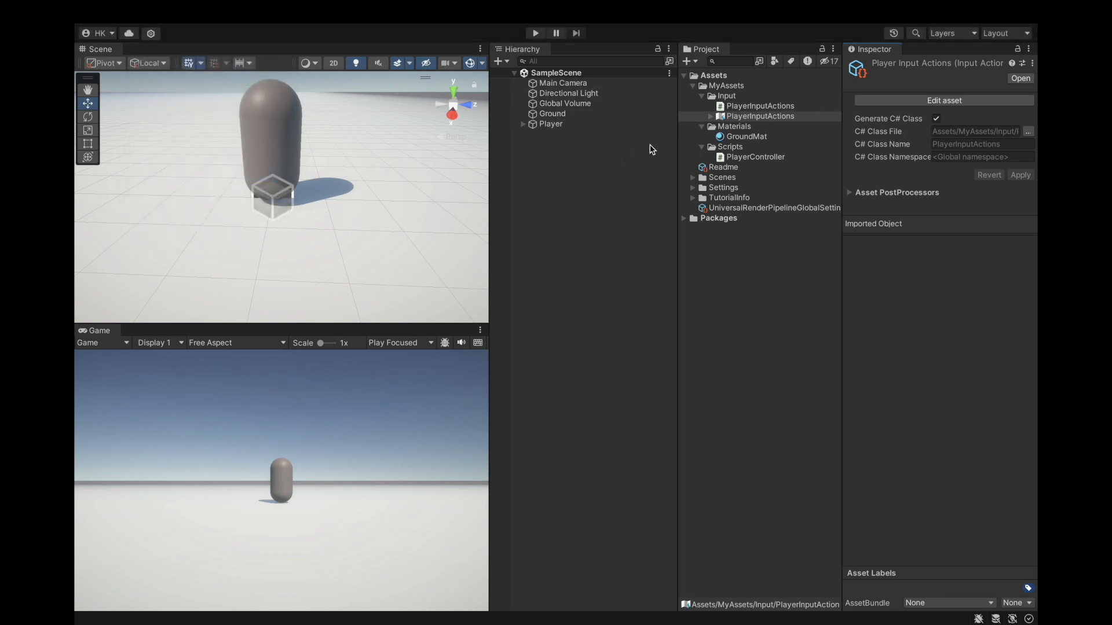
{"action": "mouse_move", "coordinate": [709, 135]}
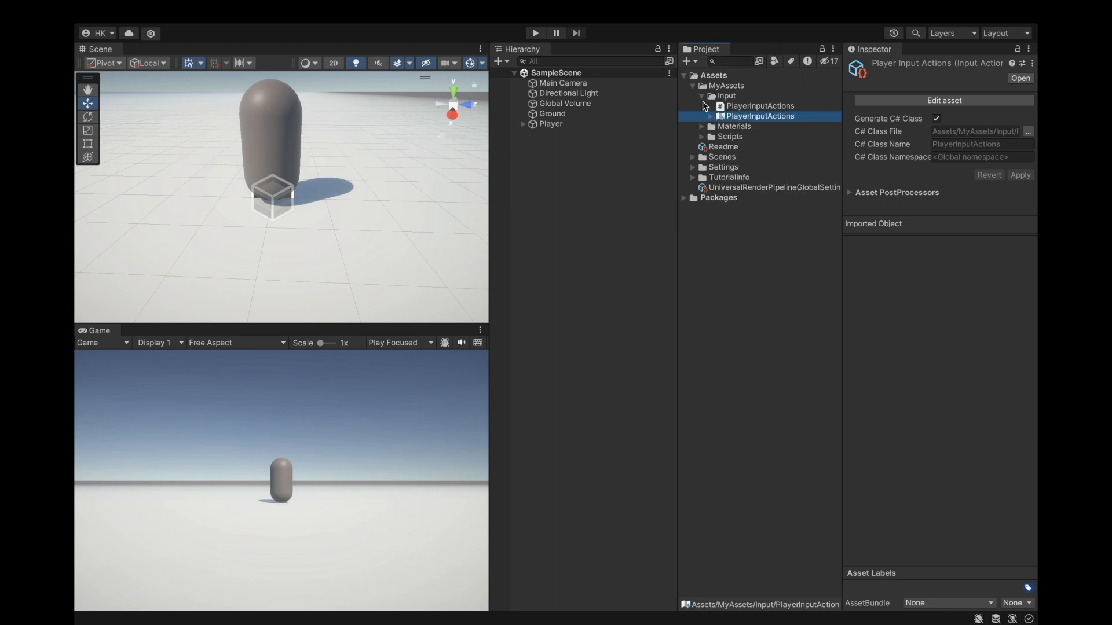
{"action": "left_click", "coordinate": [694, 85]}
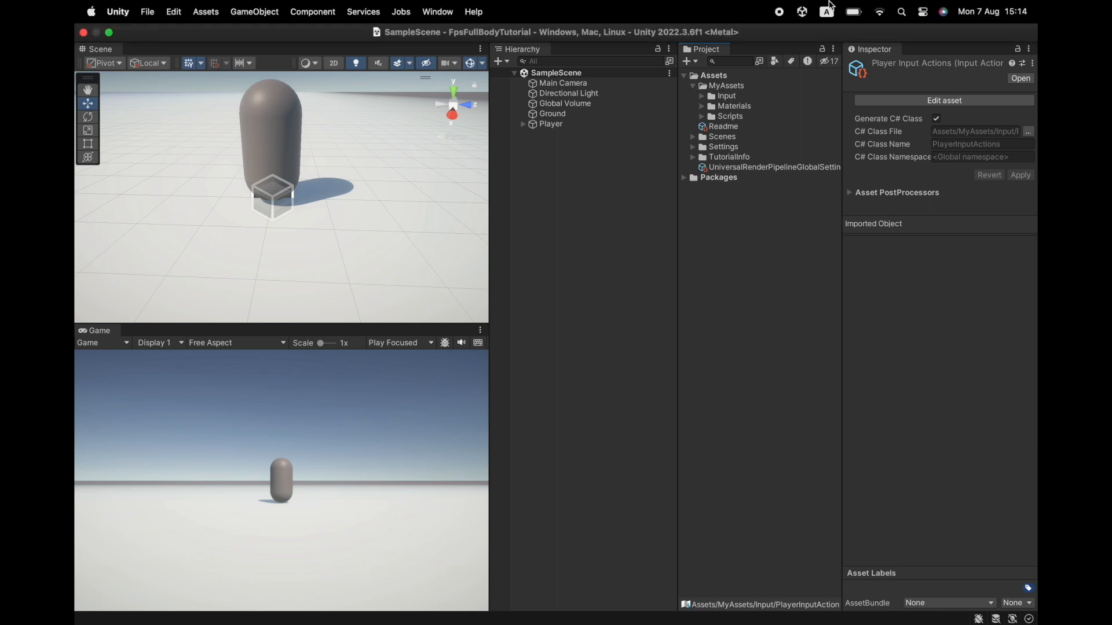
{"action": "mouse_move", "coordinate": [785, 13]}
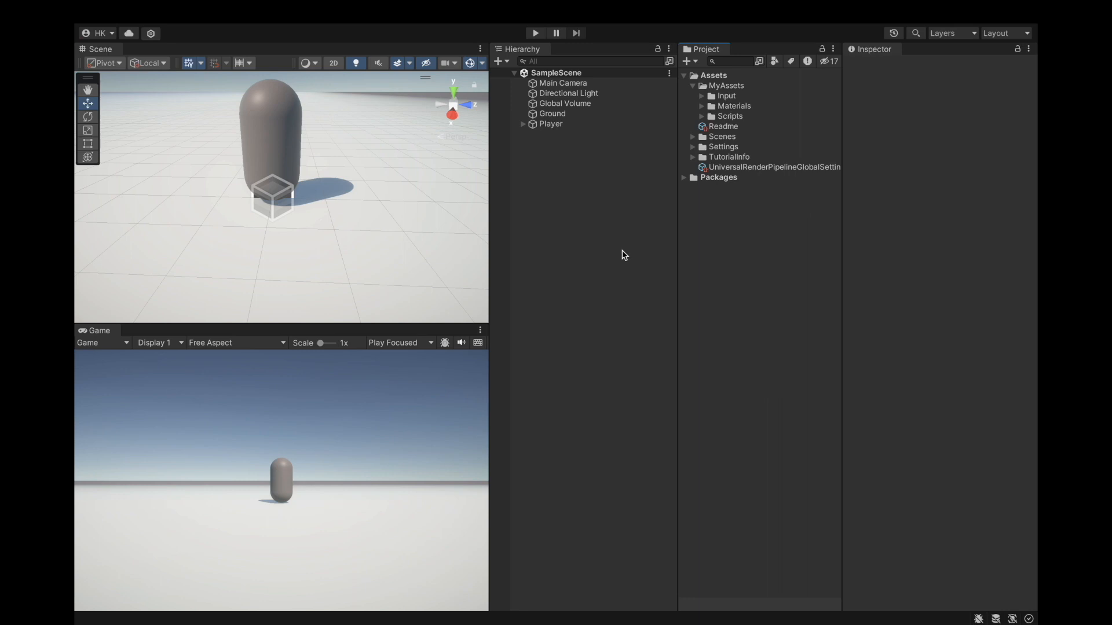
{"action": "mouse_move", "coordinate": [555, 137]}
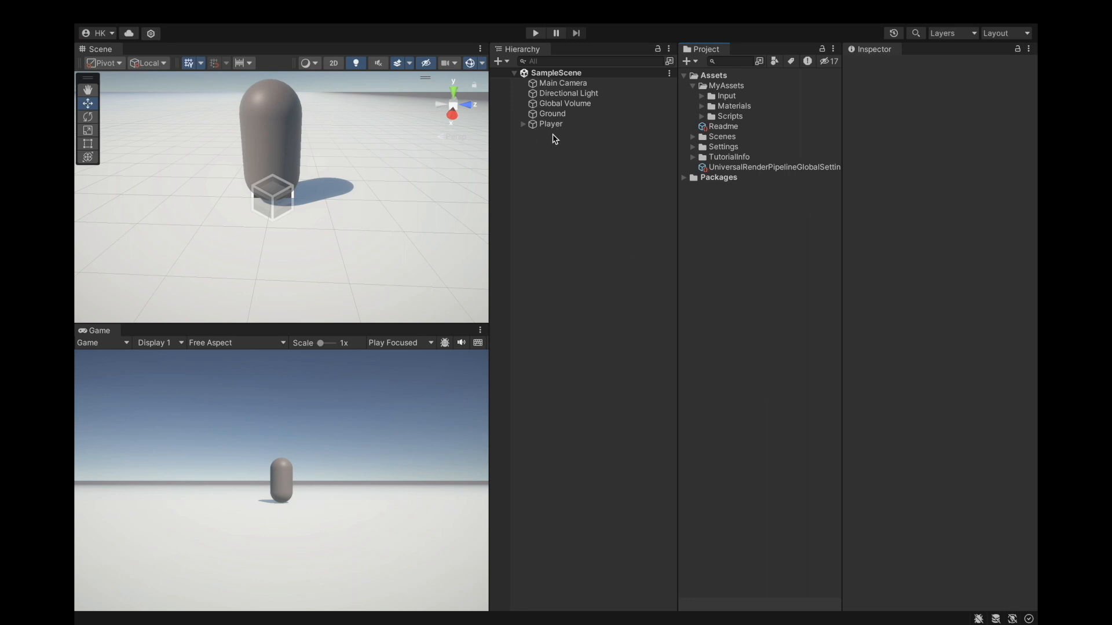
{"action": "left_click", "coordinate": [552, 124]}
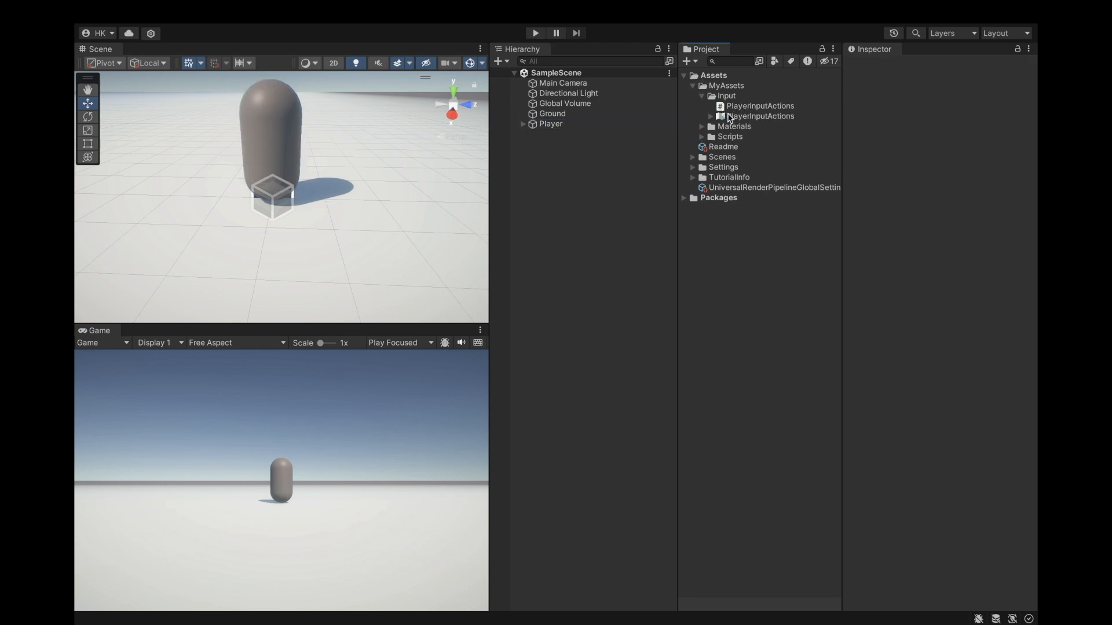
{"action": "left_click", "coordinate": [759, 106]}
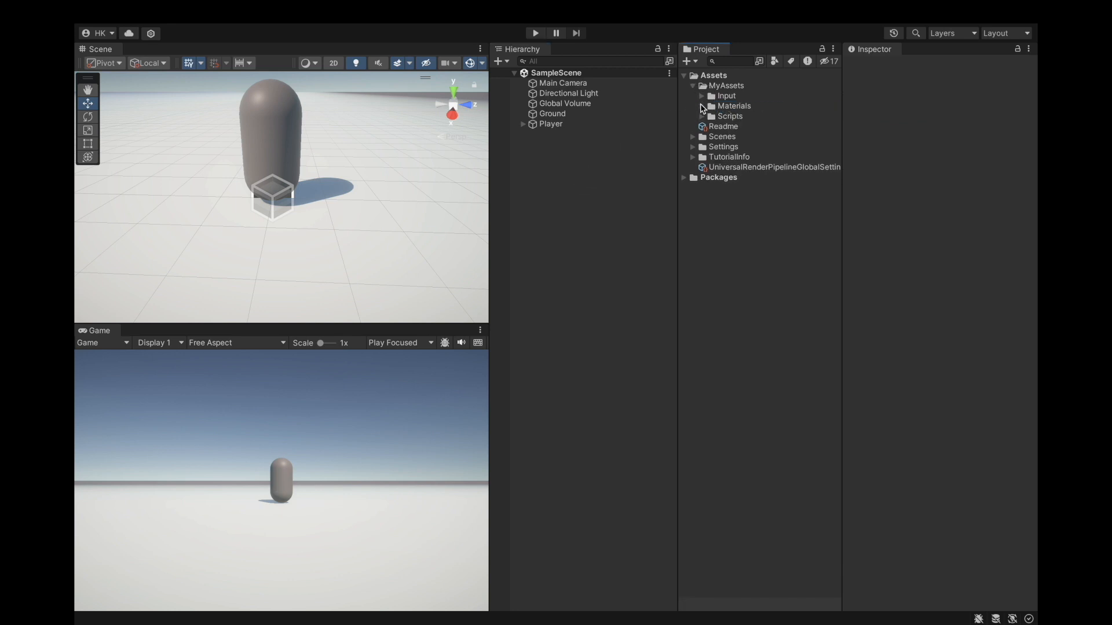
{"action": "mouse_move", "coordinate": [738, 112]}
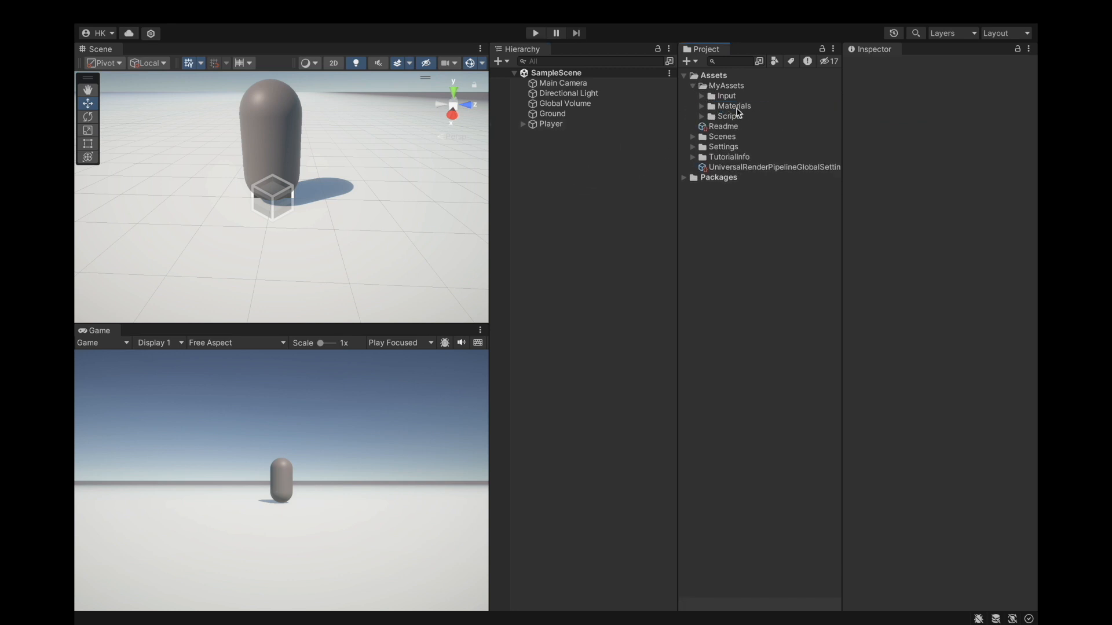
Open the Scripts folder as a C# project in the external code editor
{"action": "right_click", "coordinate": [723, 116]}
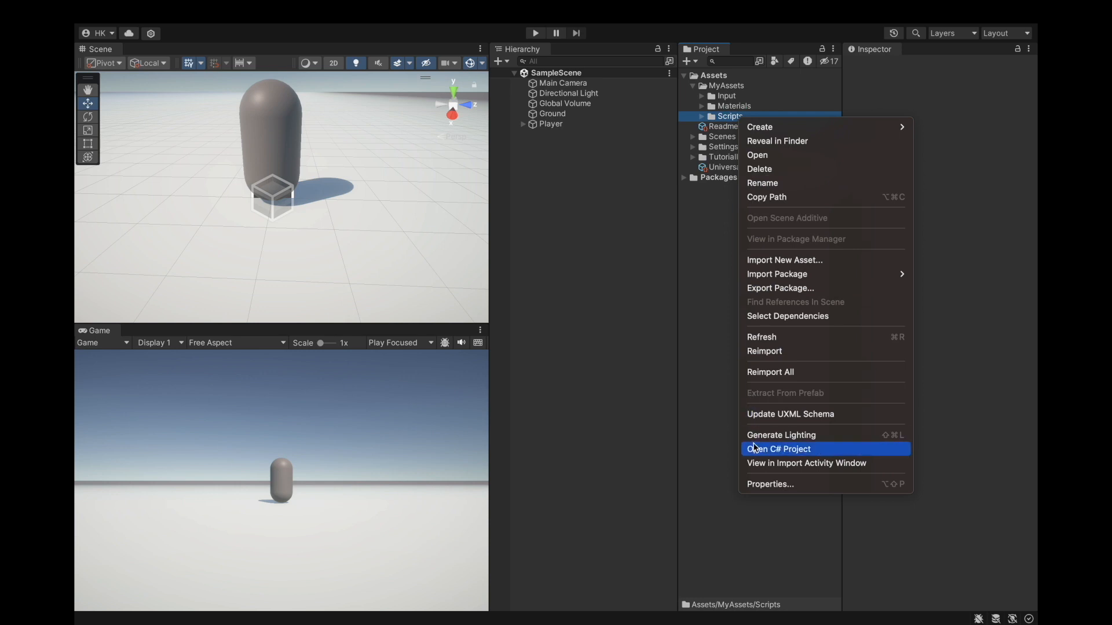
{"action": "left_click", "coordinate": [719, 321]}
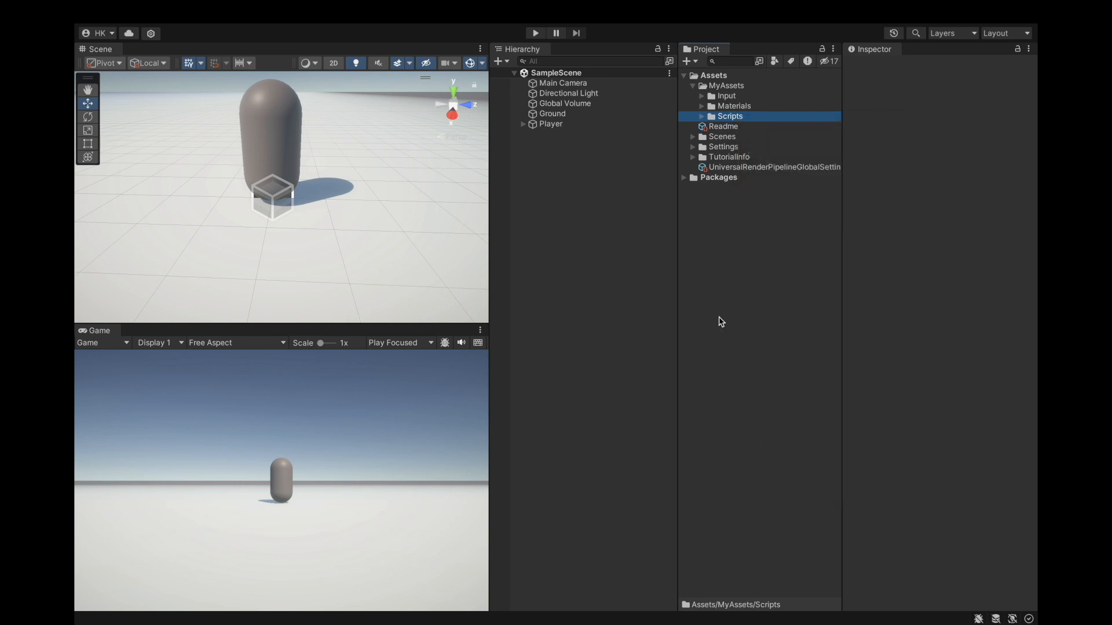
{"action": "left_click", "coordinate": [729, 116]}
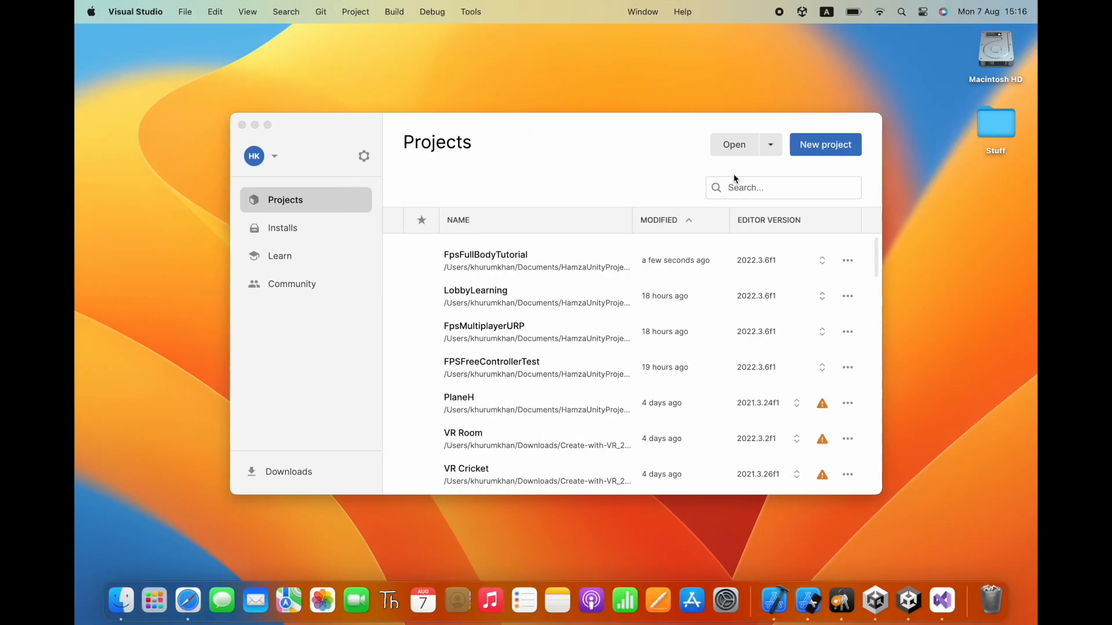
Open PlayerController.cs in Visual Studio and close the Build Output pad
{"action": "double_click", "coordinate": [486, 260]}
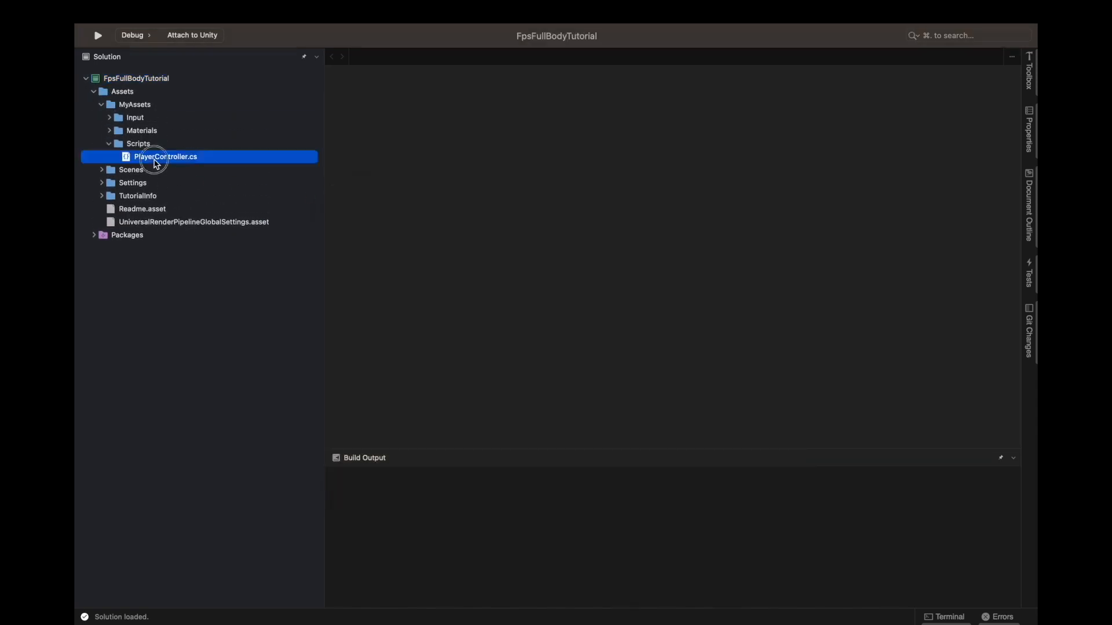
{"action": "double_click", "coordinate": [166, 156]}
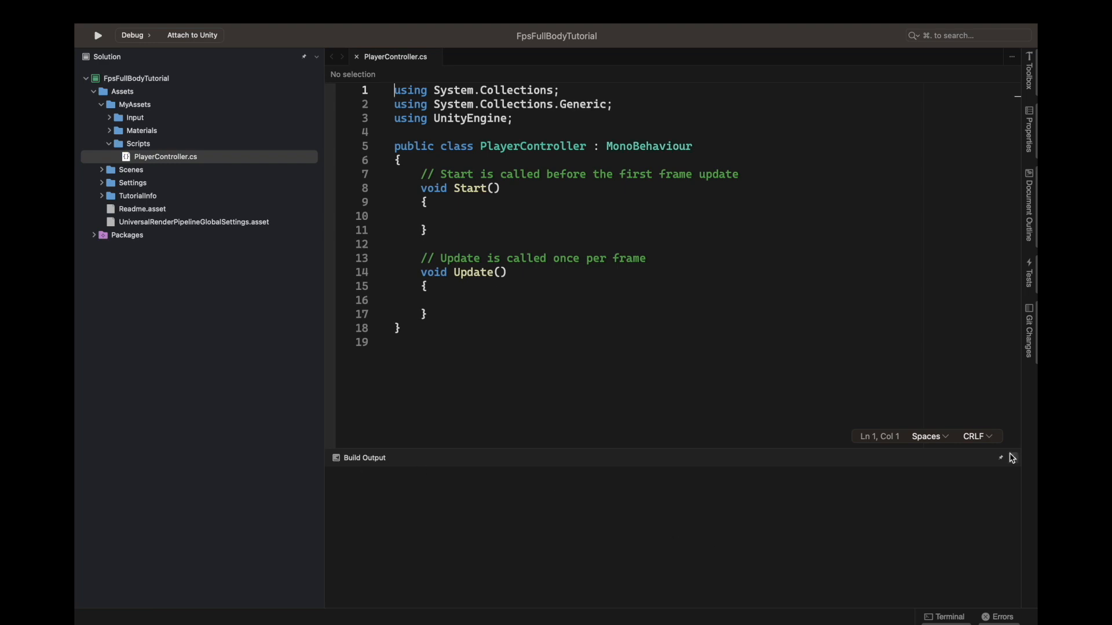
{"action": "left_click", "coordinate": [1000, 458]}
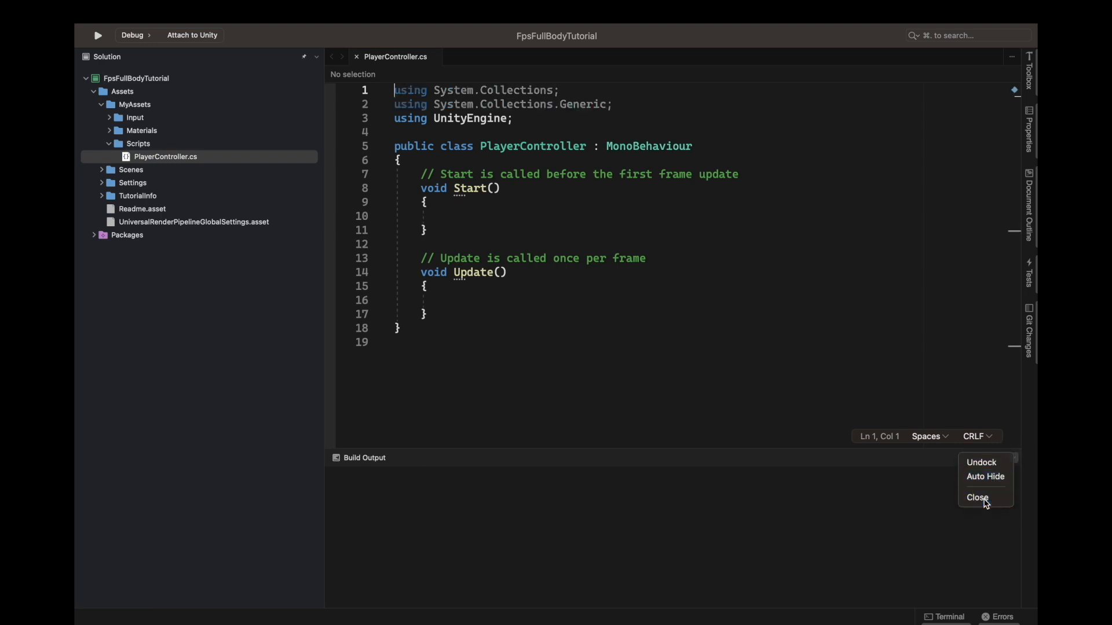
{"action": "left_click", "coordinate": [977, 496]}
{"action": "type", "text": "// input"}
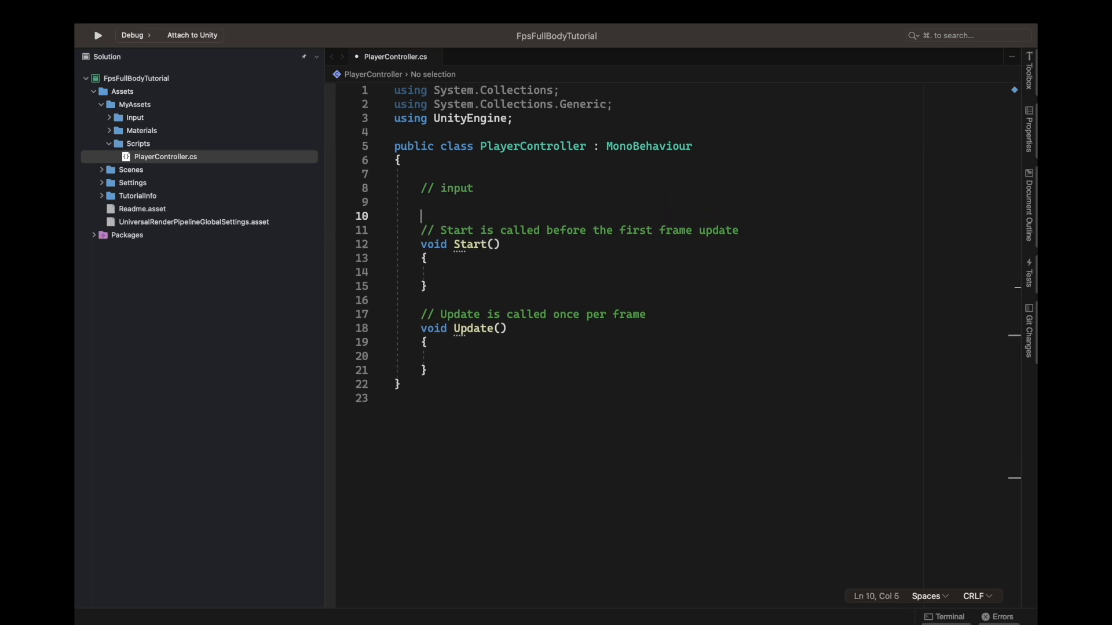
Declare a private PlayerInputActions Input field and an OnEnable calling Input.Enable()
{"action": "type", "text": "pr"}
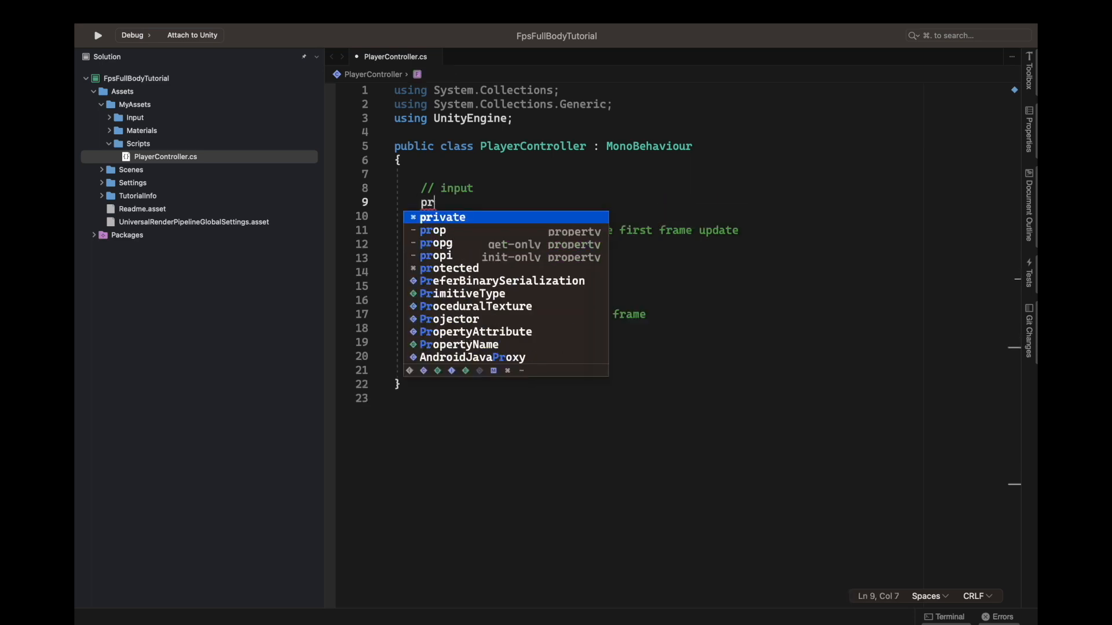
{"action": "type", "text": "ivate playerInputActions"}
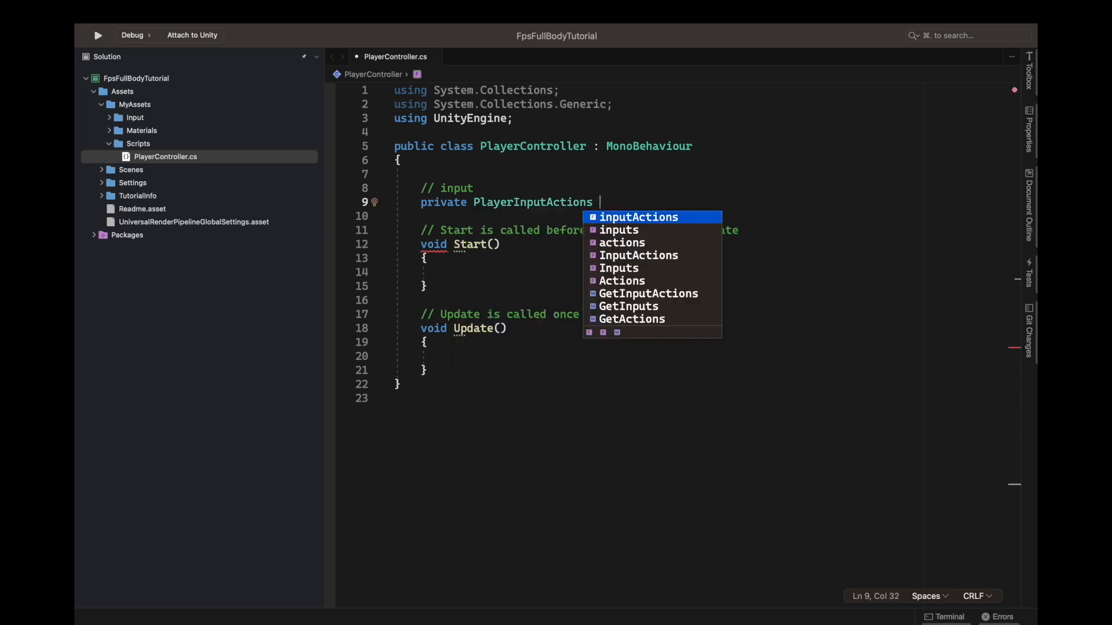
{"action": "type", "text": "Input;"}
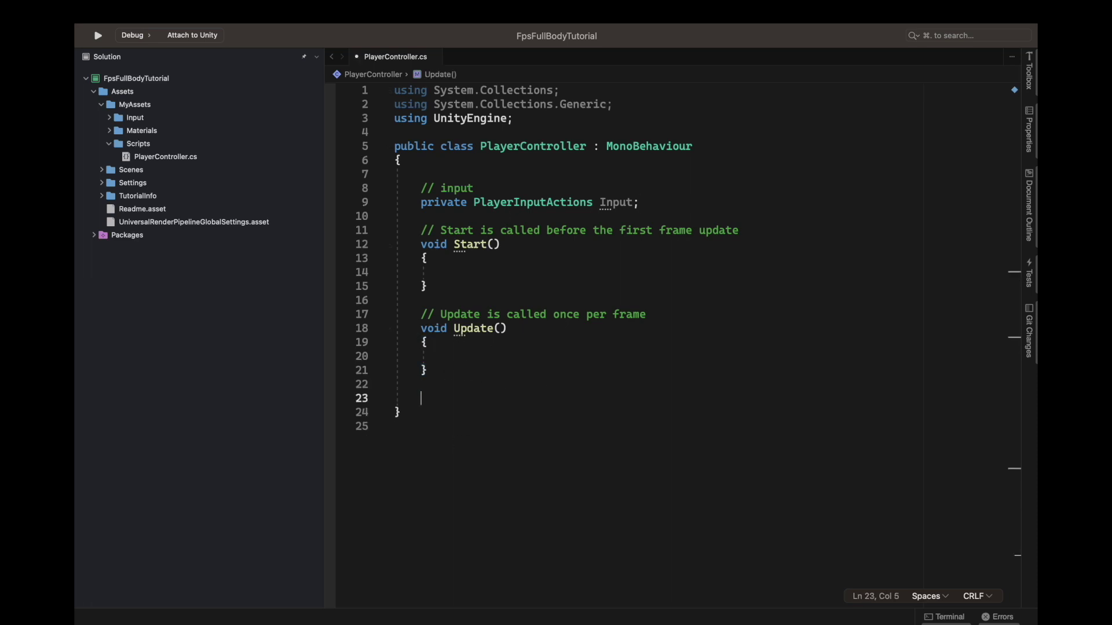
{"action": "type", "text": "one"}
{"action": "type", "text": "Input.Enable();"}
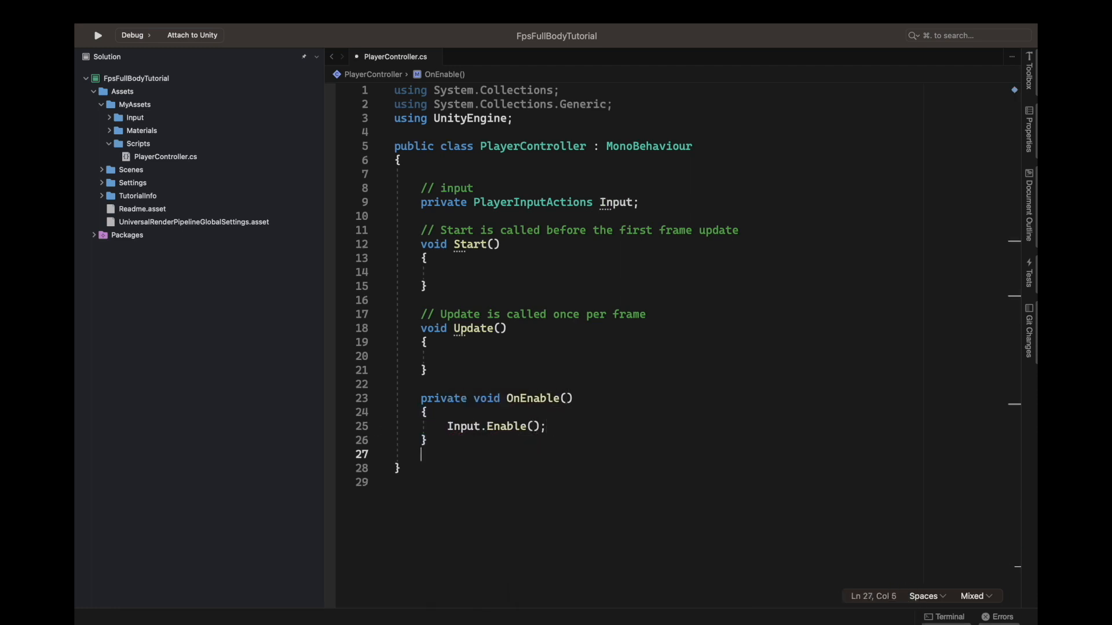
Add OnDisable calling Input.Disable() and start an empty Awake method
{"action": "type", "text": "private void OnDisable()"}
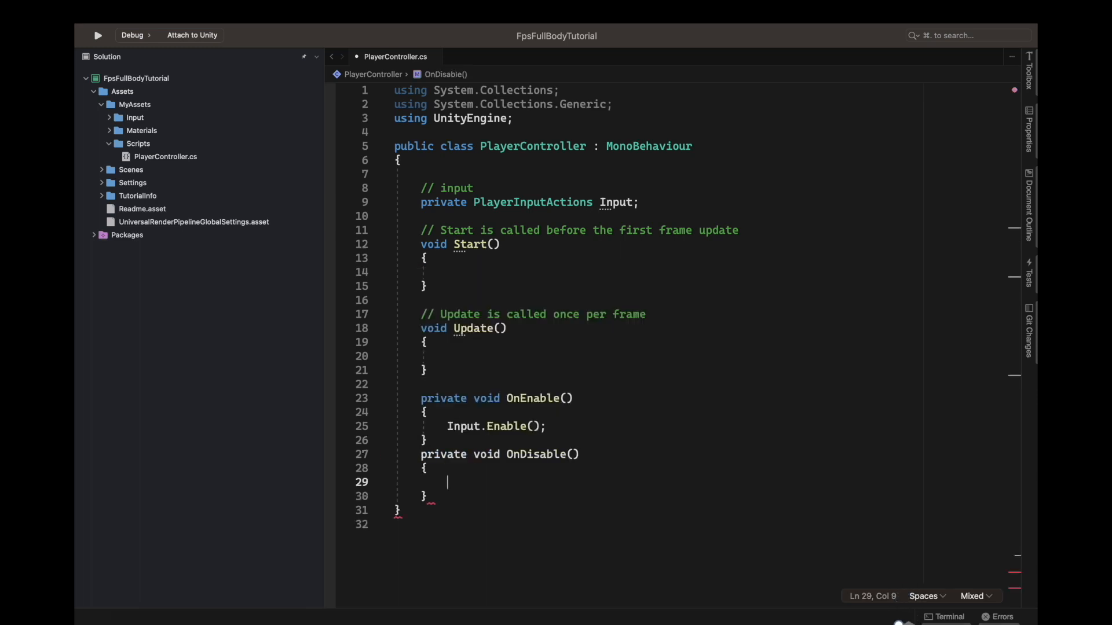
{"action": "type", "text": "input.Disable("}
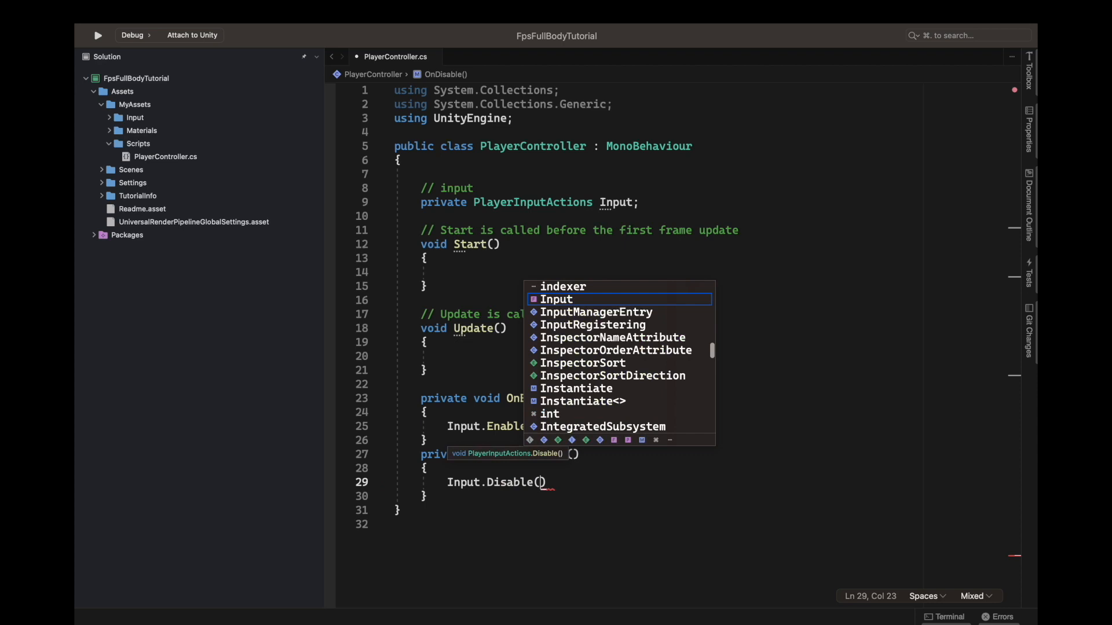
{"action": "type", "text": ";"}
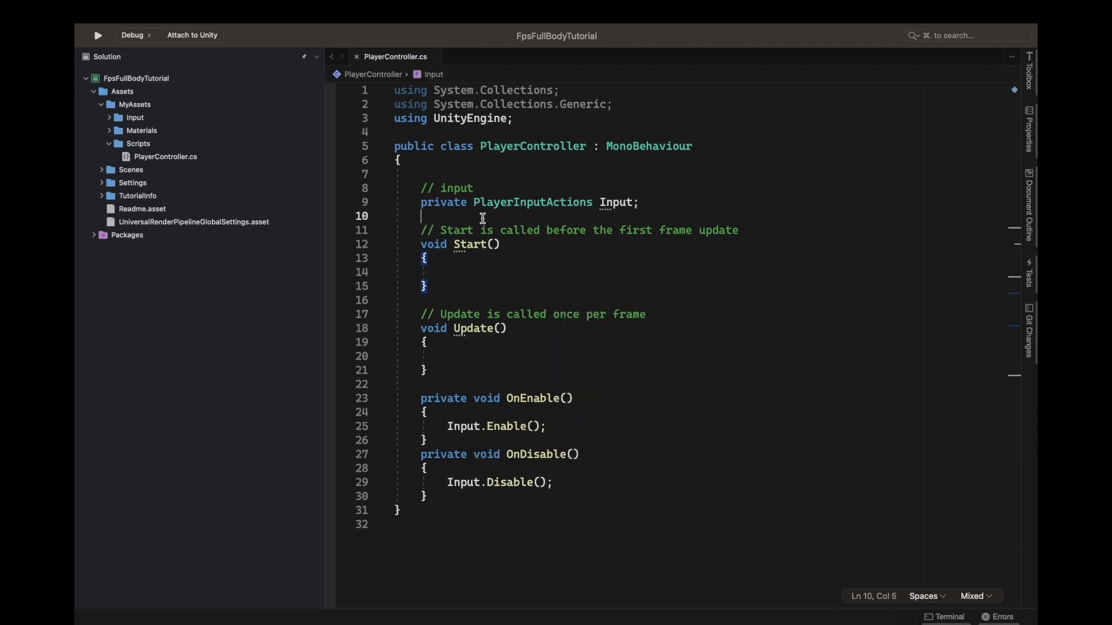
{"action": "type", "text": "ake("}
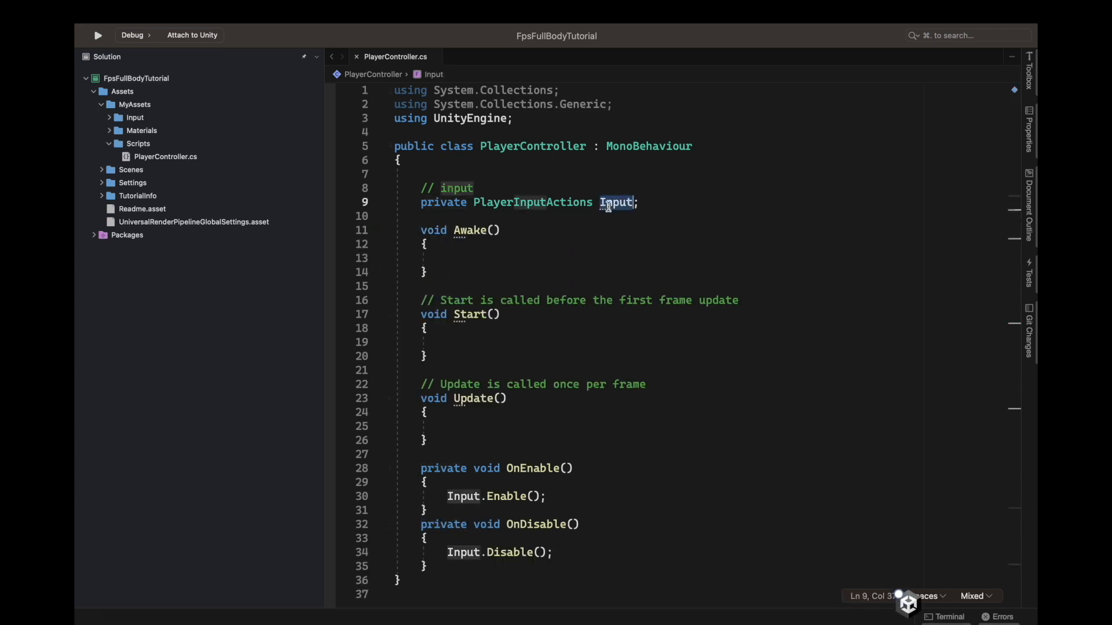
Assign Input = new PlayerInputActions() in Awake, then move the cursor past Update
{"action": "type", "text": "Input"}
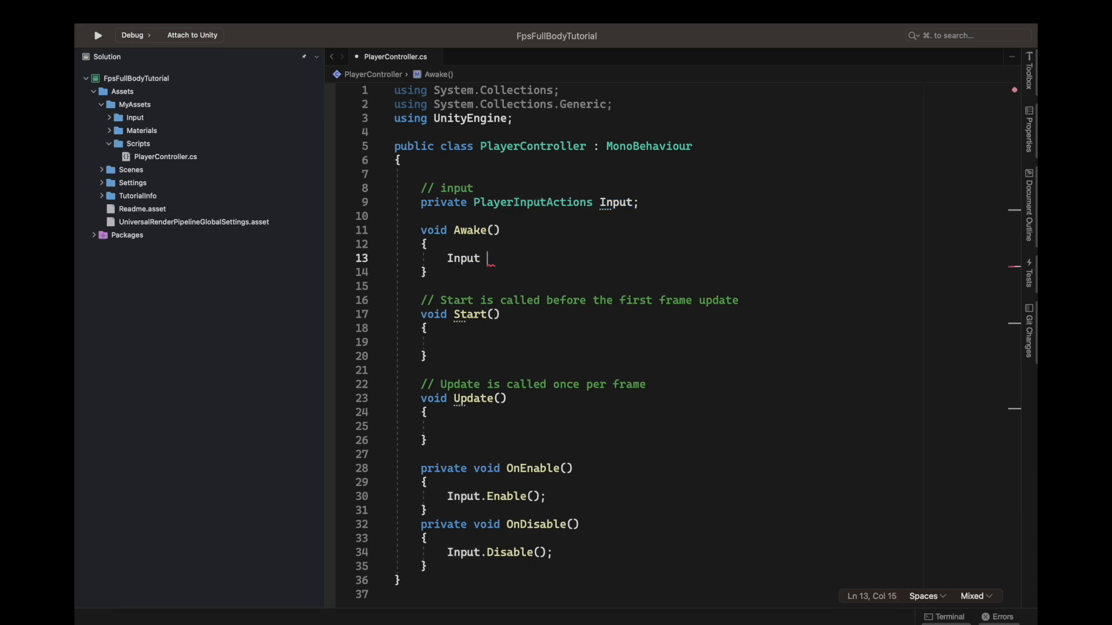
{"action": "type", "text": "= g"}
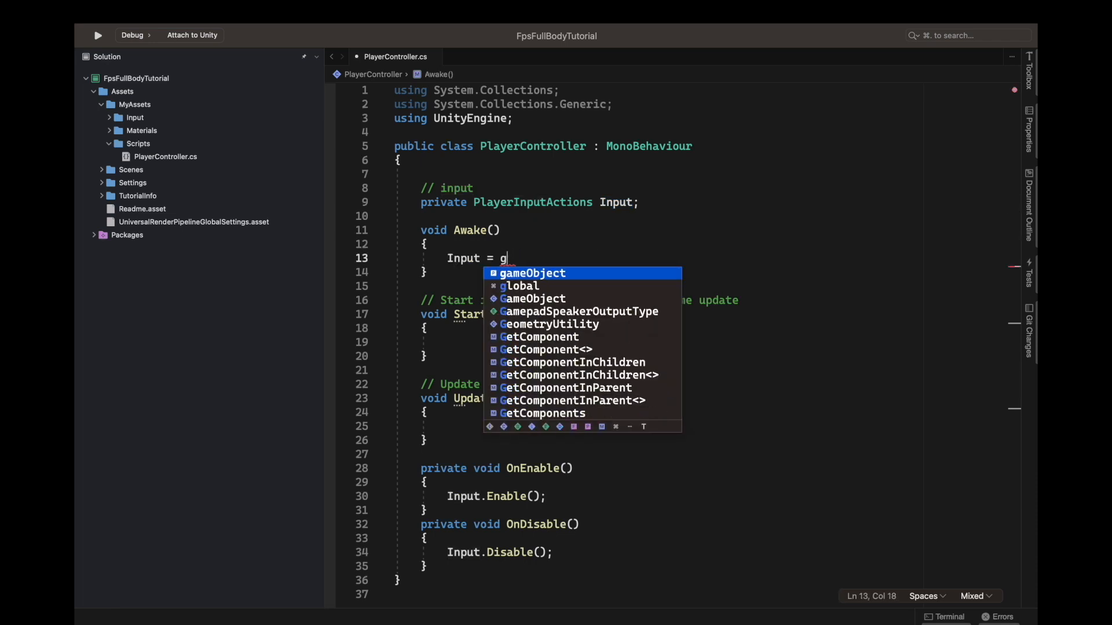
{"action": "type", "text": "new PlayerInputActions();"}
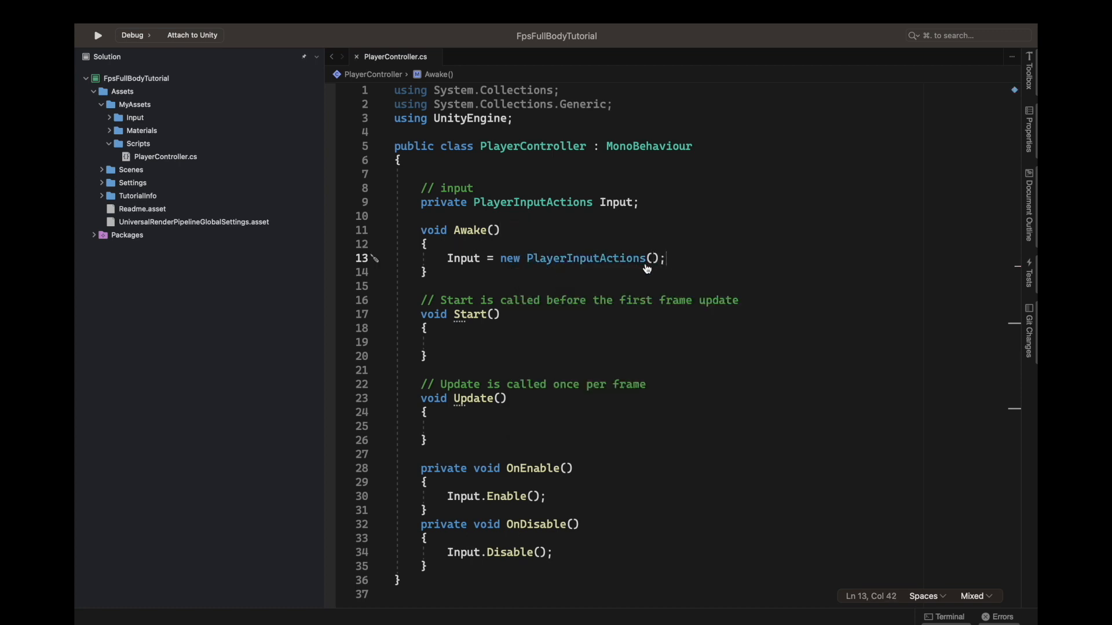
{"action": "left_click", "coordinate": [427, 245]}
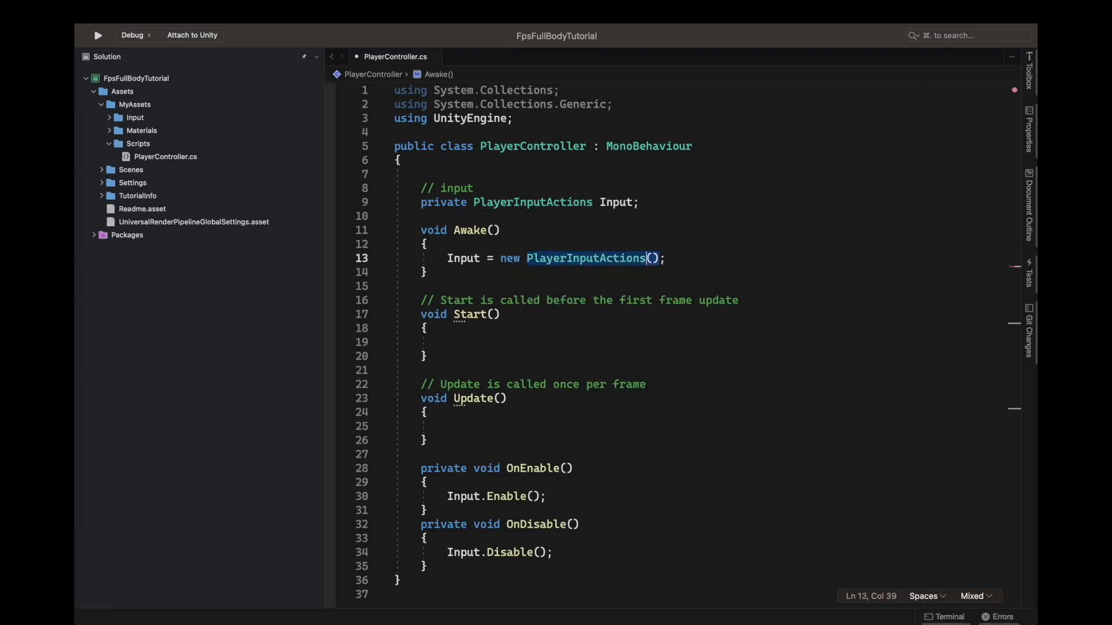
{"action": "left_click", "coordinate": [447, 341]}
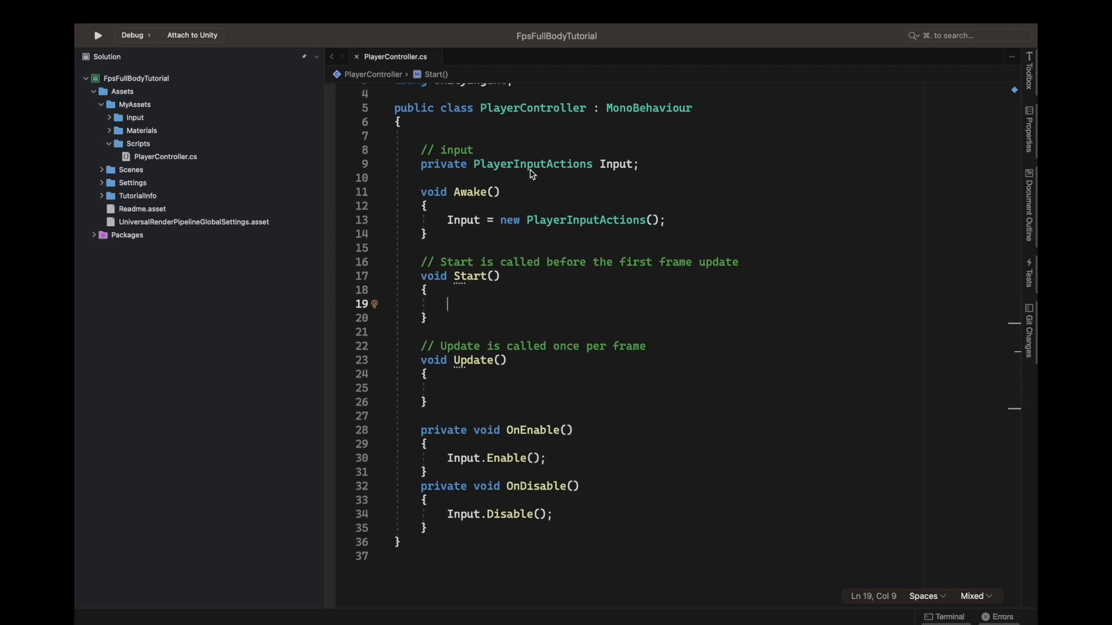
{"action": "mouse_move", "coordinate": [498, 404]}
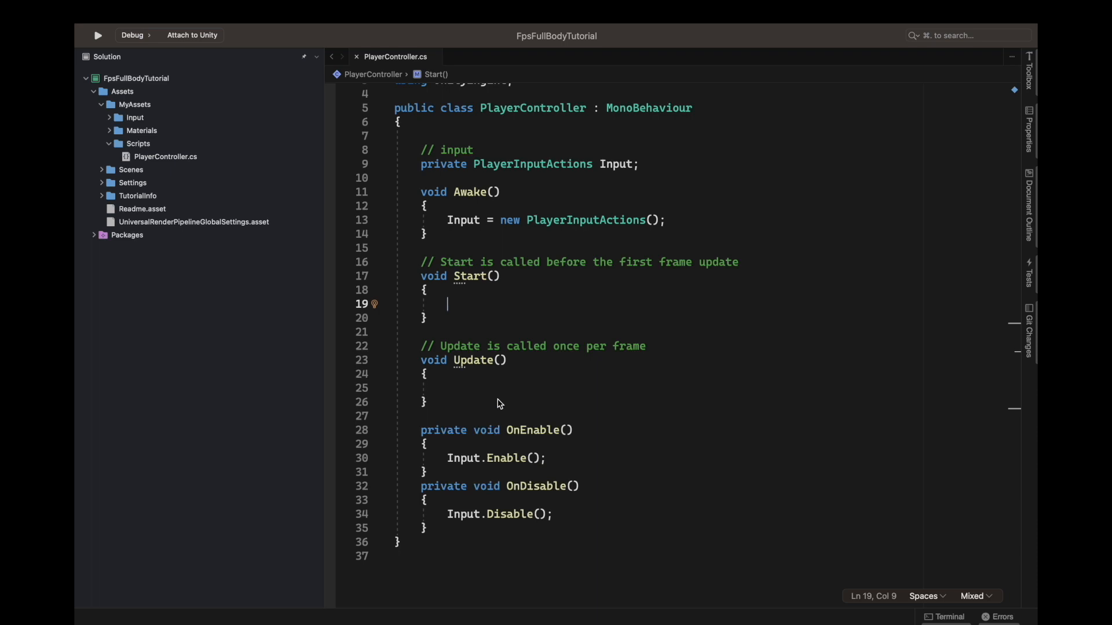
{"action": "left_click", "coordinate": [425, 402]}
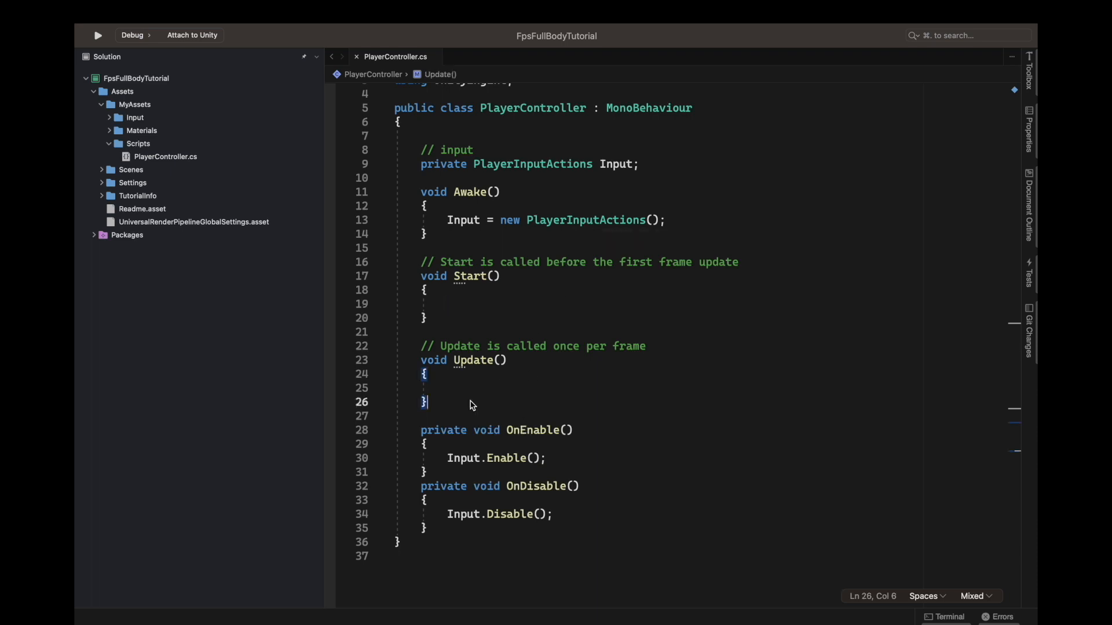
Declare an empty private void HandleInputAndMove() method below Update
{"action": "type", "text": "private"}
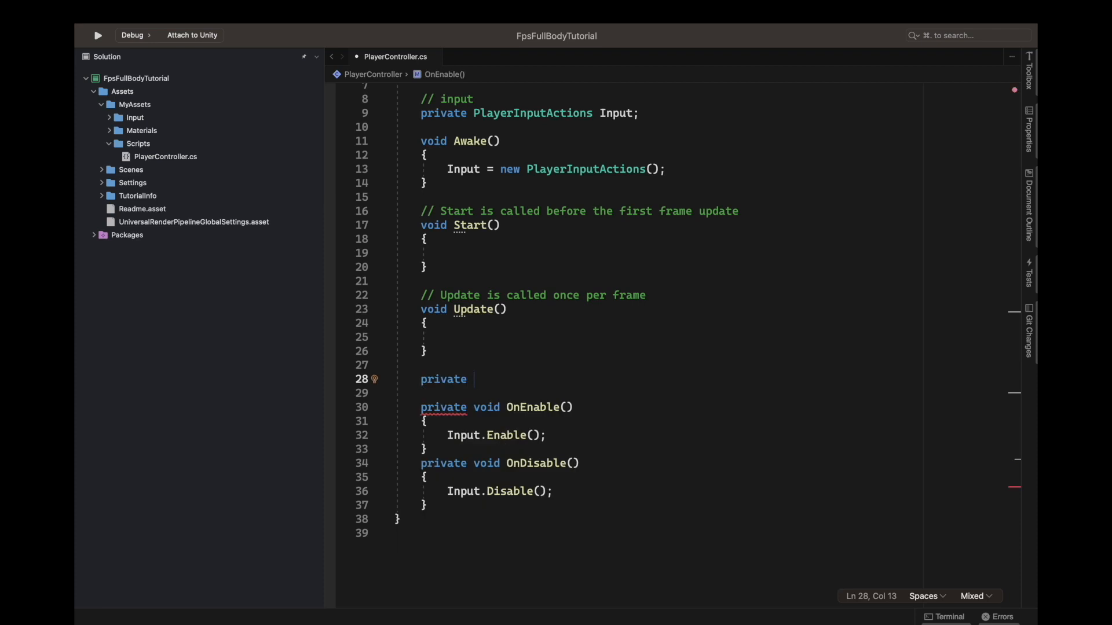
{"action": "type", "text": "void"}
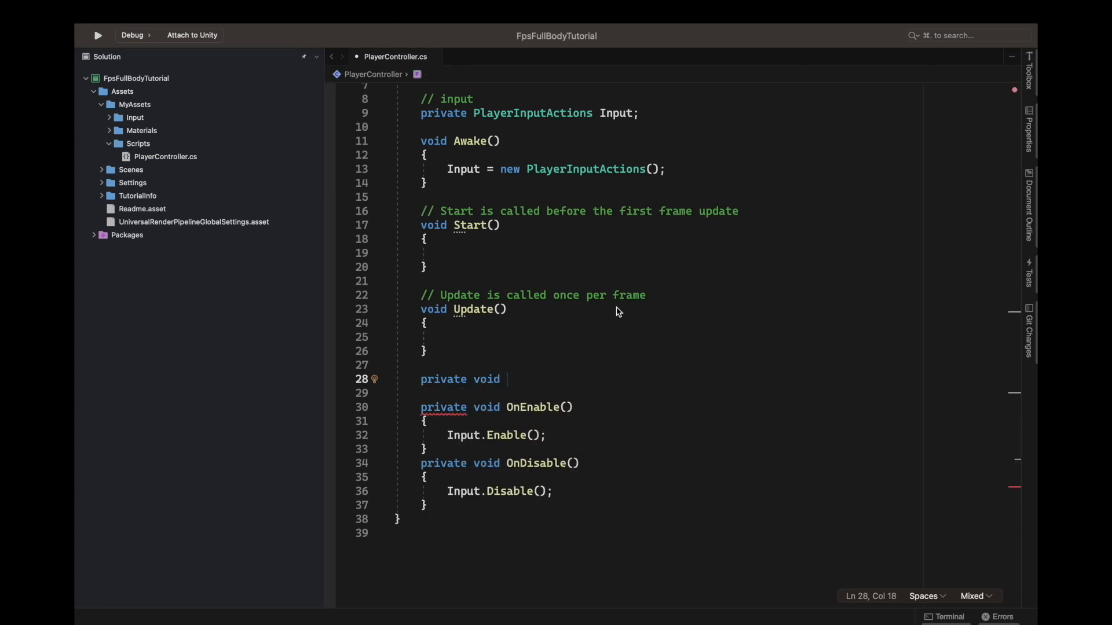
{"action": "mouse_move", "coordinate": [586, 402]}
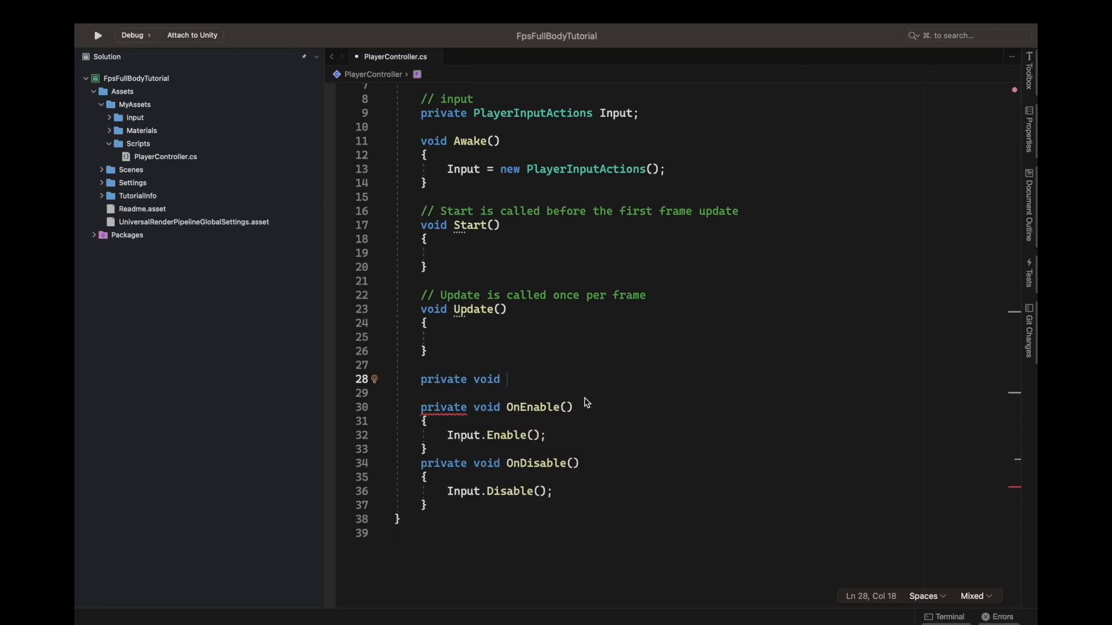
{"action": "type", "text": "Handle"}
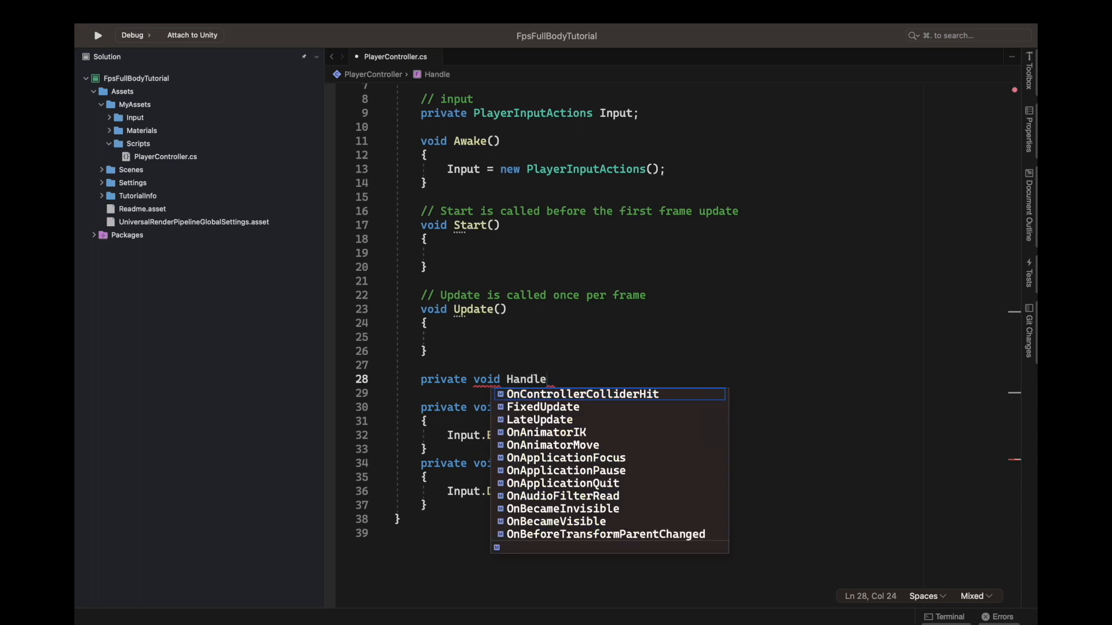
{"action": "type", "text": "Mo"}
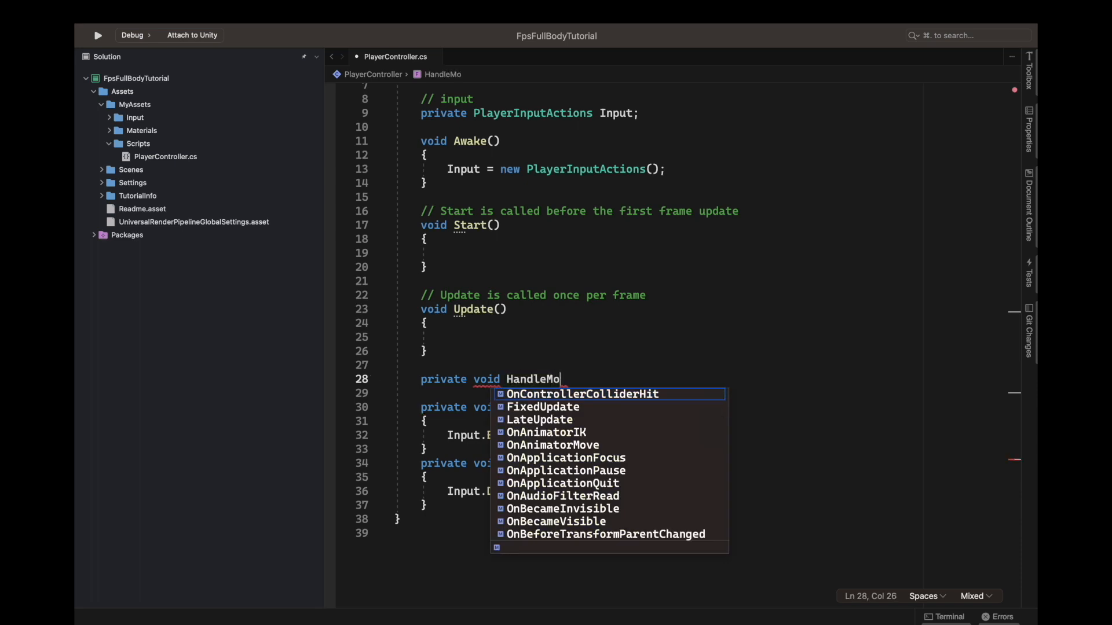
{"action": "type", "text": "Input"}
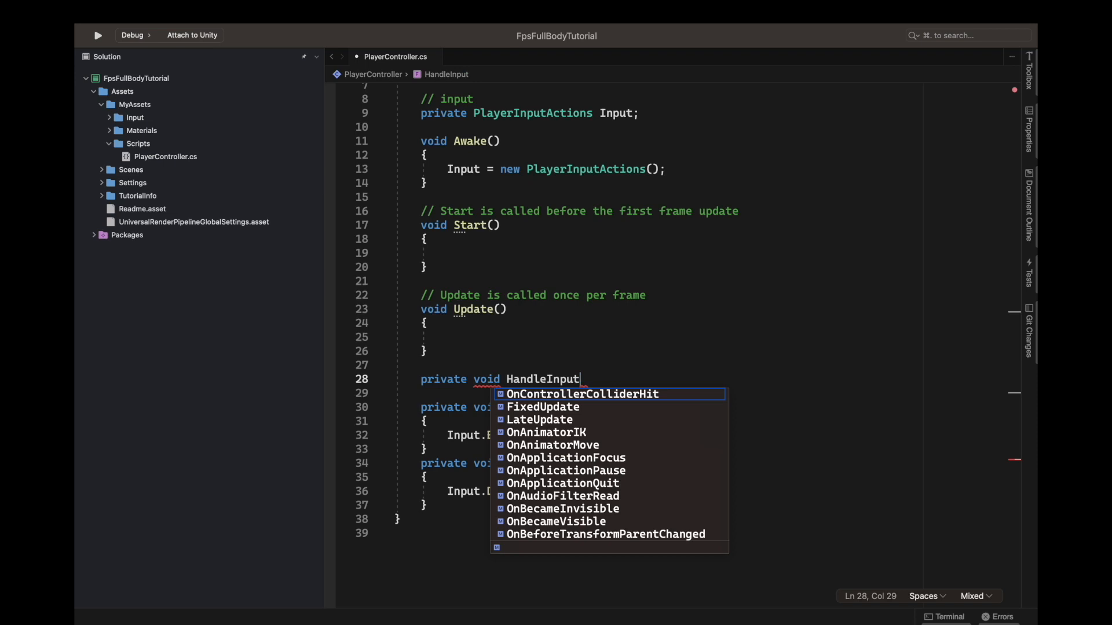
{"action": "type", "text": "AndMove("}
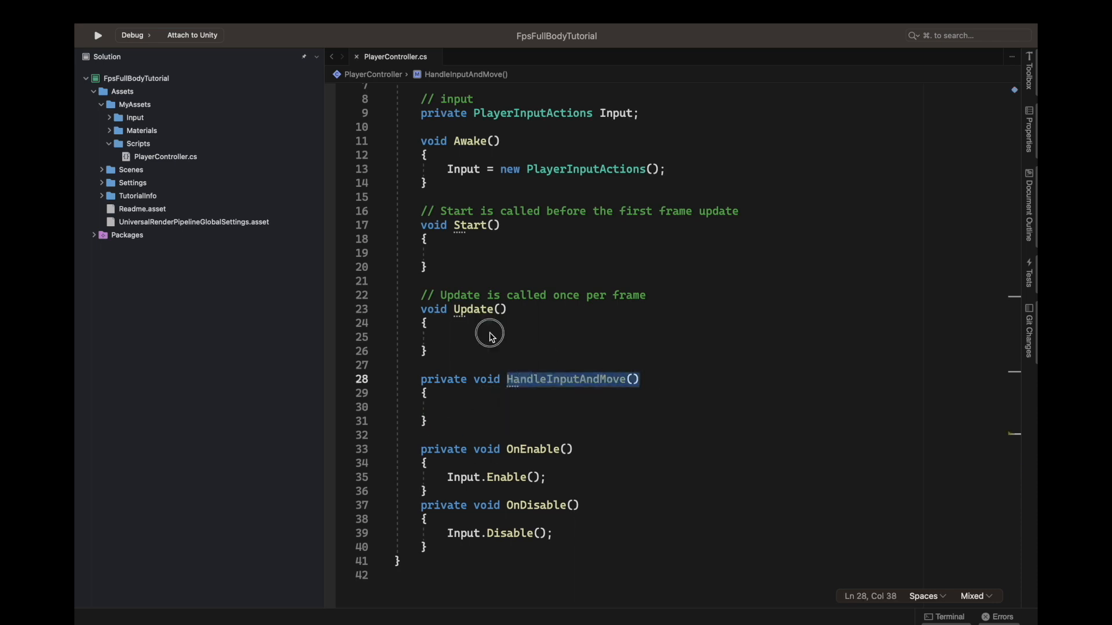
Call HandleInputAndMove(); from inside Update
{"action": "type", "text": "HandleInputAndMove();"}
{"action": "left_click", "coordinate": [714, 127]}
{"action": "type", "text": "// movement"}
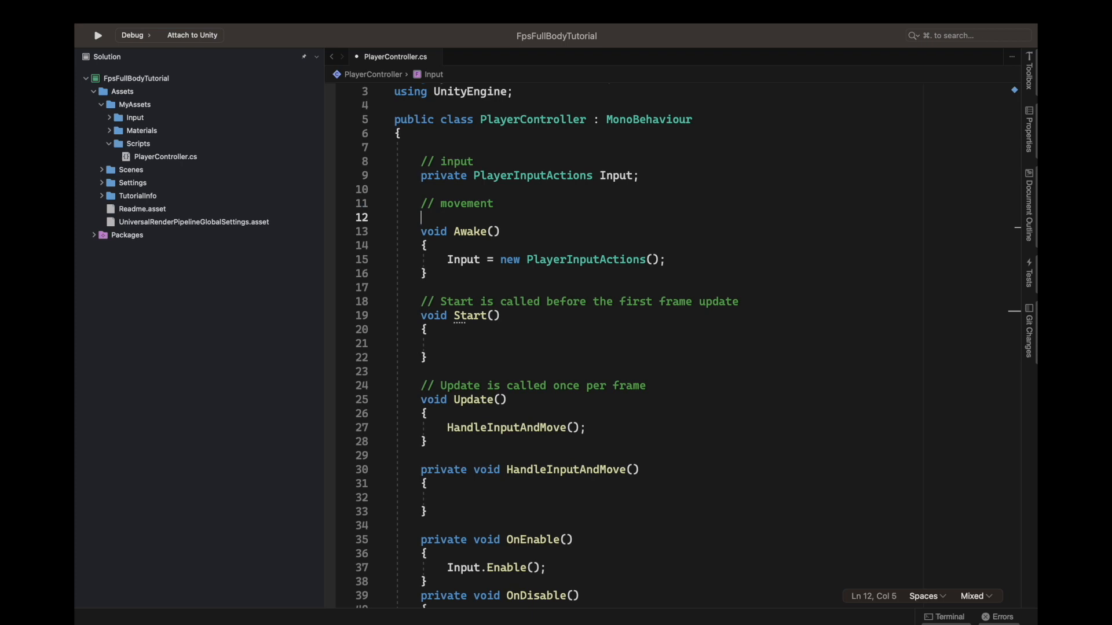
Declare a private CharacterController characterController field under a '// movement' comment
{"action": "type", "text": "char"}
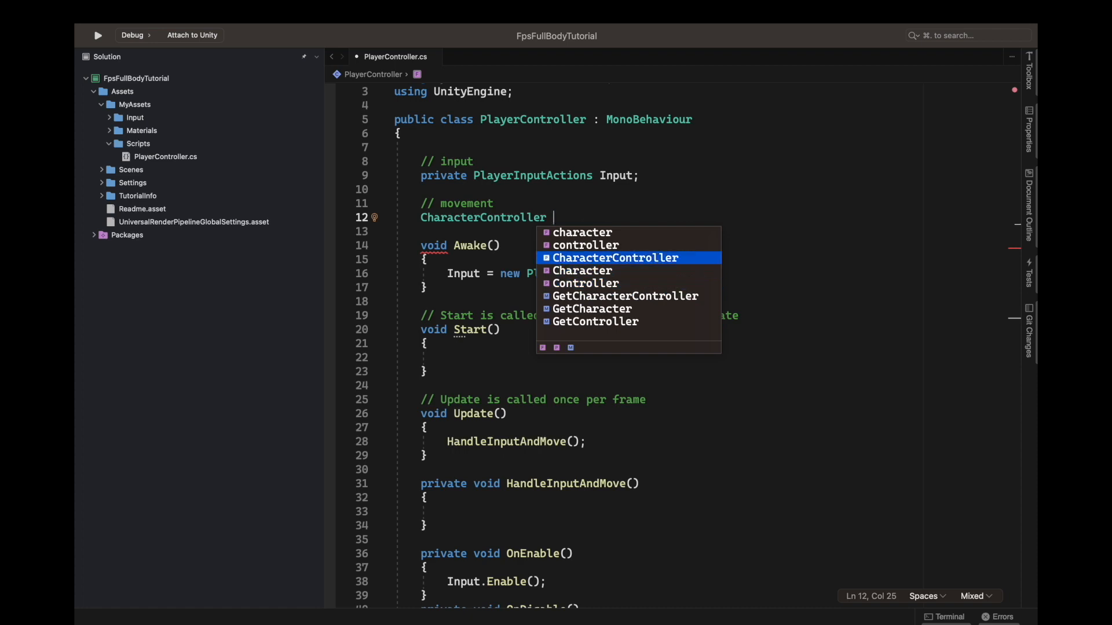
{"action": "type", "text": "characterController;"}
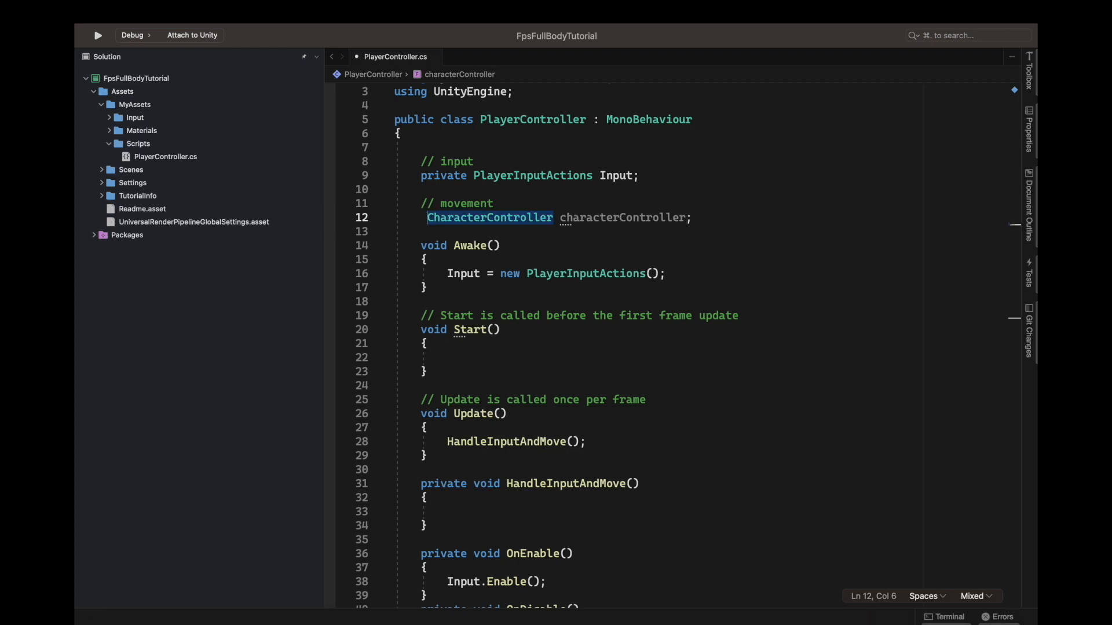
{"action": "type", "text": "private"}
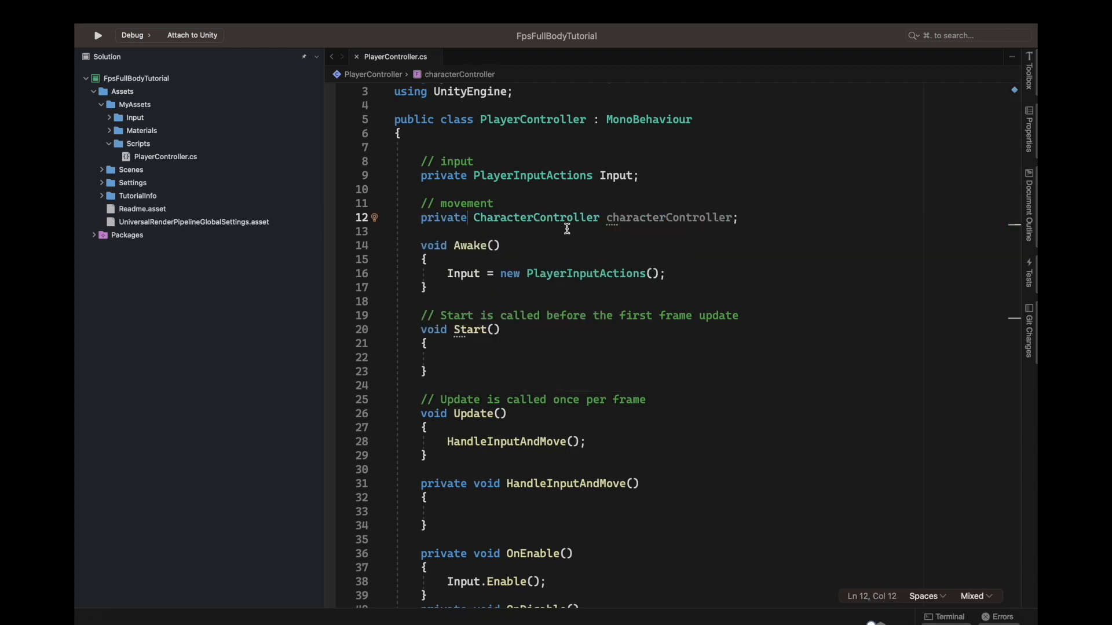
Assign characterController = GetComponent<CharacterController>() in Awake
{"action": "scroll", "scroll_direction": "down", "scroll_amount": 3}
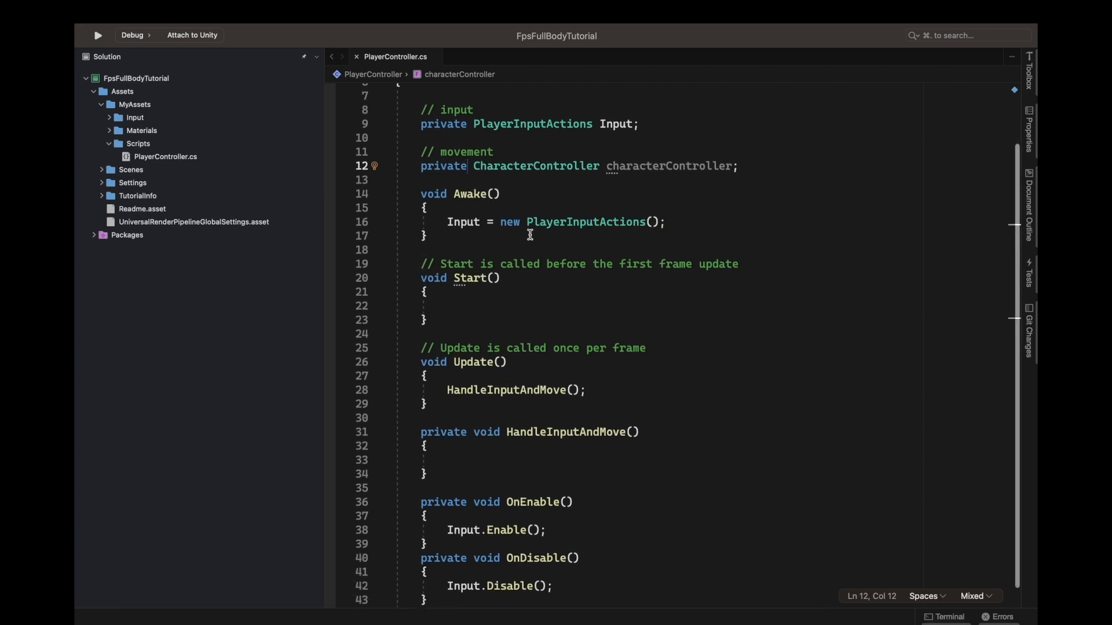
{"action": "type", "text": "characterController ="}
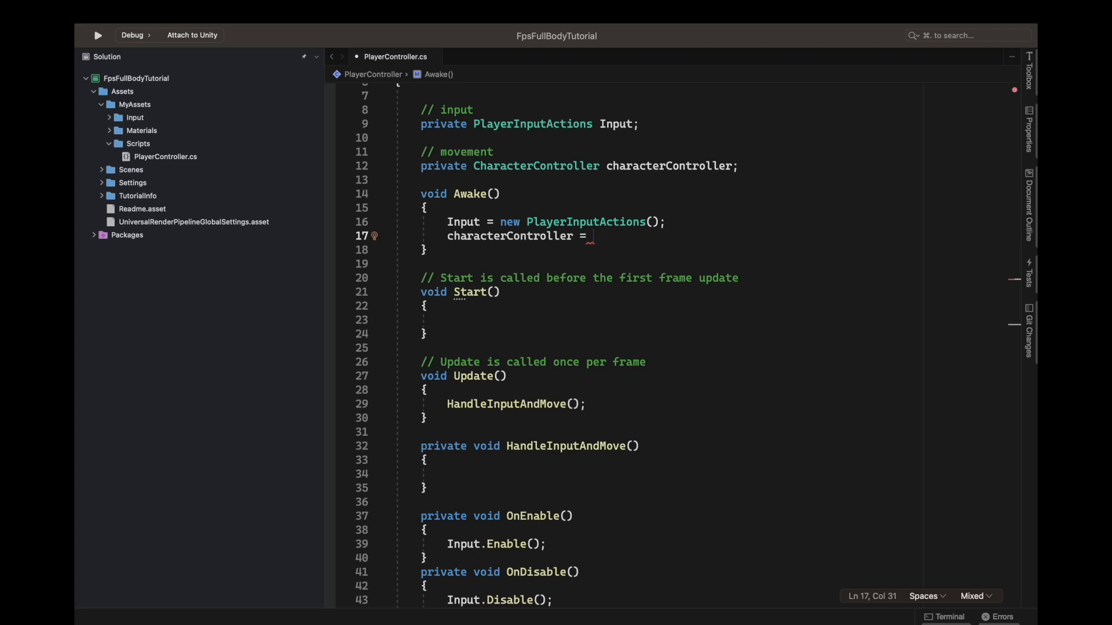
{"action": "type", "text": "GetComponent<>"}
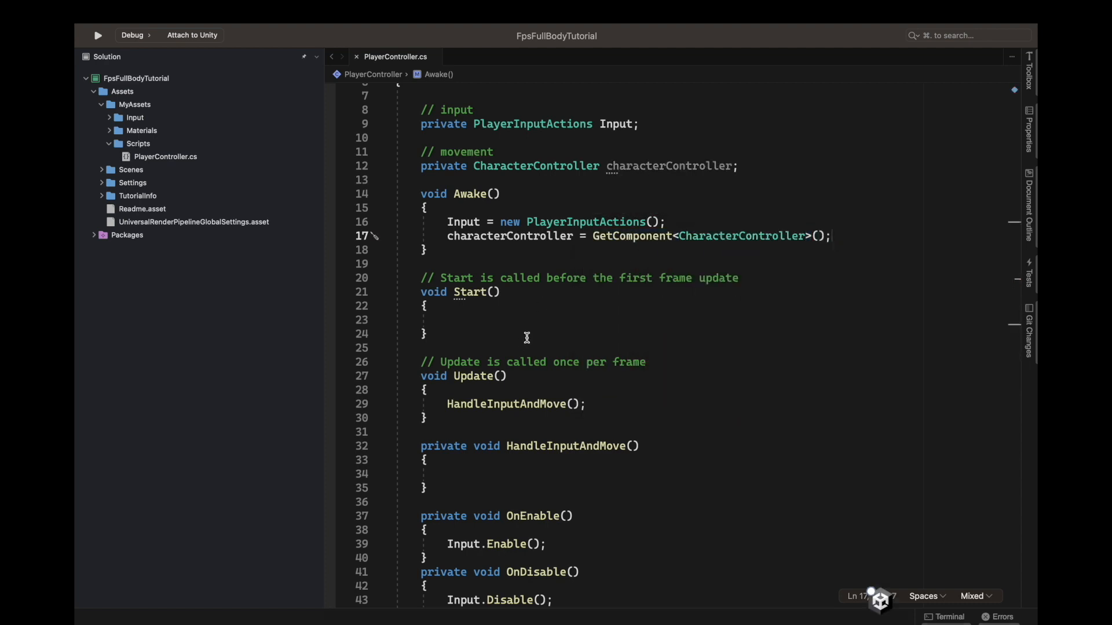
Start a Vector declaration inside the empty HandleInputAndMove body
{"action": "left_click", "coordinate": [454, 303]}
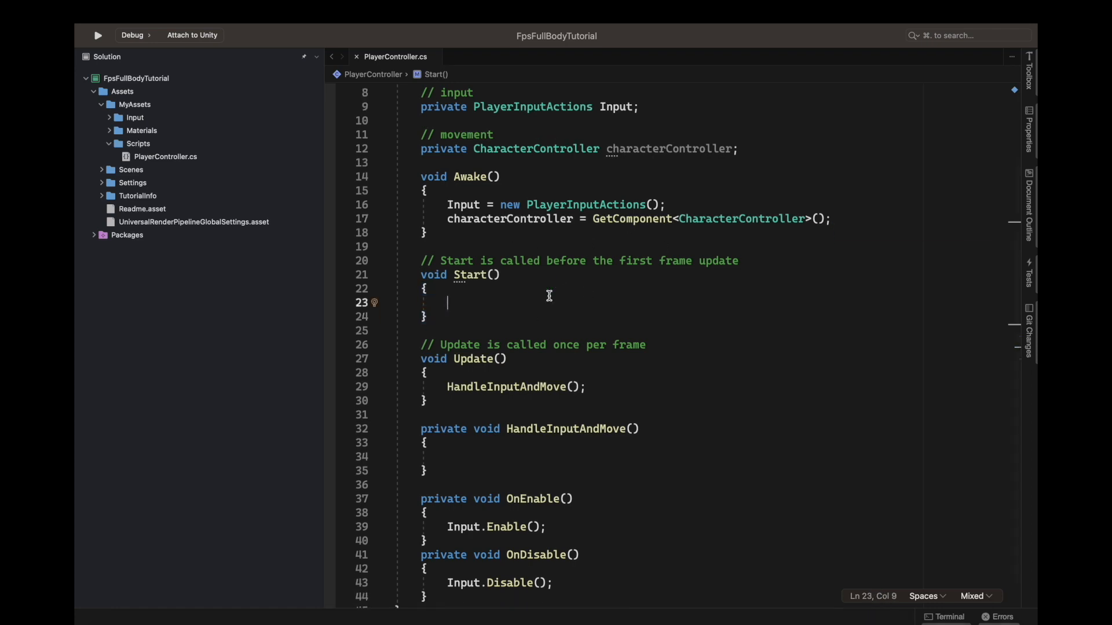
{"action": "scroll", "scroll_direction": "down", "scroll_amount": 3}
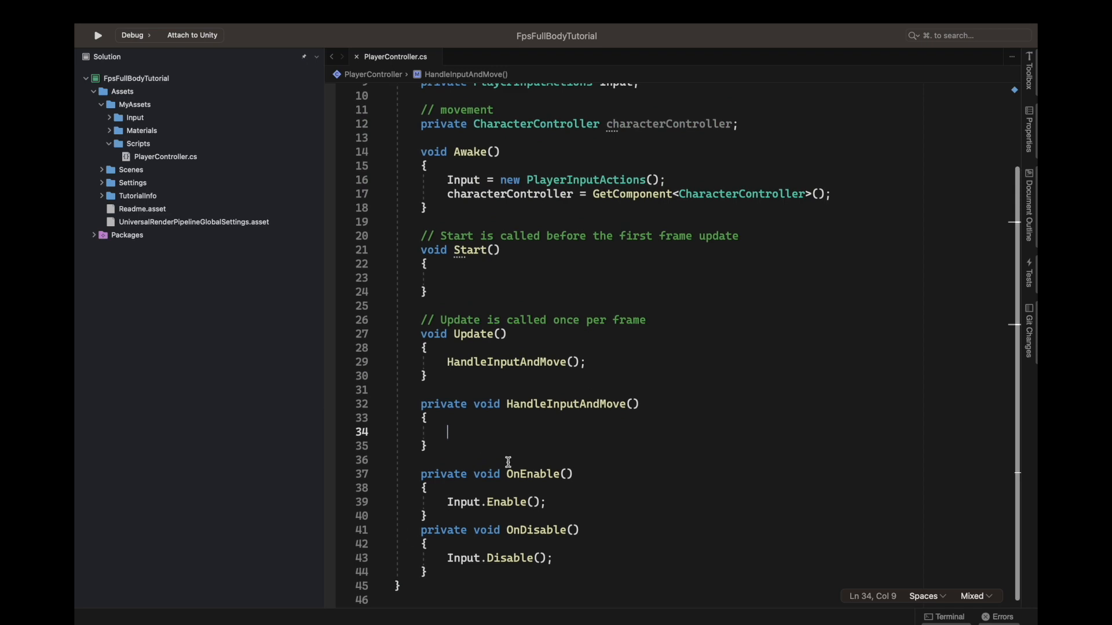
{"action": "mouse_move", "coordinate": [546, 466]}
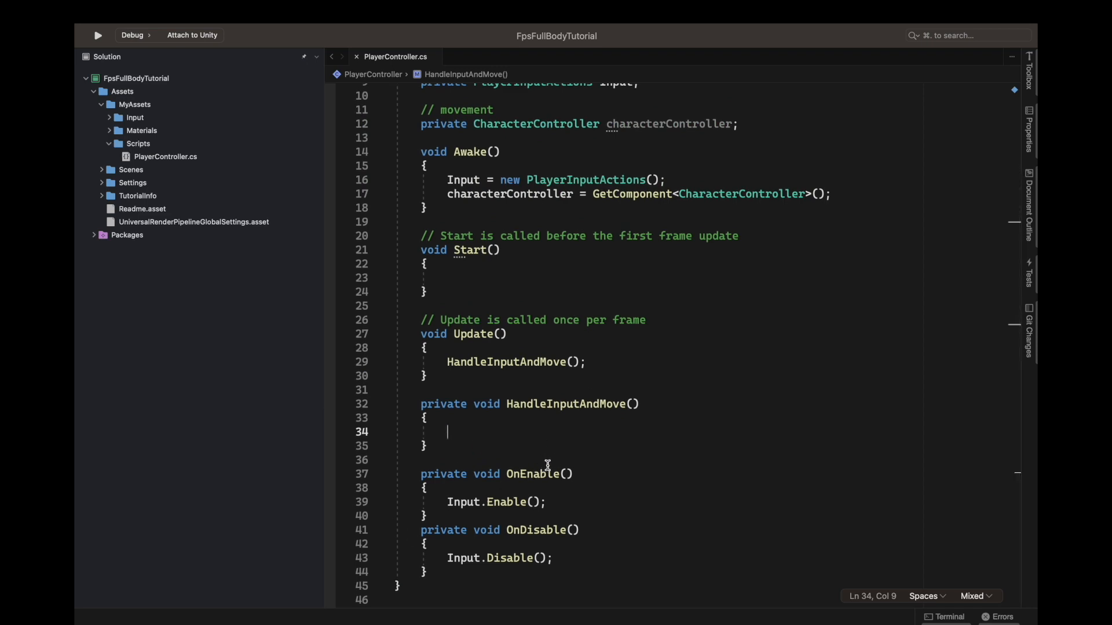
{"action": "type", "text": "vector"}
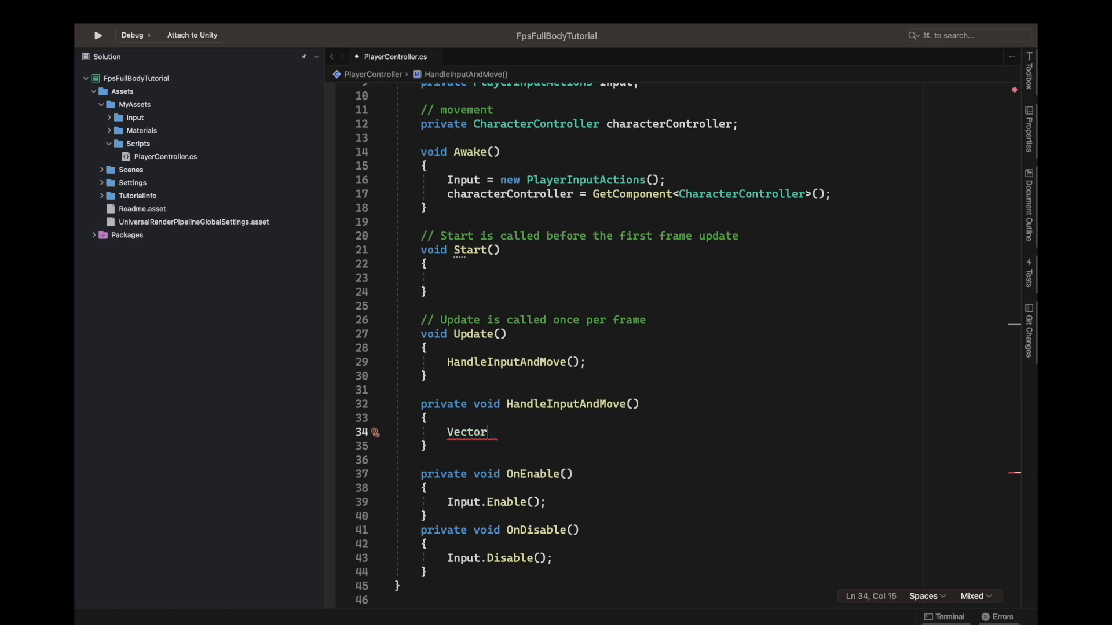
Write 'Vector2 inputVector = Input.Player.Move' using IntelliSense completions
{"action": "type", "text": "2"}
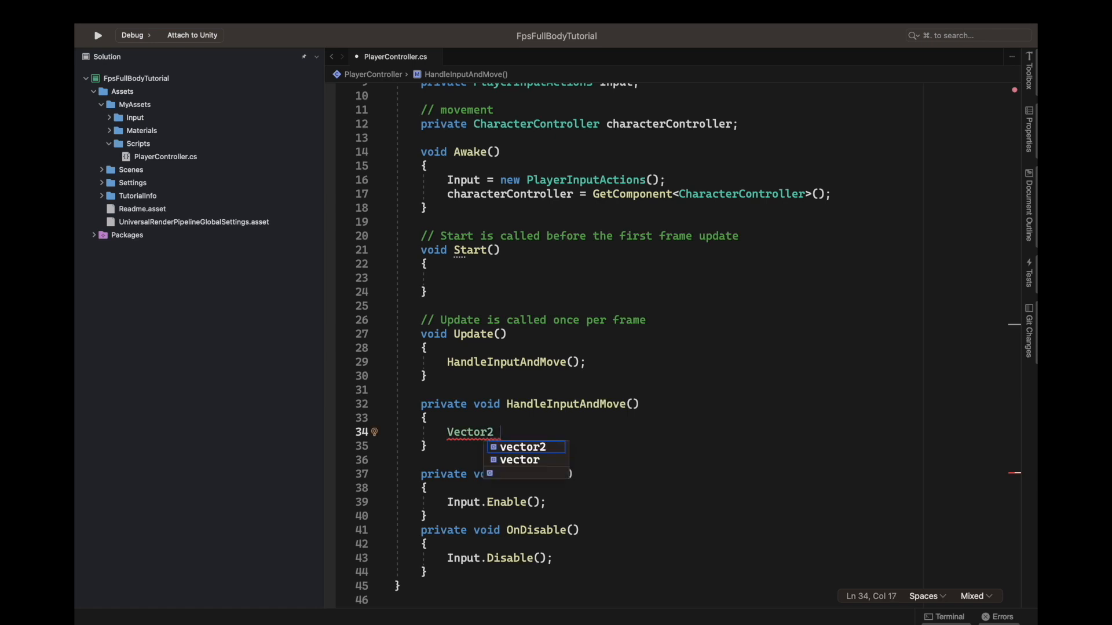
{"action": "type", "text": "inputVector ="}
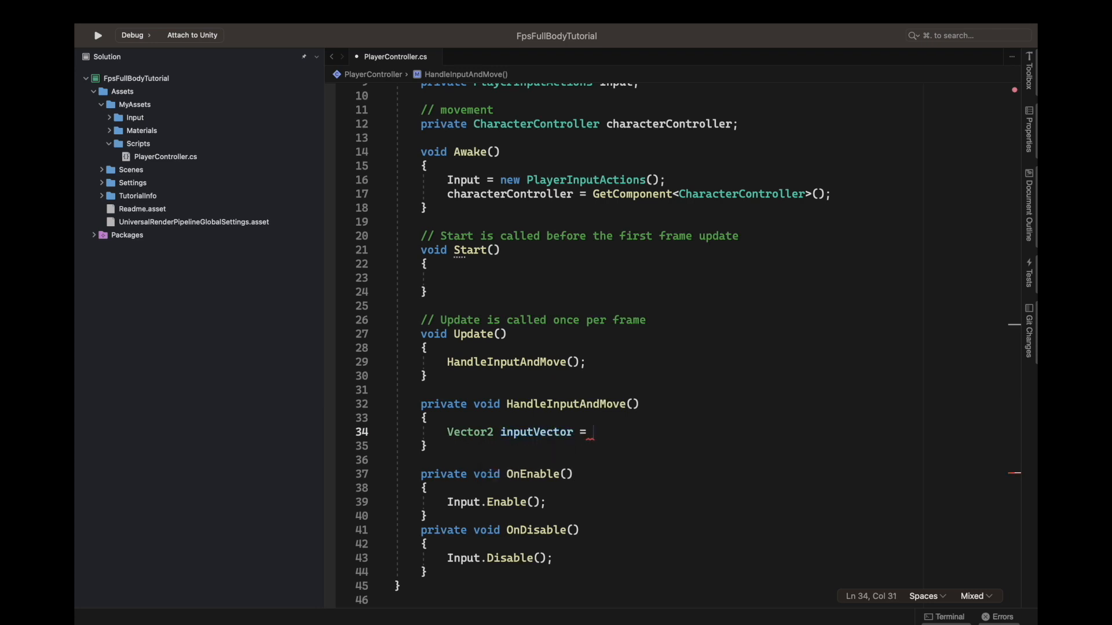
{"action": "type", "text": "in"}
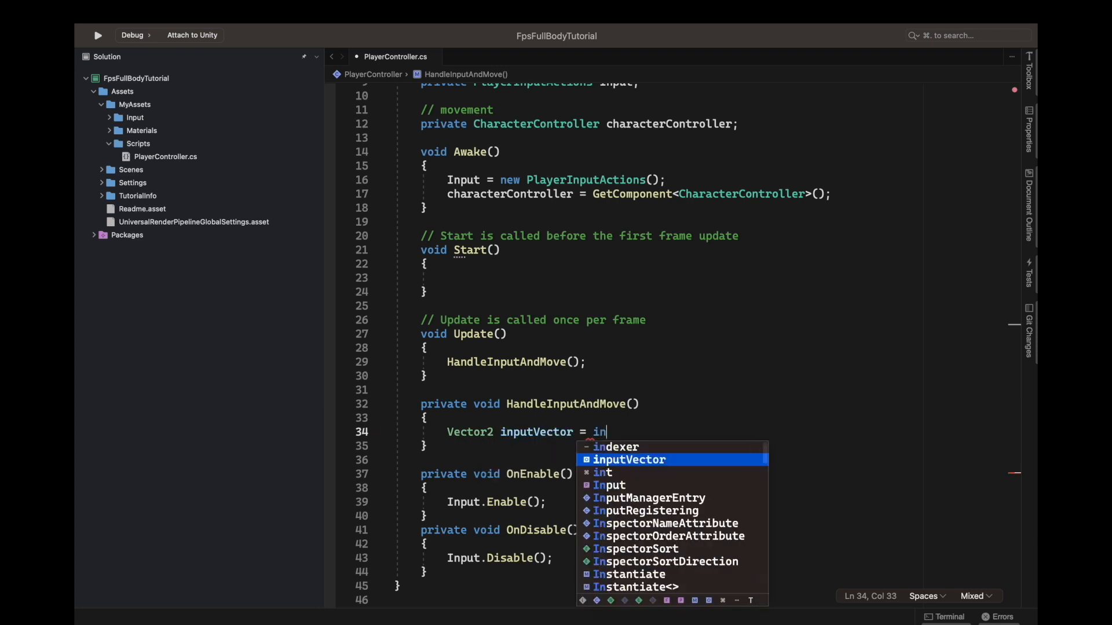
{"action": "type", "text": "put"}
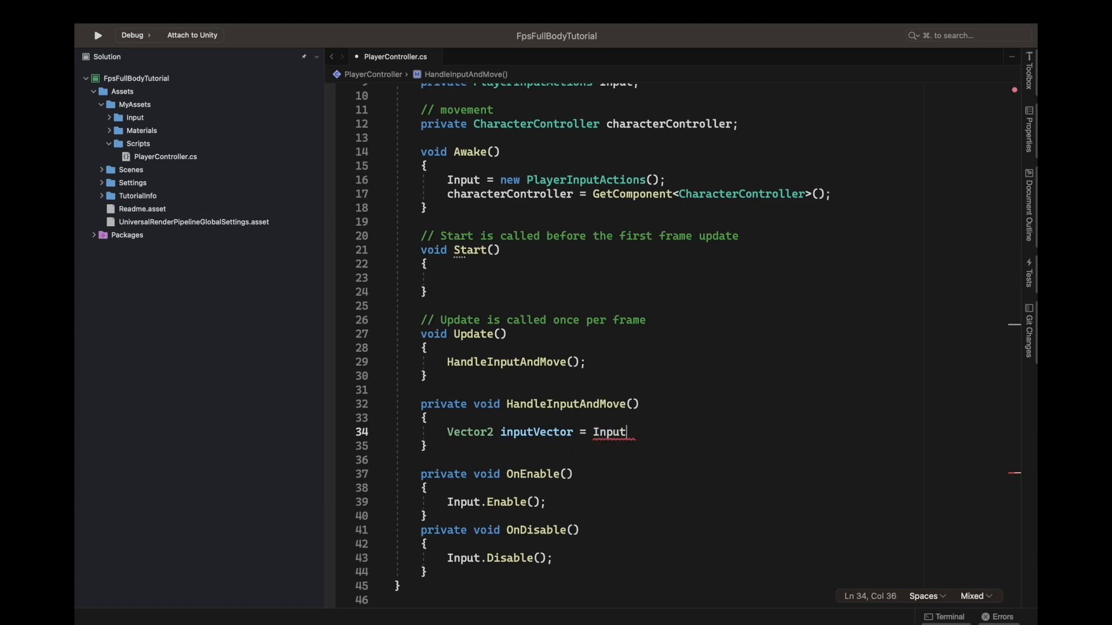
{"action": "type", "text": ".Player"}
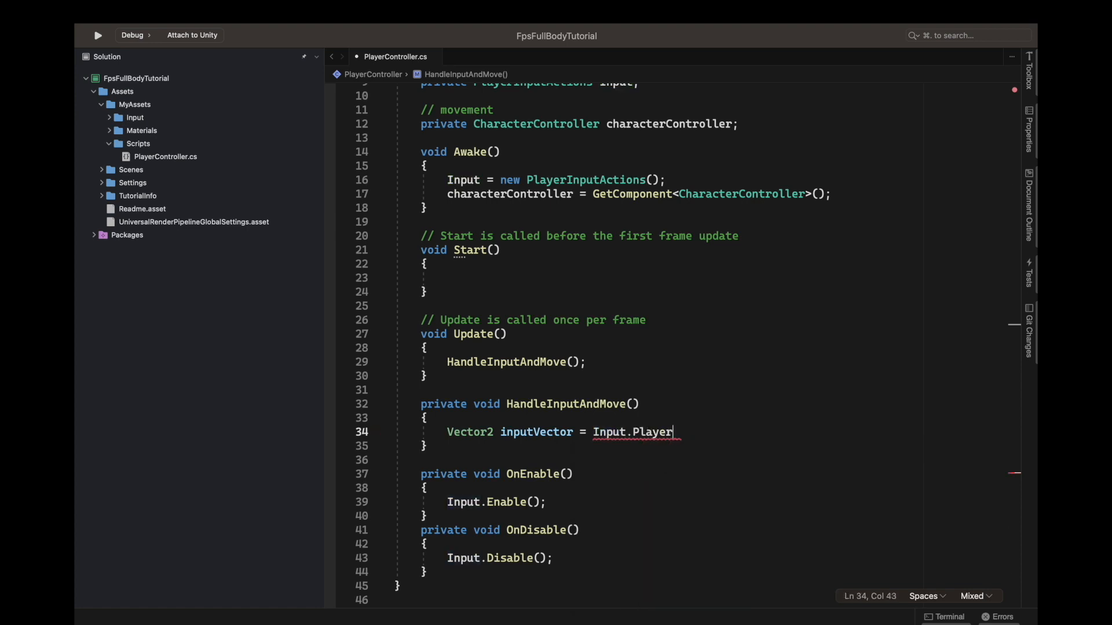
{"action": "type", "text": ".mov"}
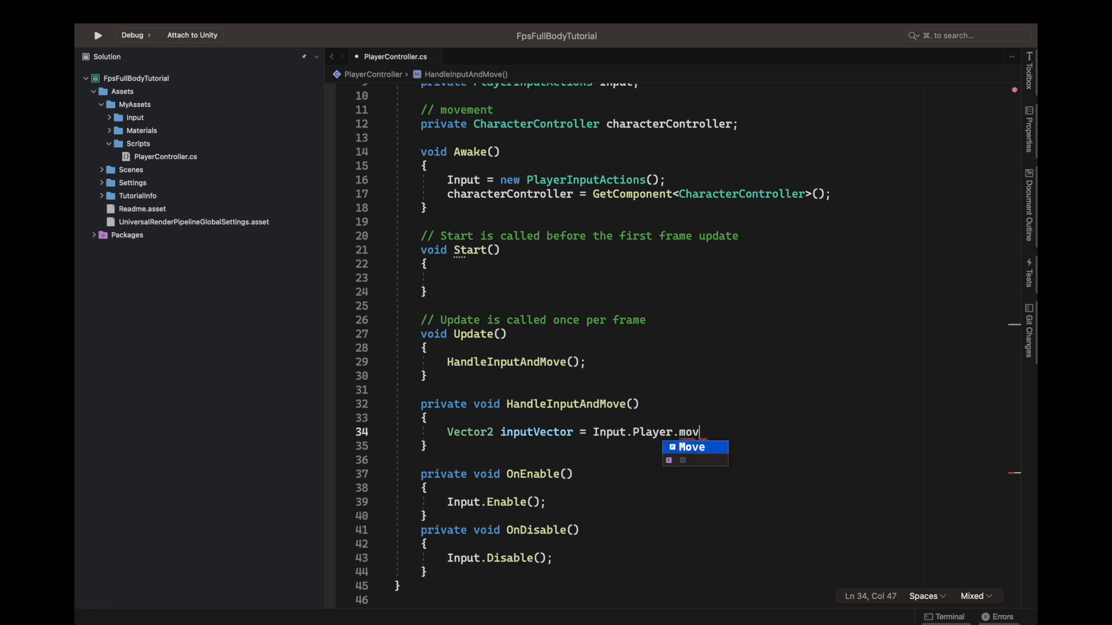
{"action": "type", "text": "e"}
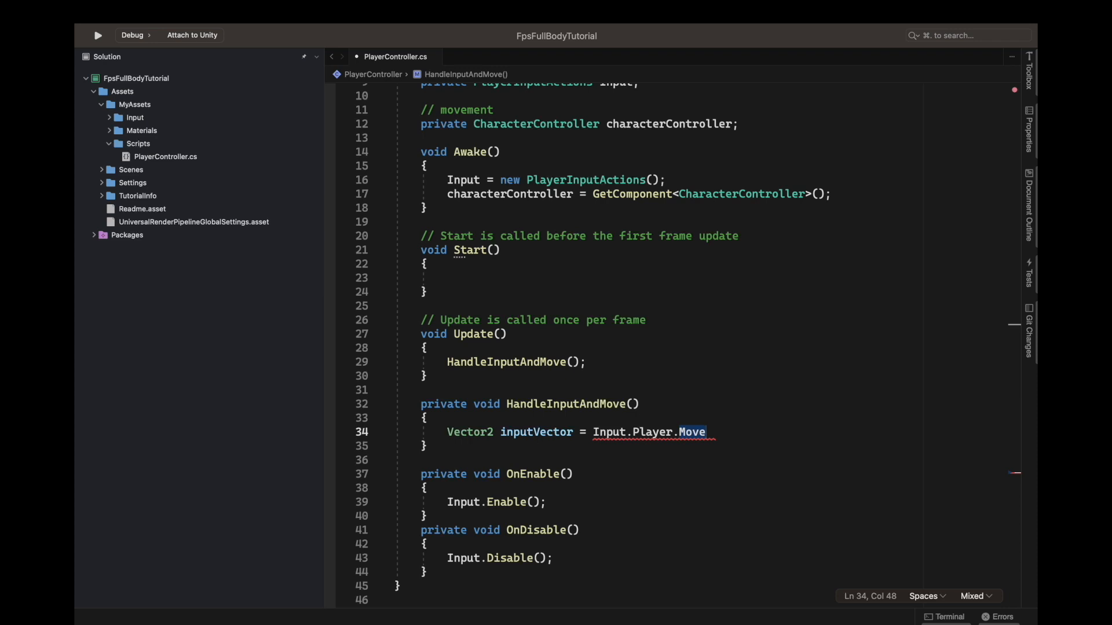
Finish the line with .ReadValue<Vector2>(); and begin the next Vector3 declaration
{"action": "type", "text": ".re"}
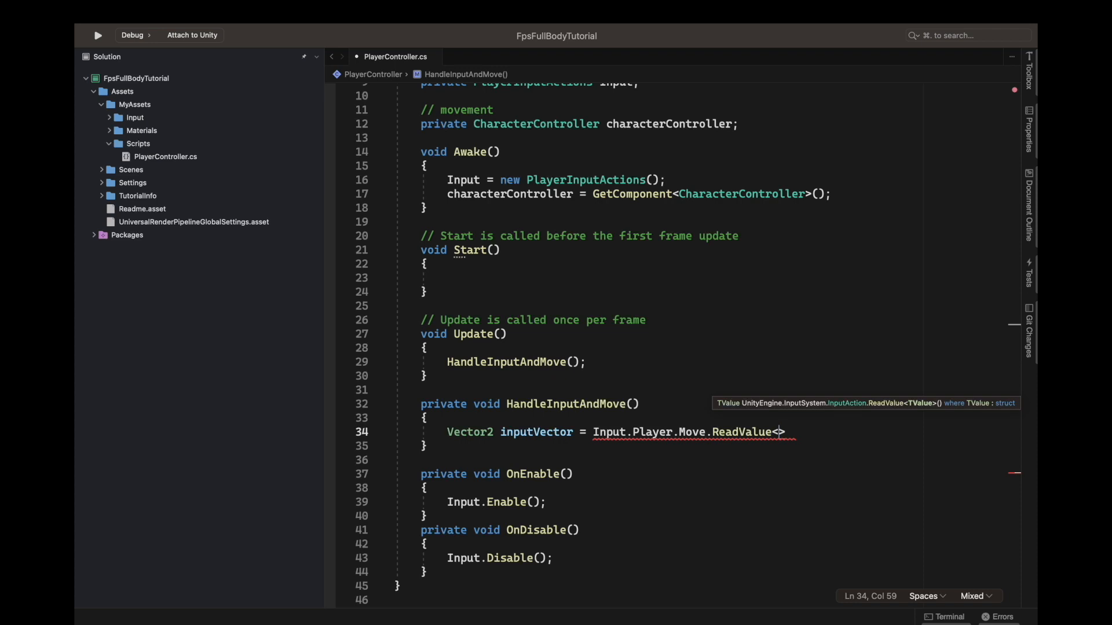
{"action": "type", "text": "vec"}
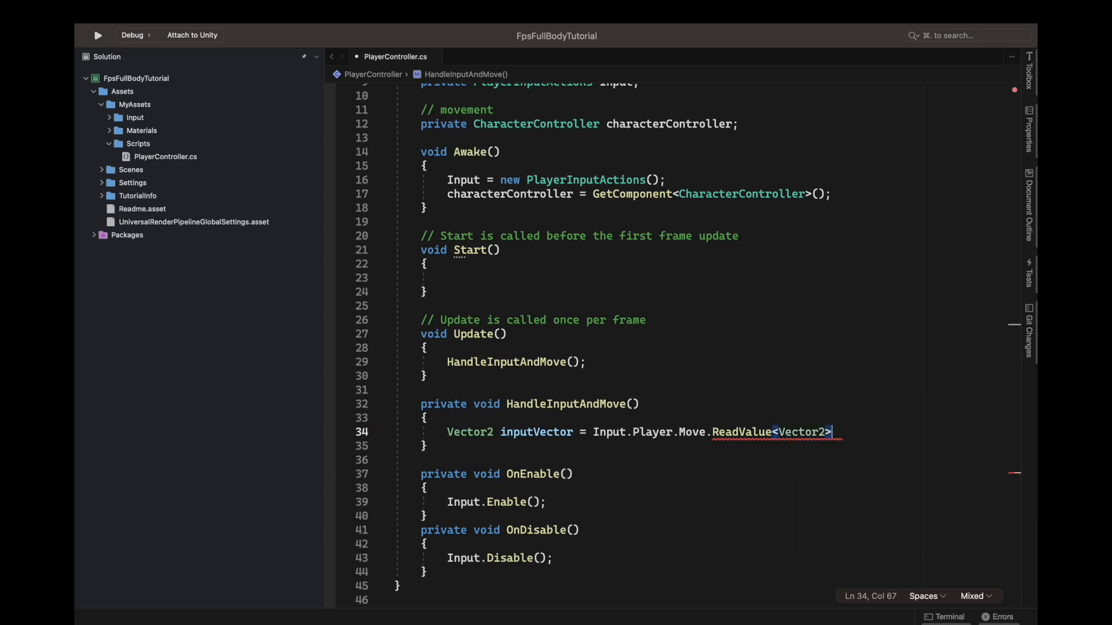
{"action": "type", "text": "()"}
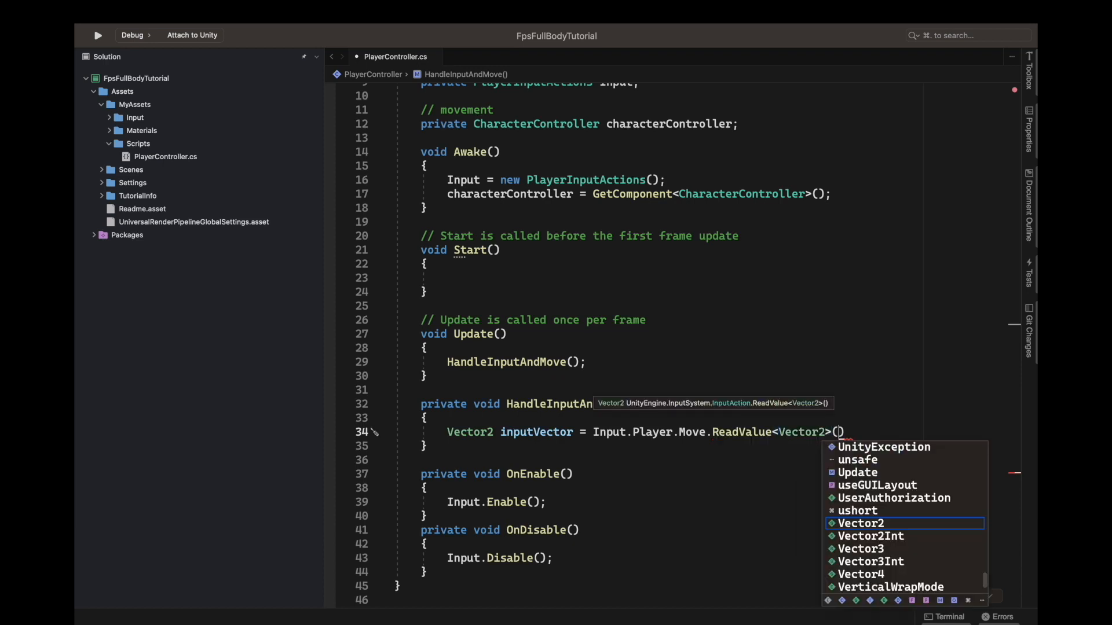
{"action": "type", "text": "ve"}
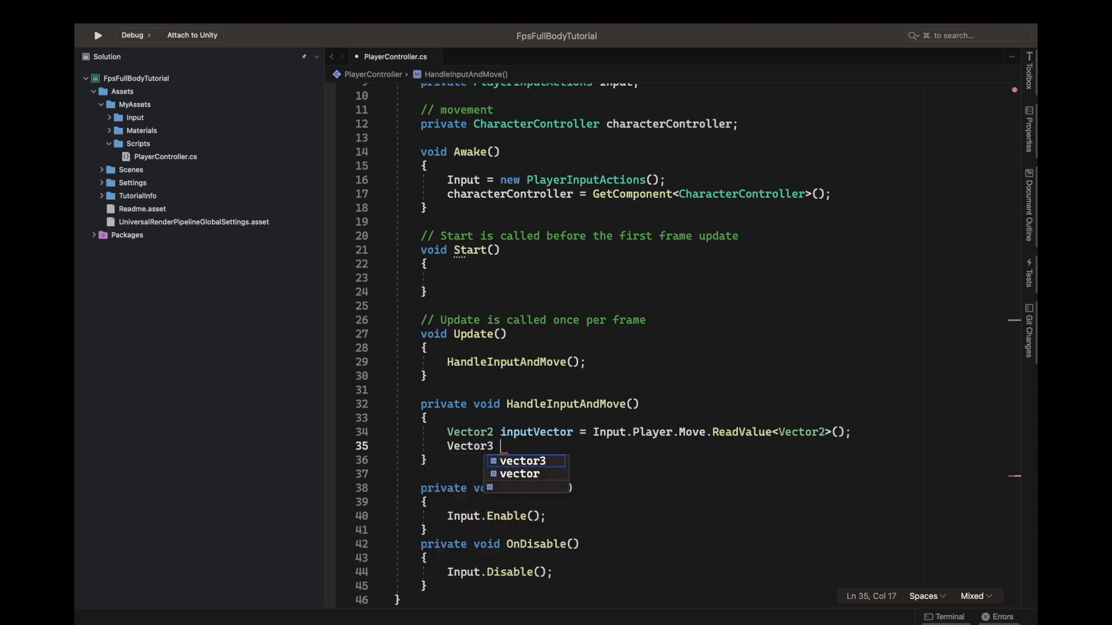
Write 'Vector3 moveDirection = (inputVector.y * transform.forward)'
{"action": "type", "text": "move"}
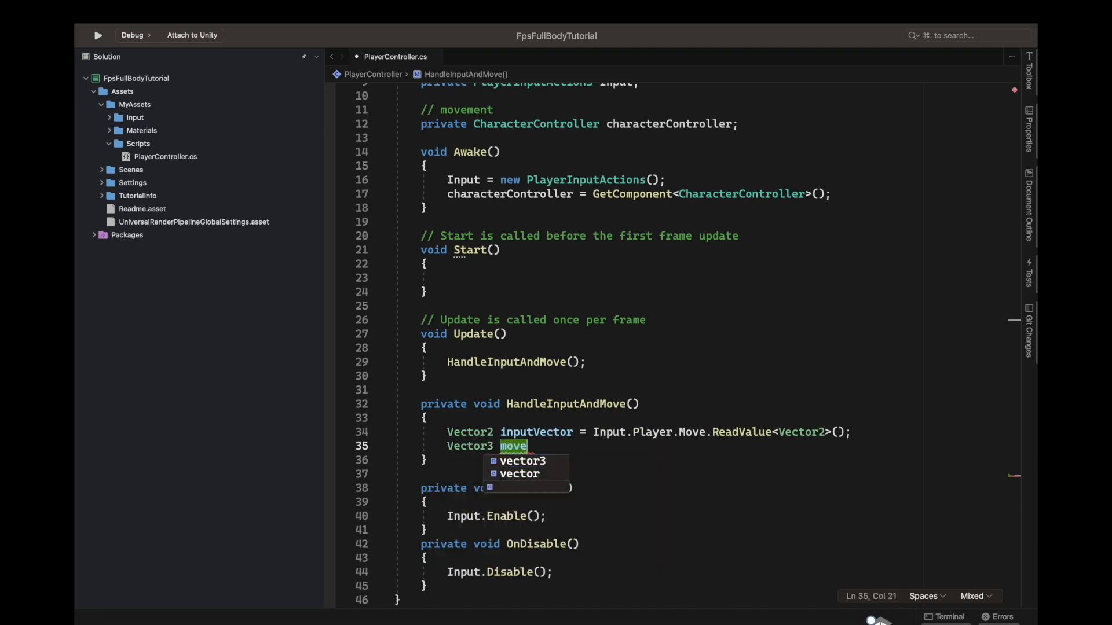
{"action": "type", "text": "Direction ="}
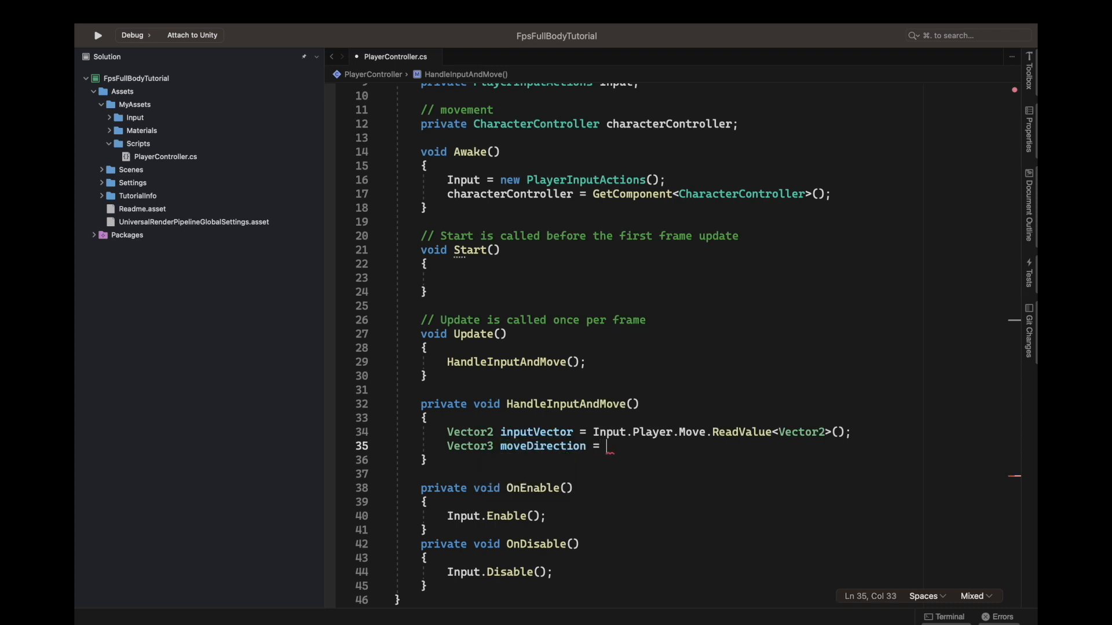
{"action": "type", "text": "9"}
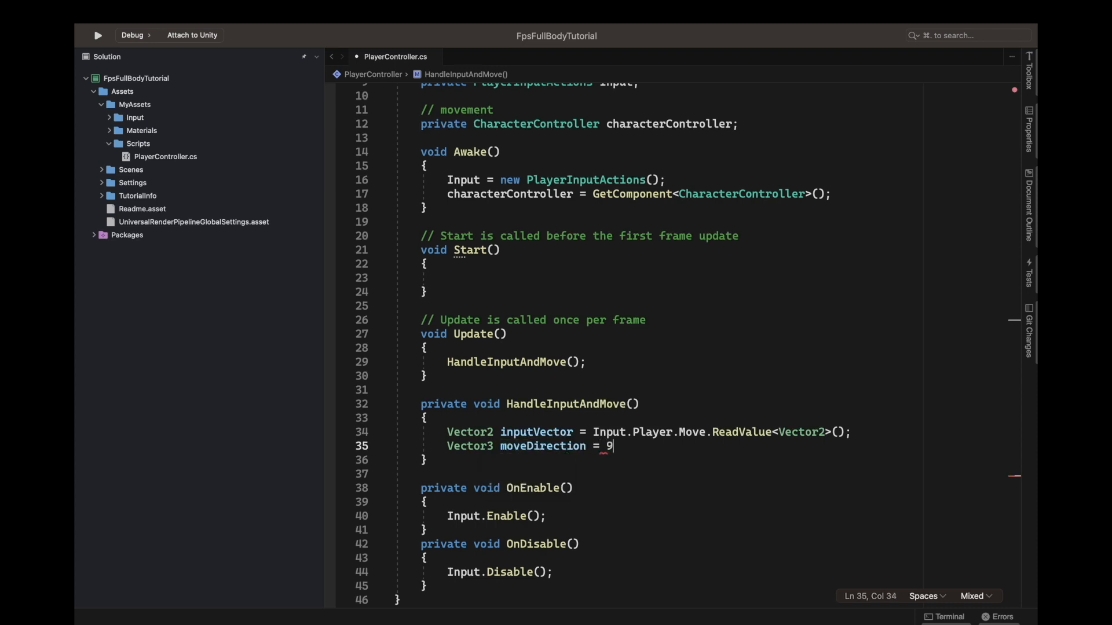
{"action": "type", "text": "(inputVector."}
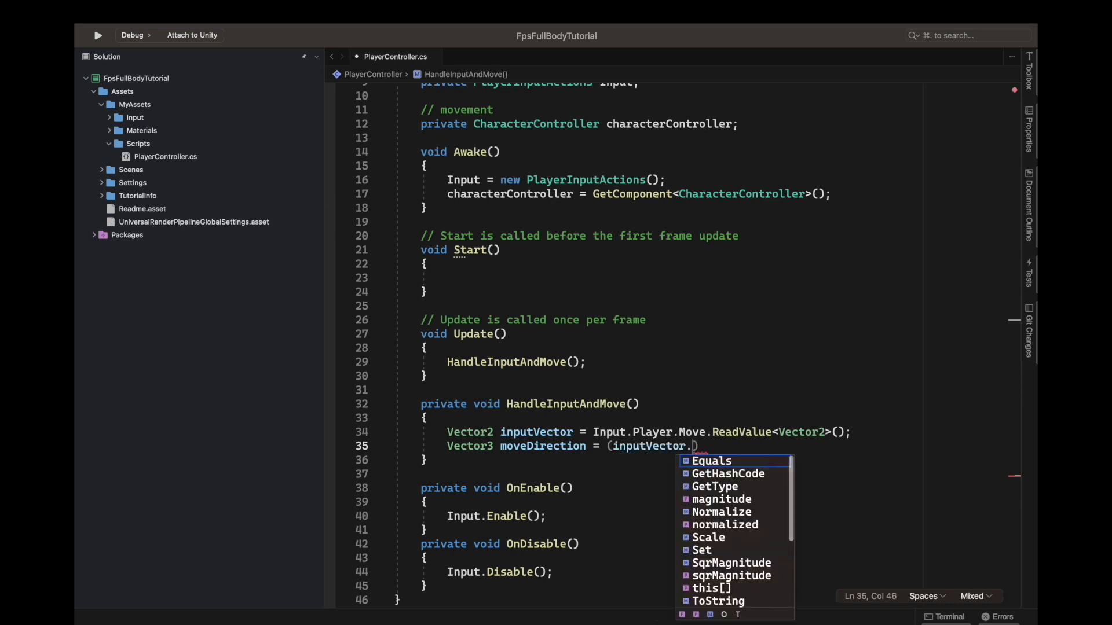
{"action": "type", "text": "y *"}
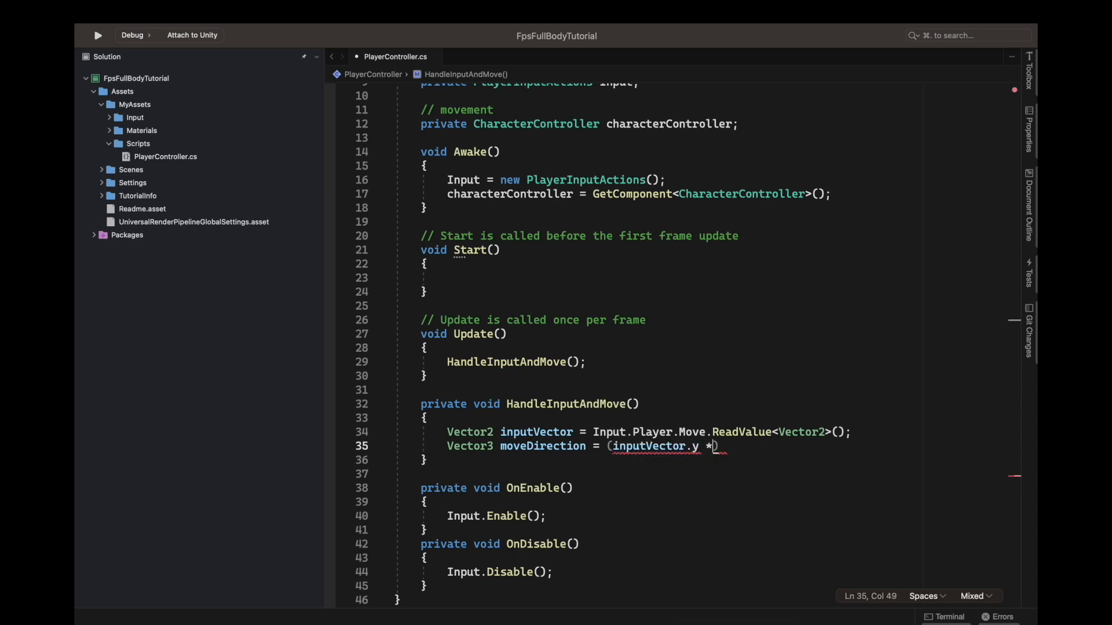
{"action": "type", "text": "transform"}
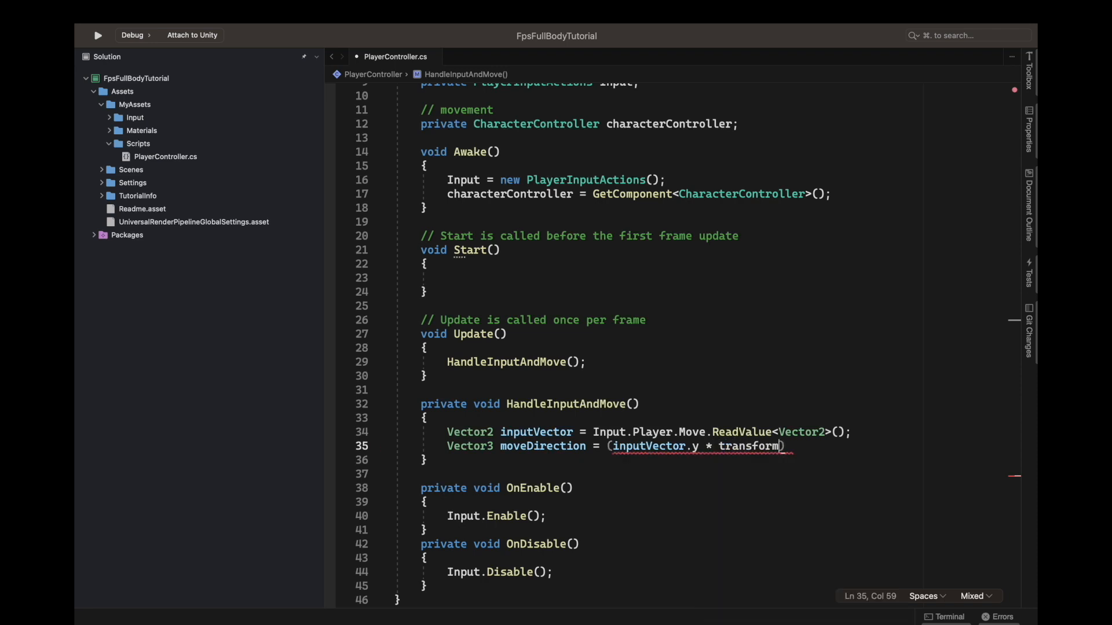
{"action": "type", "text": ".forward)"}
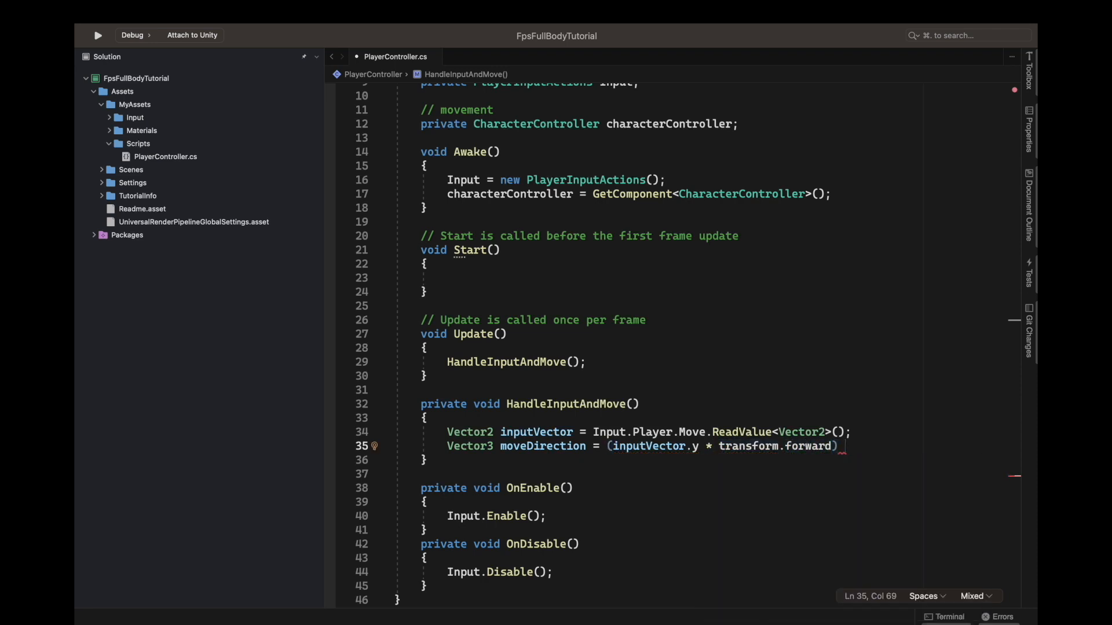
Add the sideways term '+ (inputVector.x * transform.right)' to moveDirection
{"action": "type", "text": "+ ("}
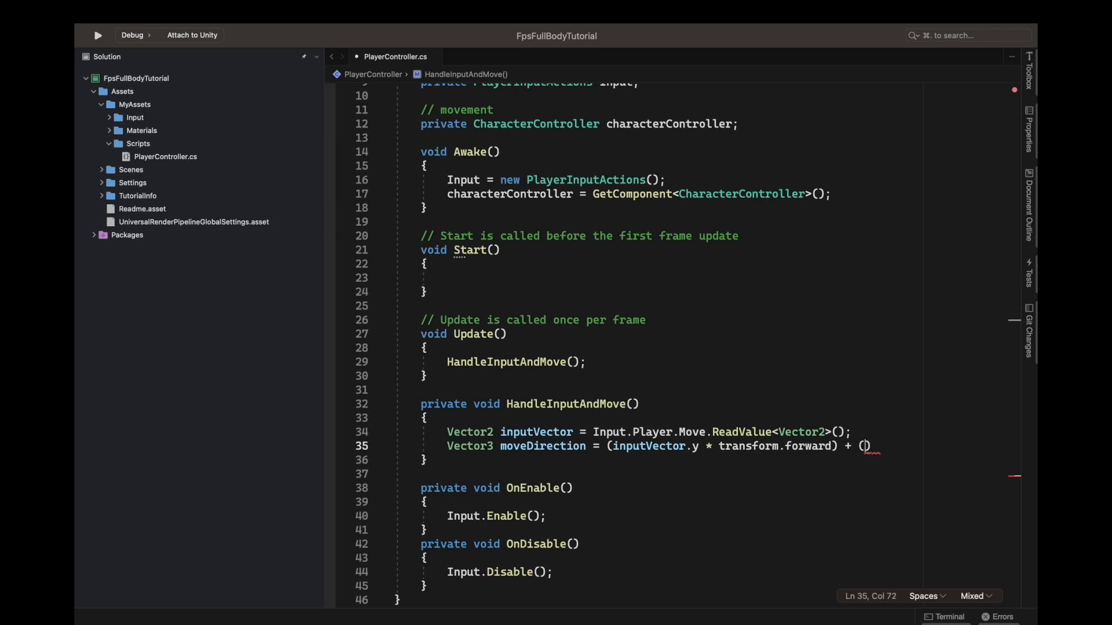
{"action": "type", "text": "inputVector.x"}
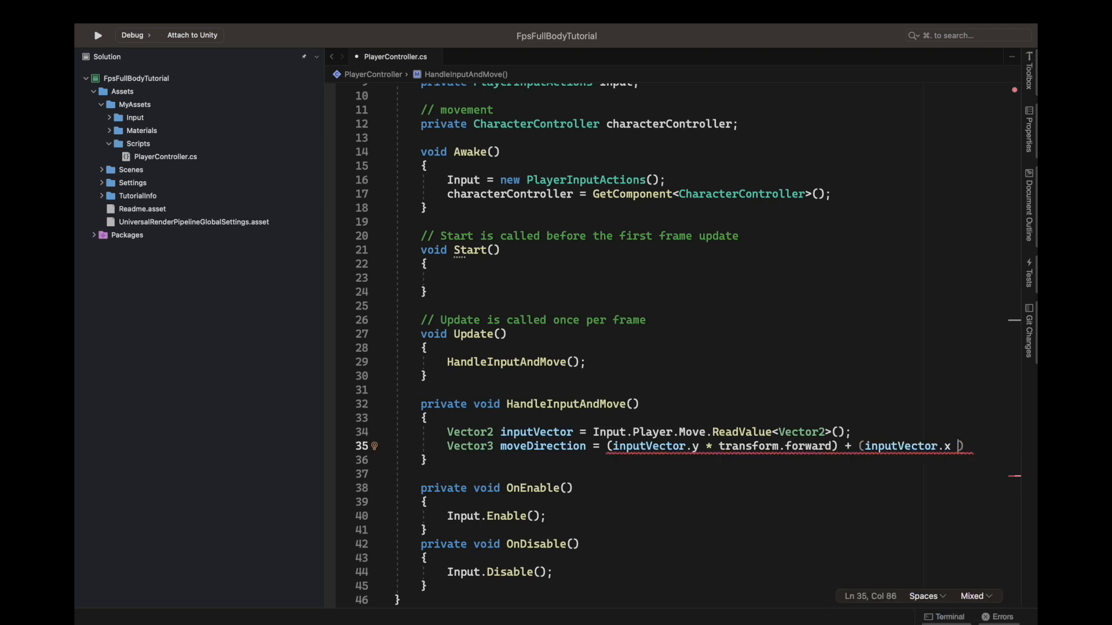
{"action": "type", "text": "transform.r"}
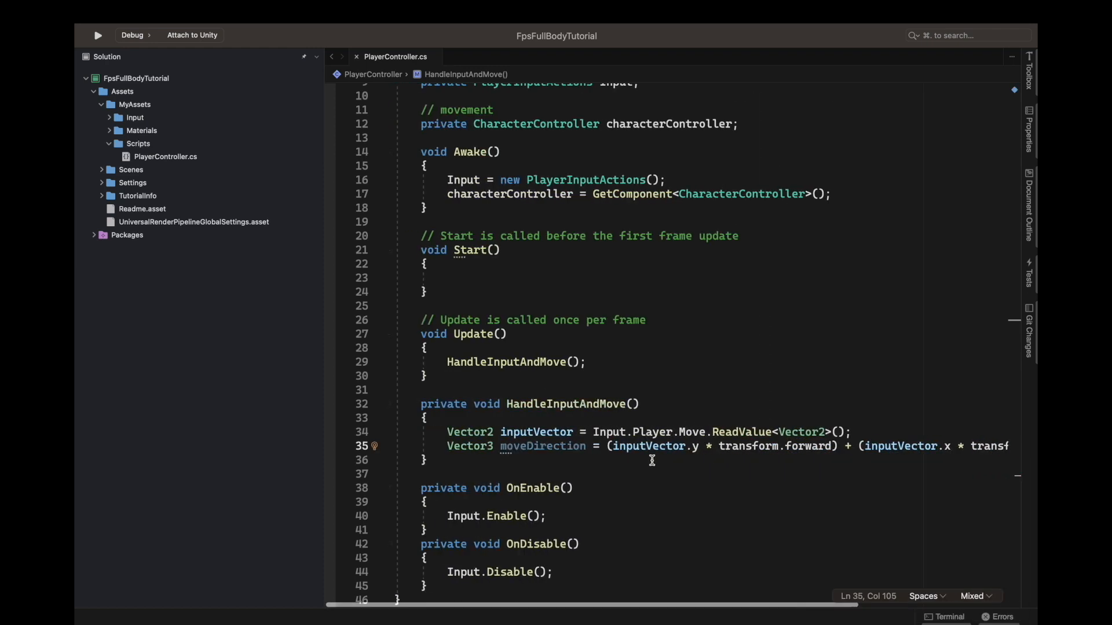
Add characterController.Move(moveDirection * speed * Time.deltaTime); on a new line
{"action": "scroll", "scroll_direction": "right", "scroll_amount": 3}
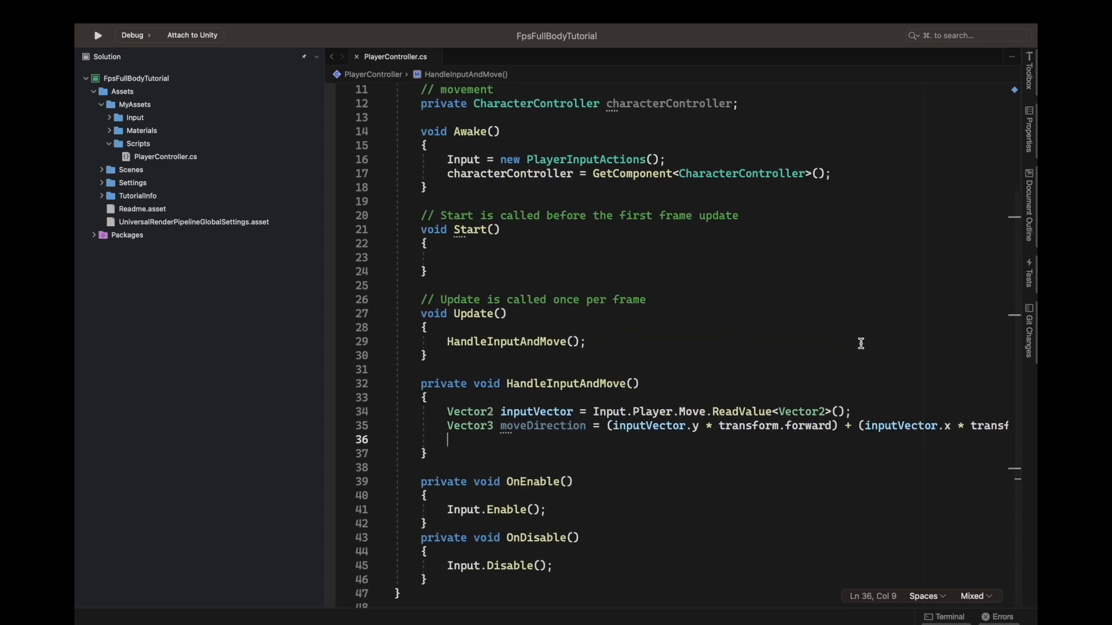
{"action": "scroll", "scroll_direction": "up", "scroll_amount": 3}
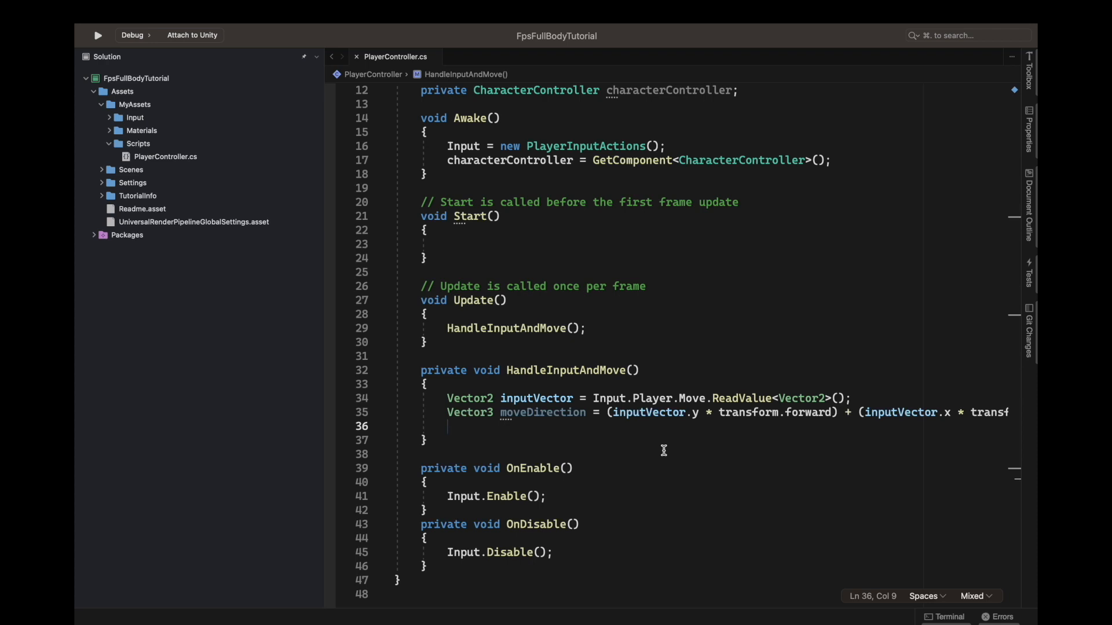
{"action": "type", "text": "ch"}
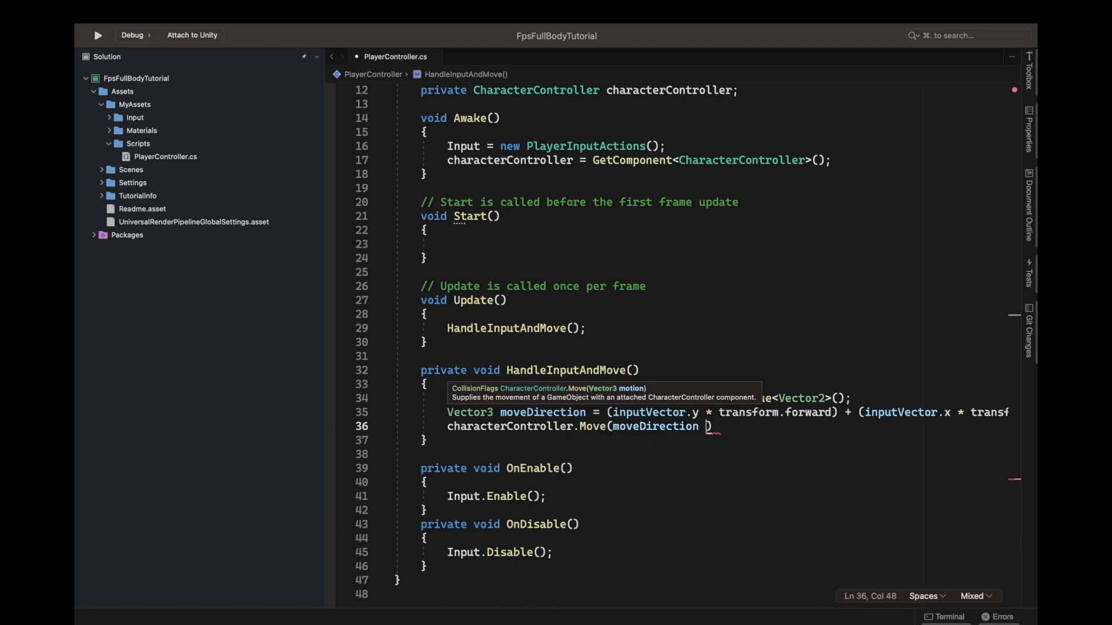
{"action": "type", "text": "* speed"}
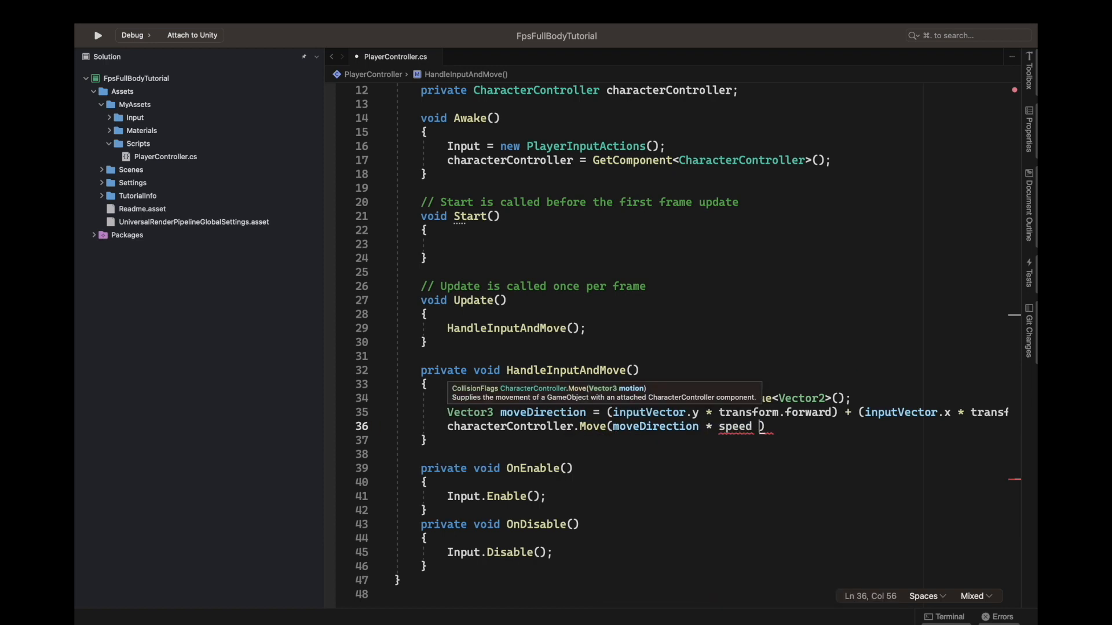
{"action": "type", "text": "*"}
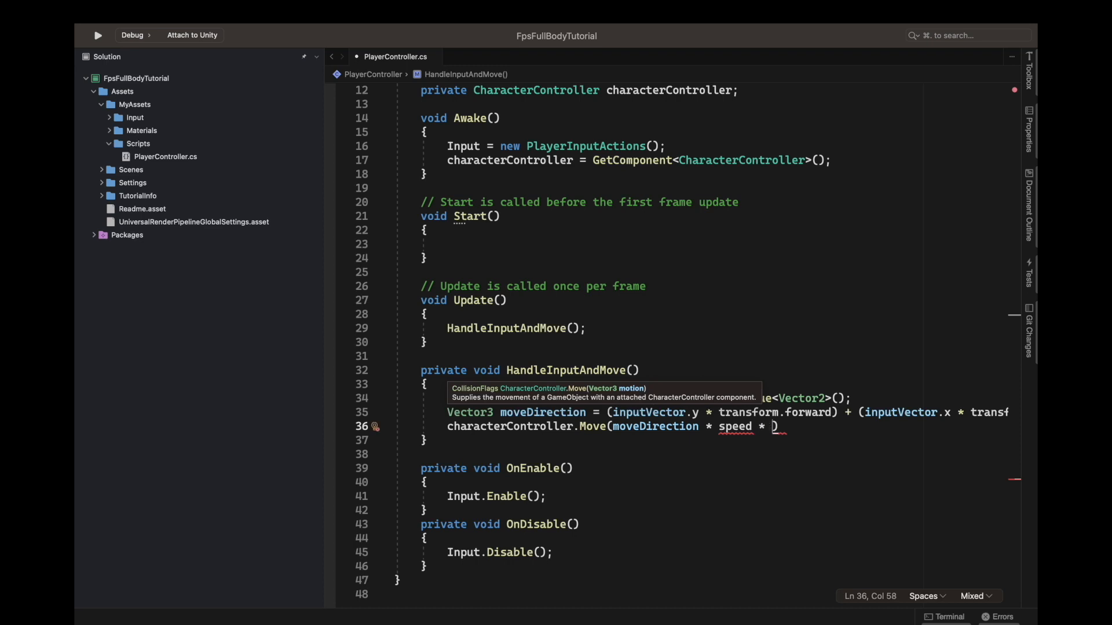
{"action": "type", "text": "Time.deltaTime"}
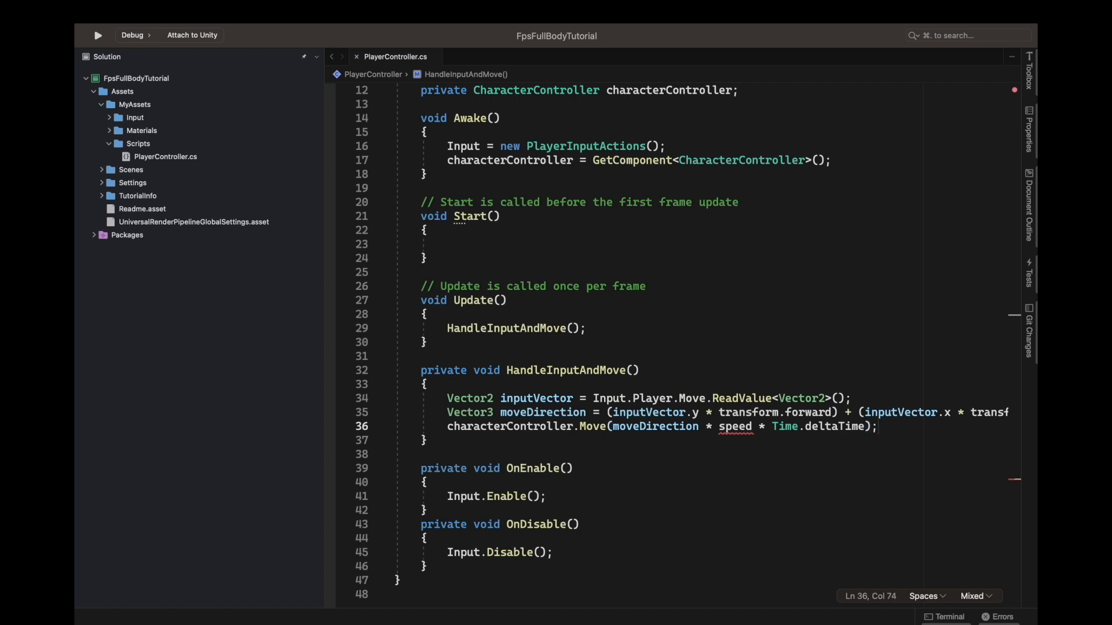
{"action": "type", "text": "S"}
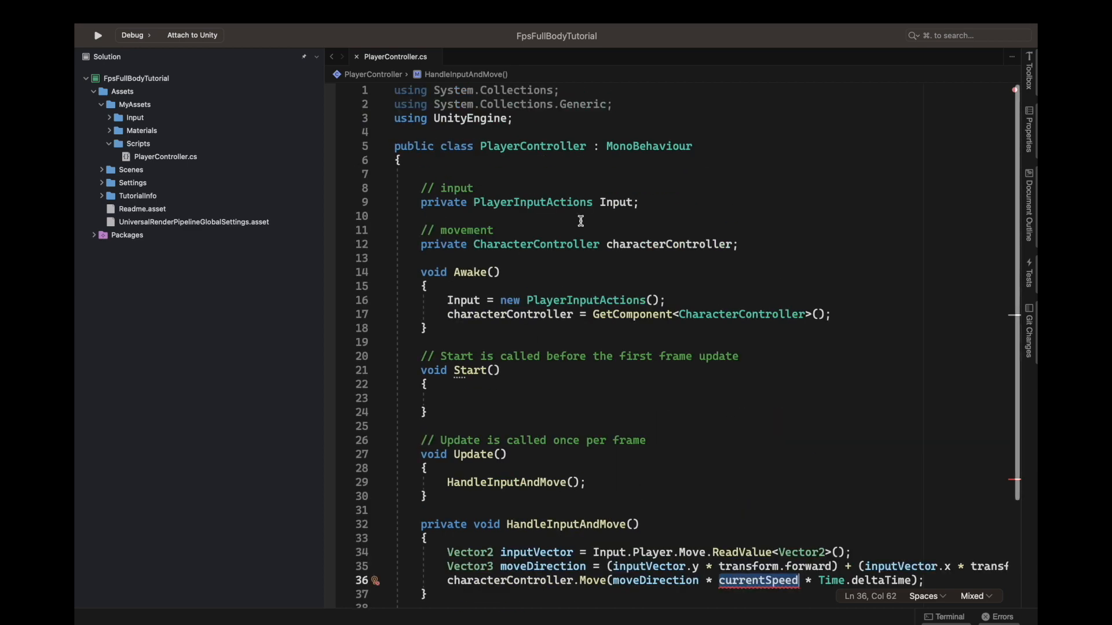
Declare 'private float currentSpeed = 3;' under the characterController field and use it as the speed
{"action": "type", "text": "pro"}
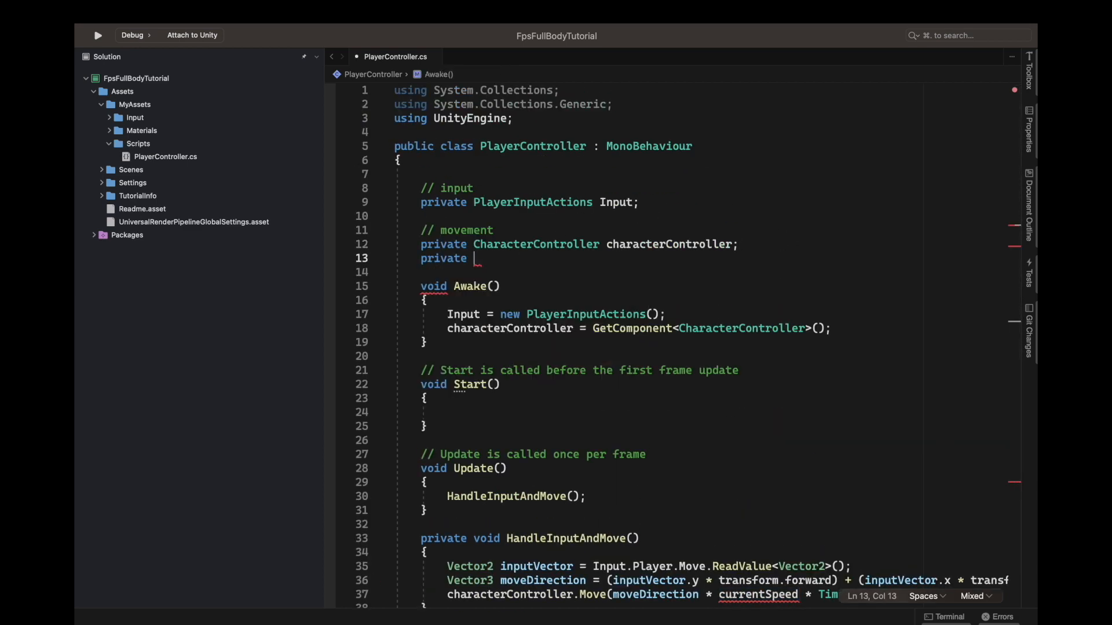
{"action": "type", "text": "float currentSpeed ;"}
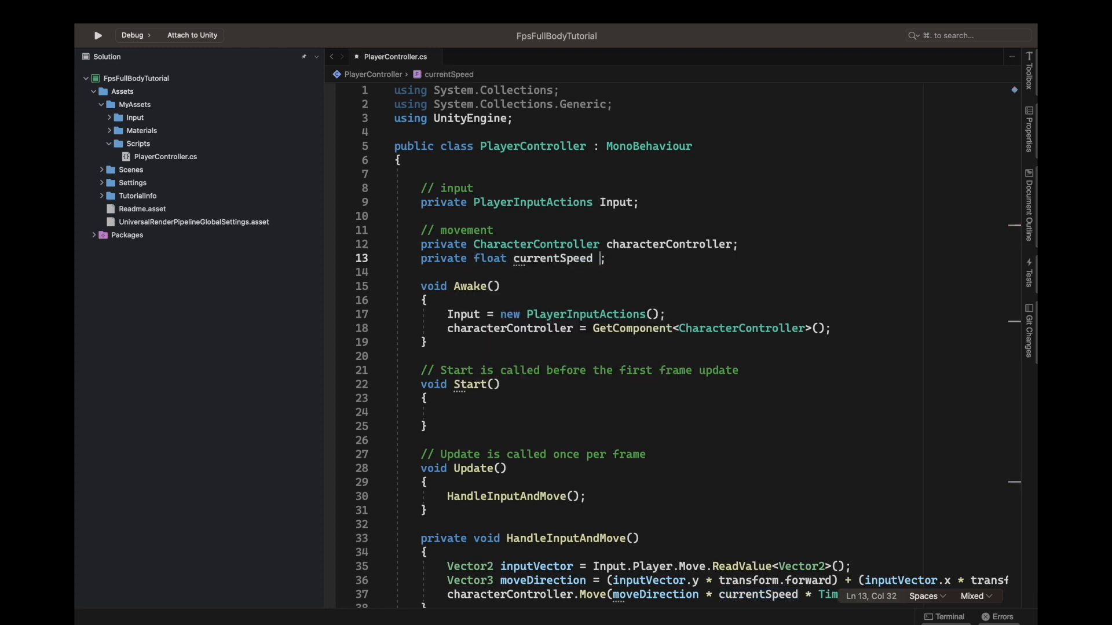
{"action": "type", "text": "="}
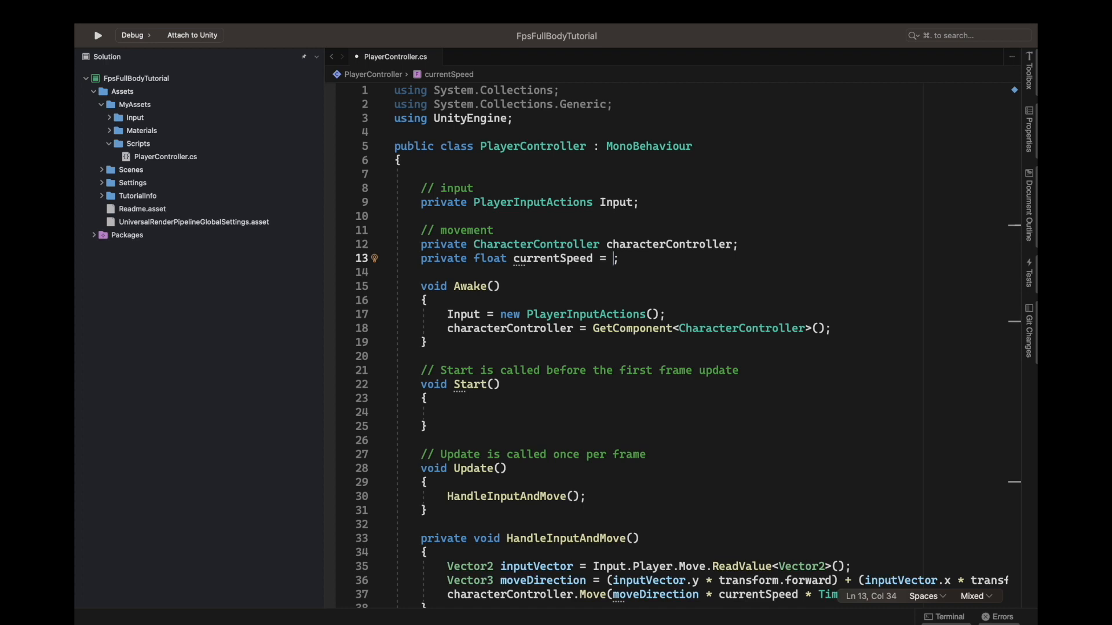
{"action": "type", "text": "3"}
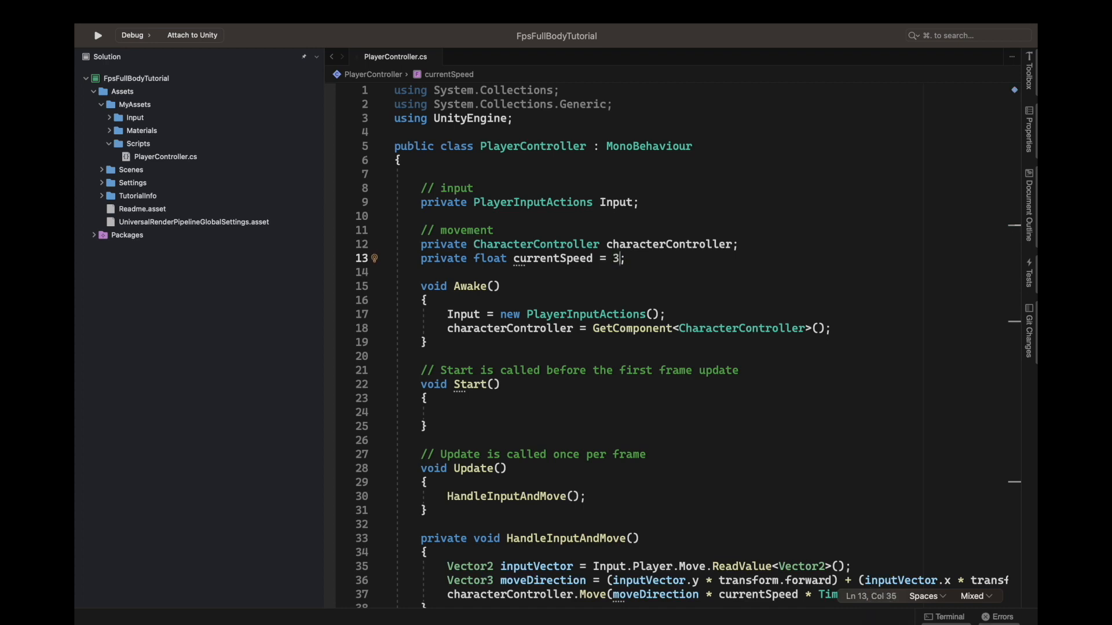
{"action": "scroll", "scroll_direction": "down", "scroll_amount": 3}
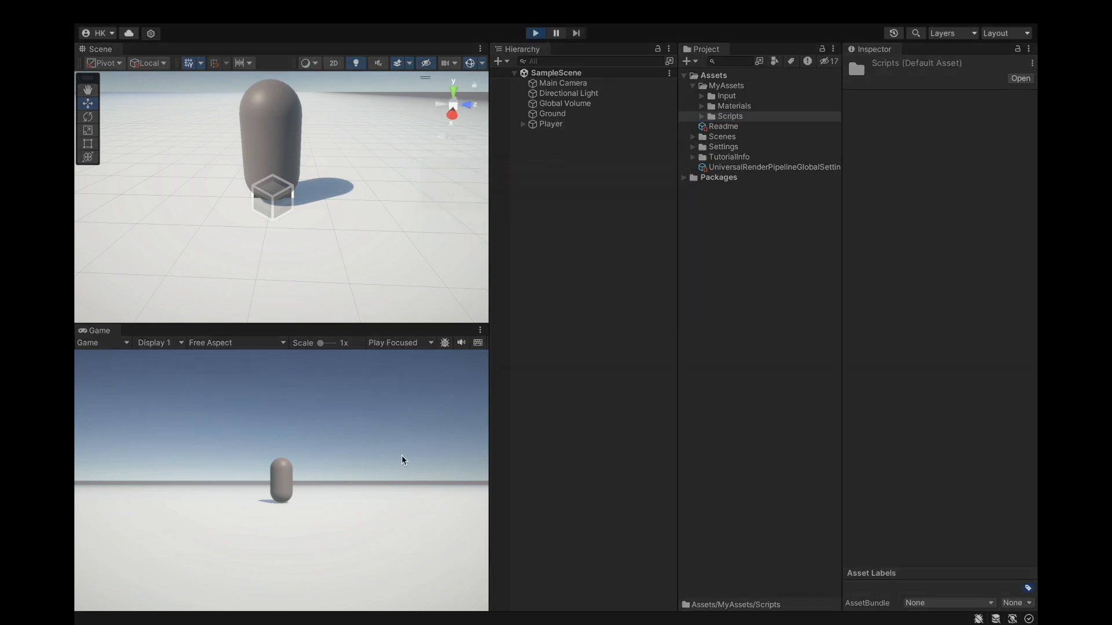
Focus the running Game view and select Player to watch its Transform while moving with WASD
{"action": "left_click", "coordinate": [535, 32]}
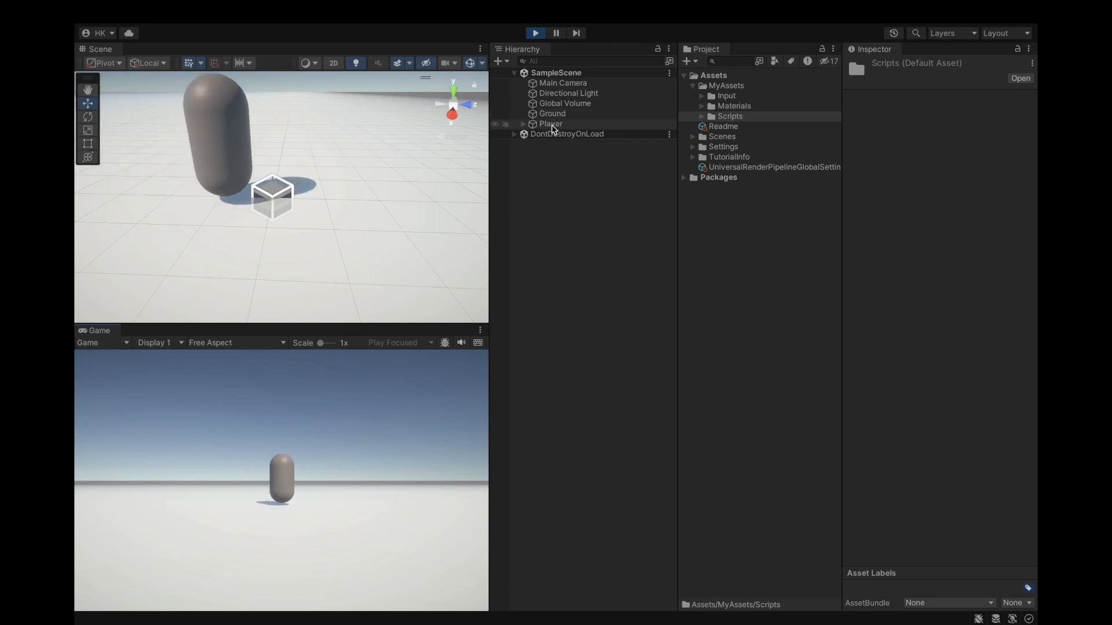
{"action": "left_click", "coordinate": [550, 124]}
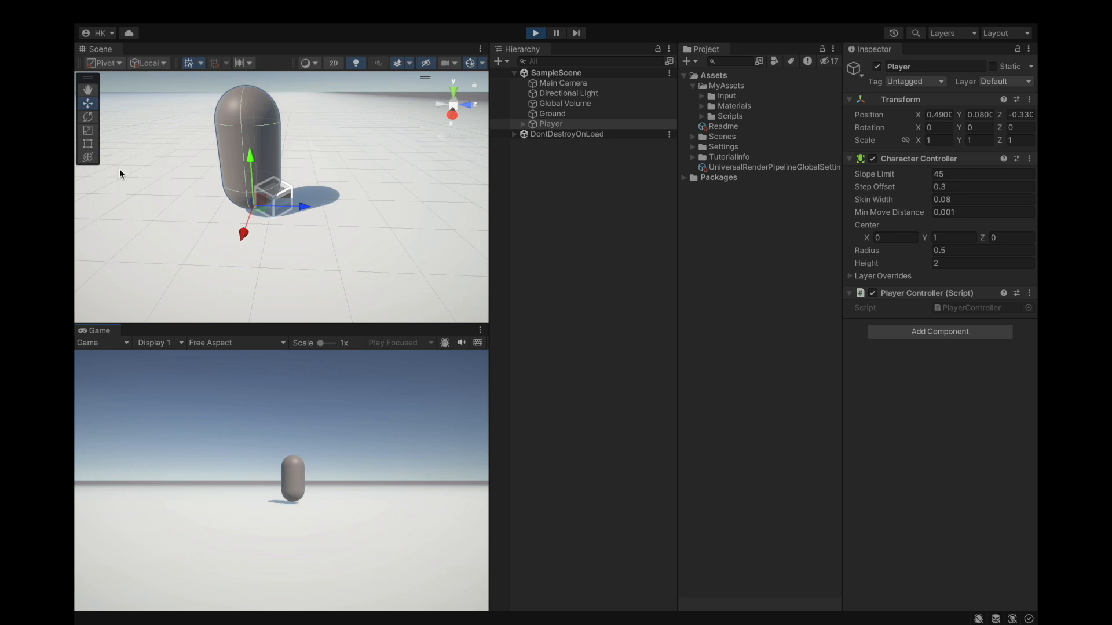
Try rotating the Player in the scene, then stop the Play-mode test
{"action": "left_click", "coordinate": [88, 116]}
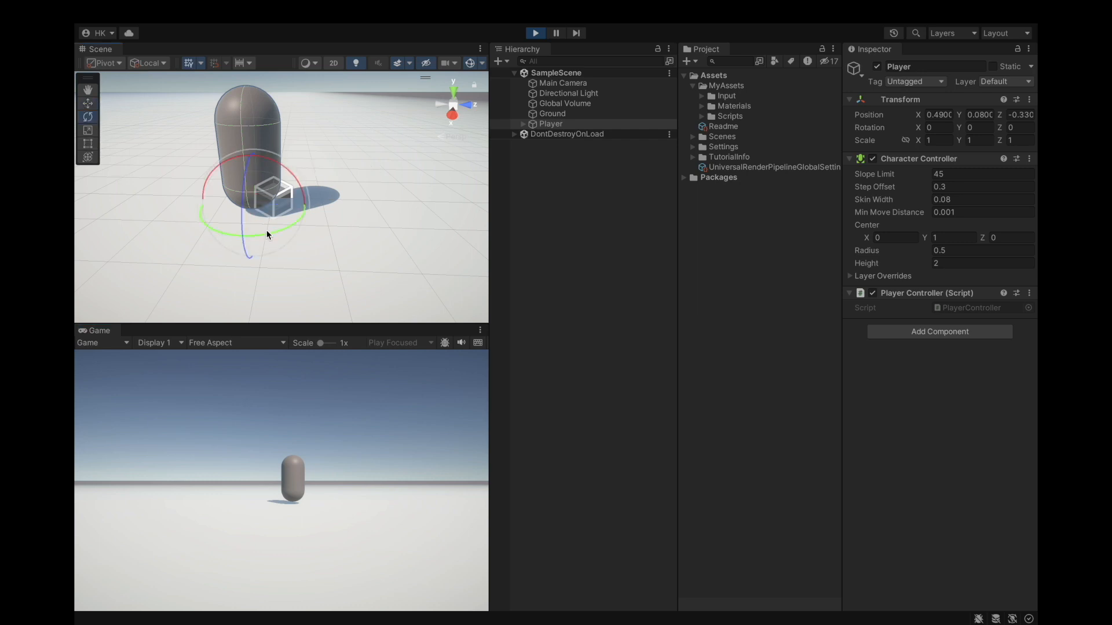
{"action": "left_click", "coordinate": [88, 103]}
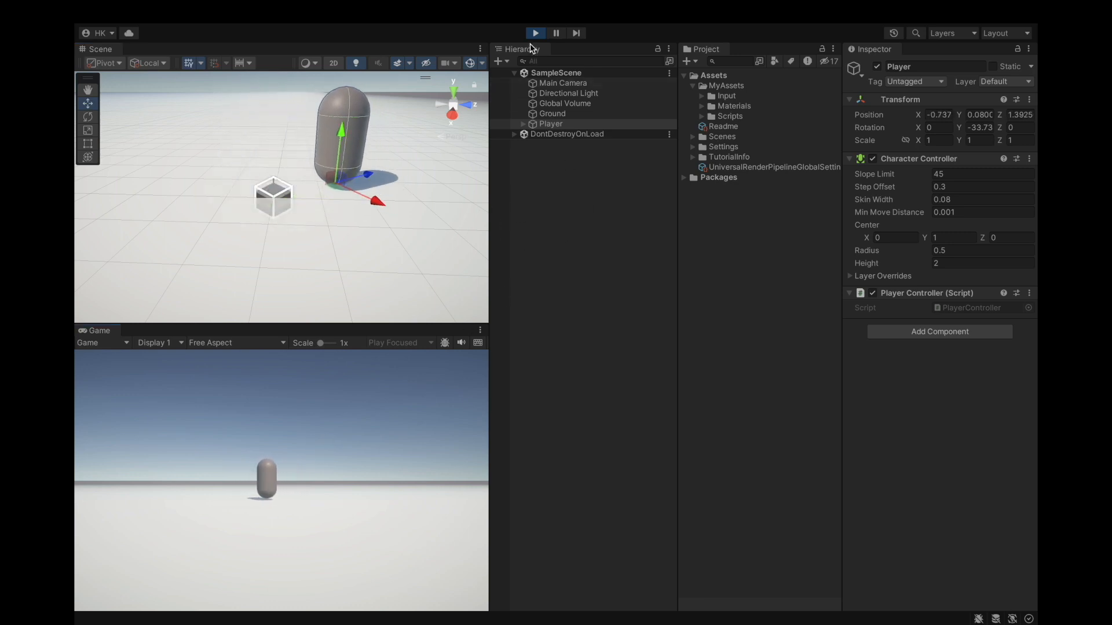
{"action": "left_click", "coordinate": [535, 32]}
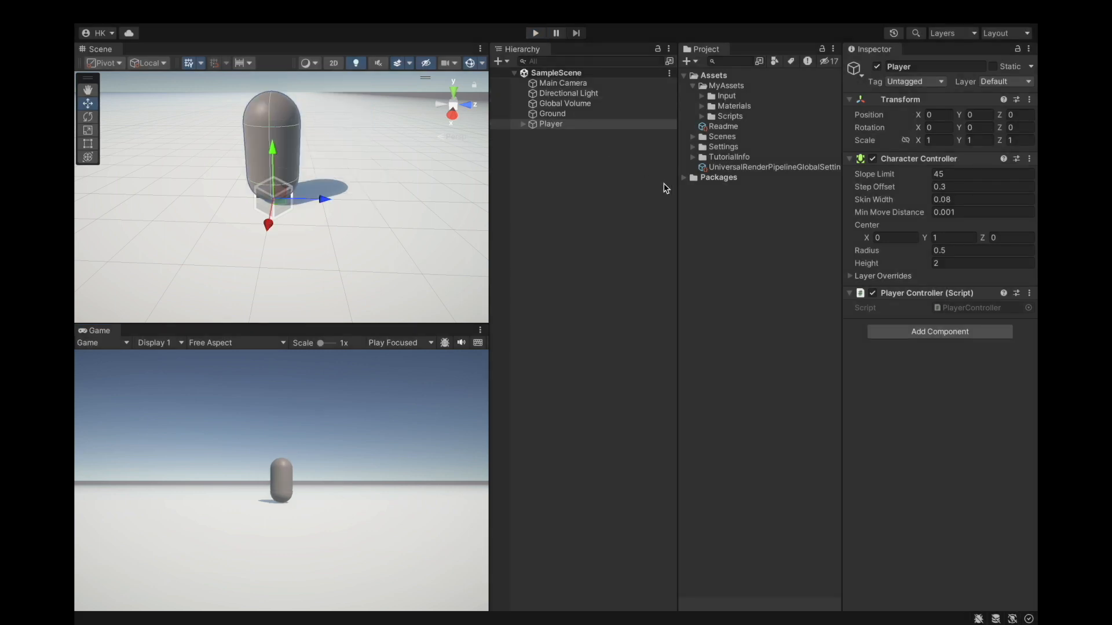